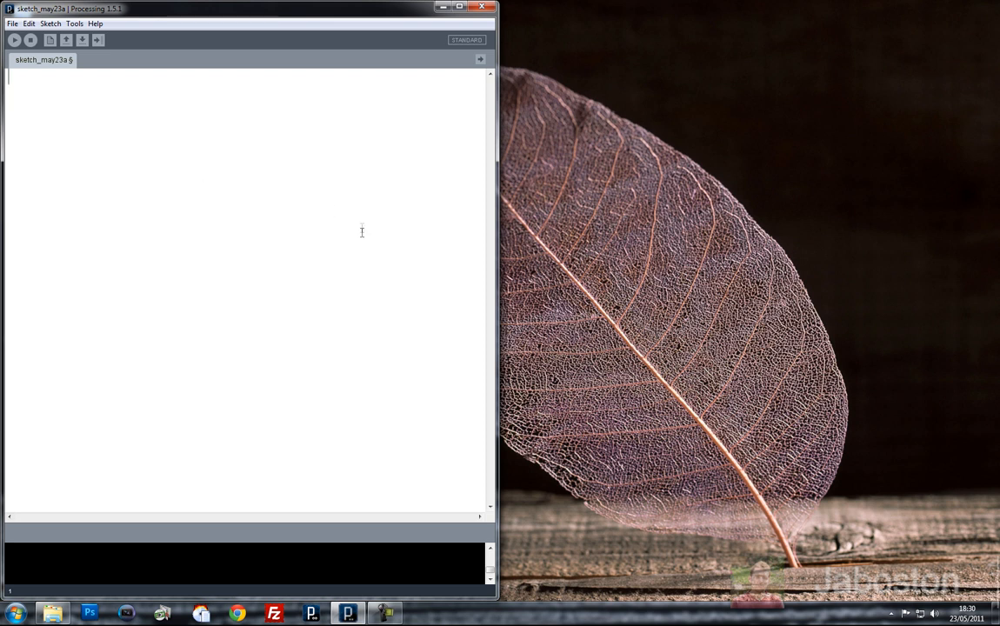
mouse_move(212, 55)
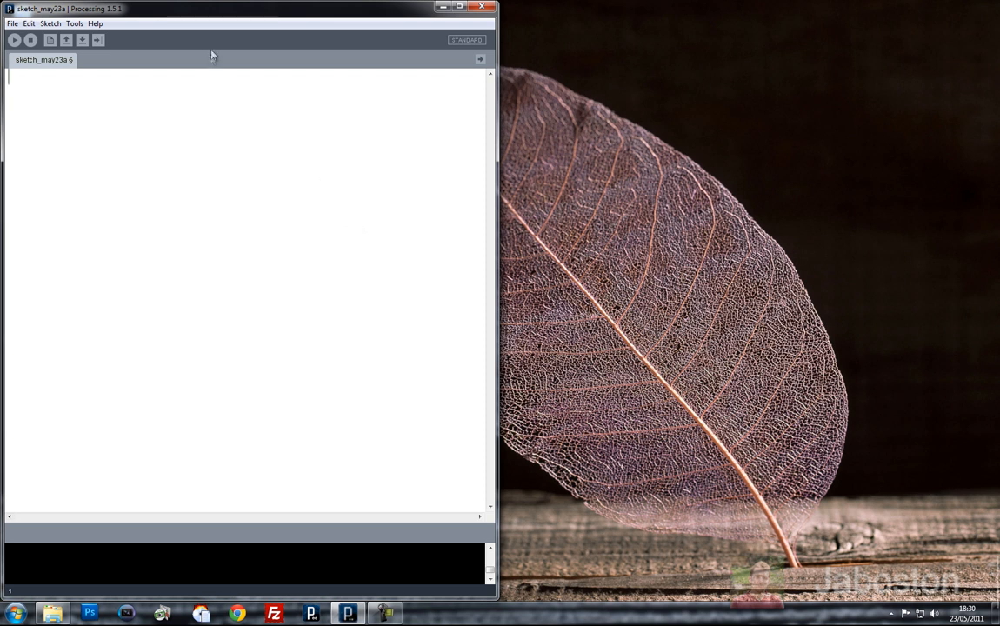
mouse_move(269, 153)
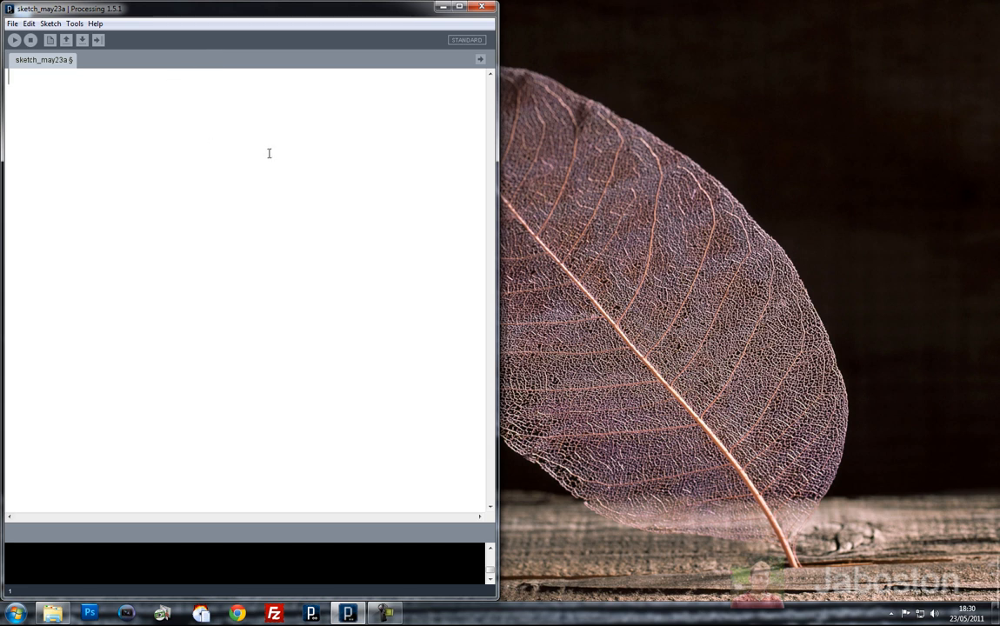
mouse_move(140, 106)
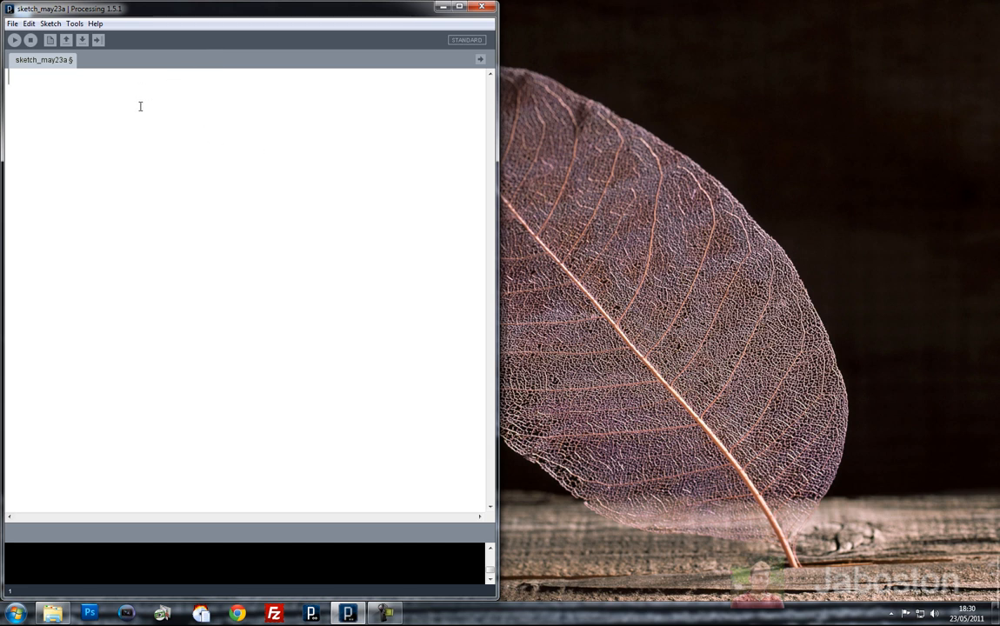
Type the empty void draw(){ } and void setup(){ } blocks into the editor
type("void draw(){")
type("void setup(){")
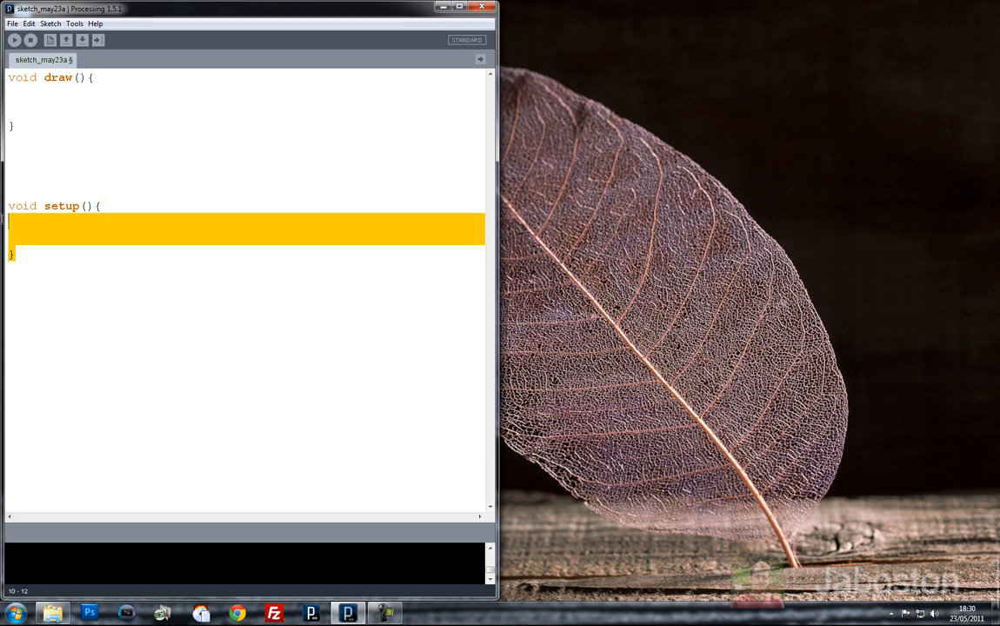
Auto-format the code and add size(400, 400); // size of the screen in setup()
key("Delete")
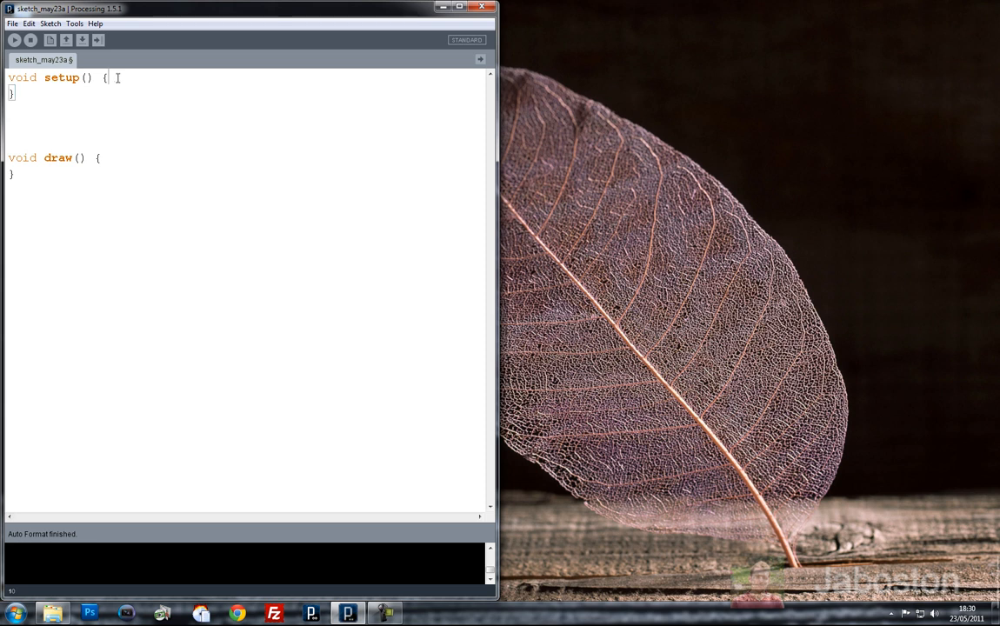
type("size()")
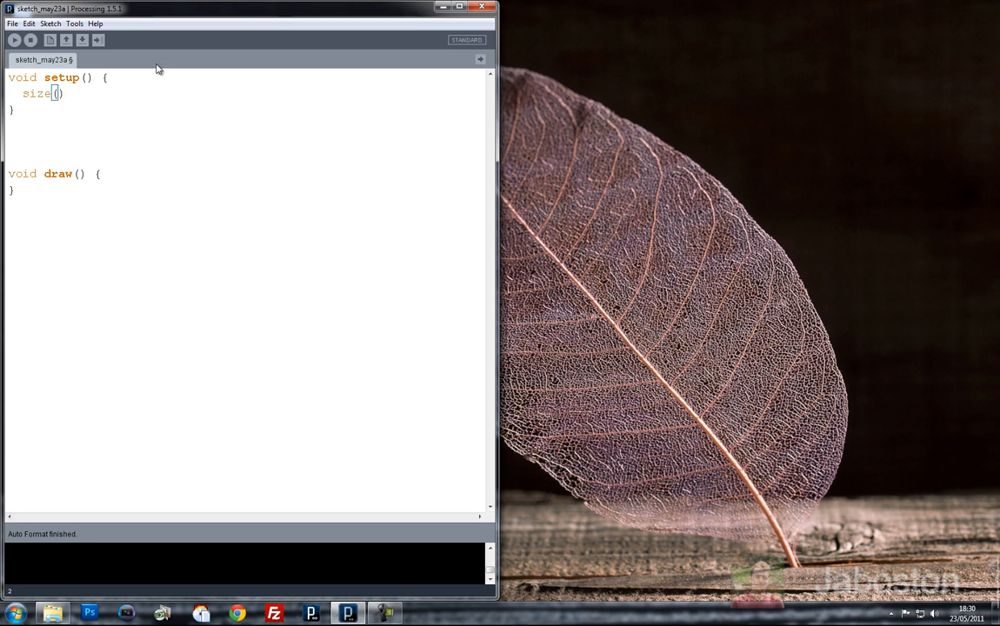
type(";")
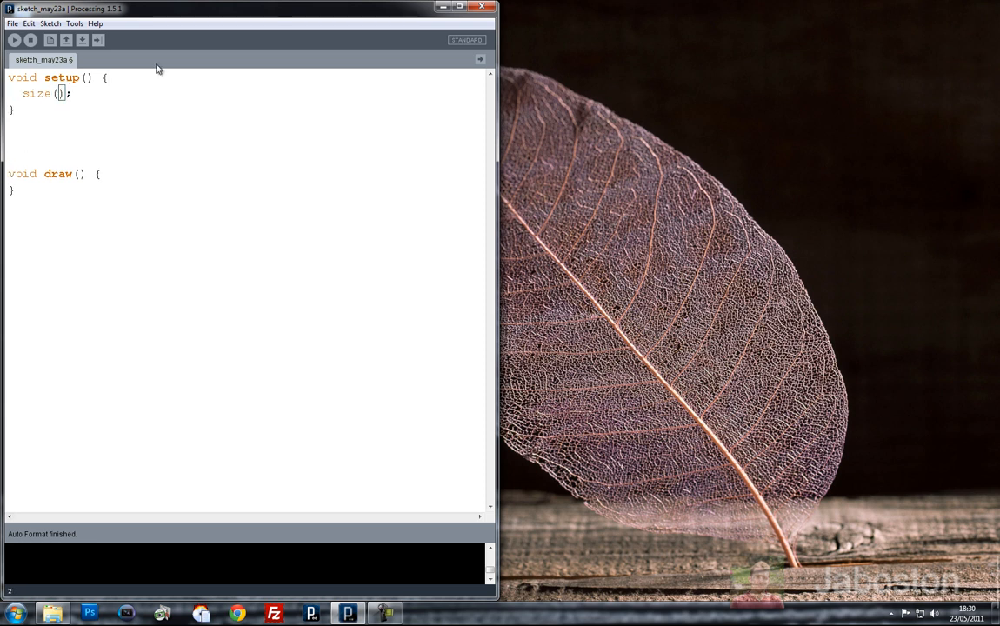
type("400, 400")
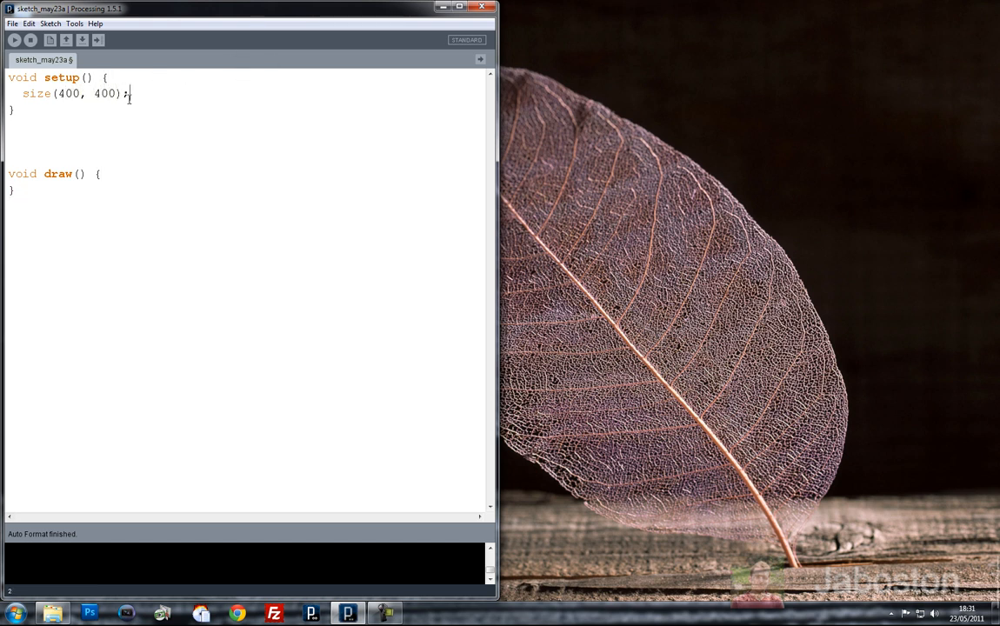
type("// size of t")
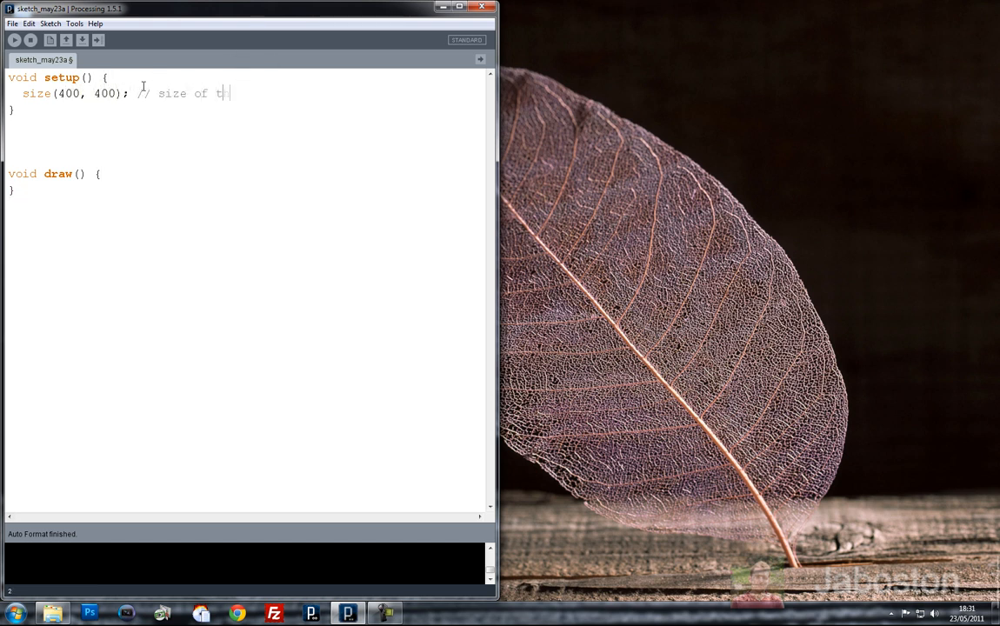
type("he screen")
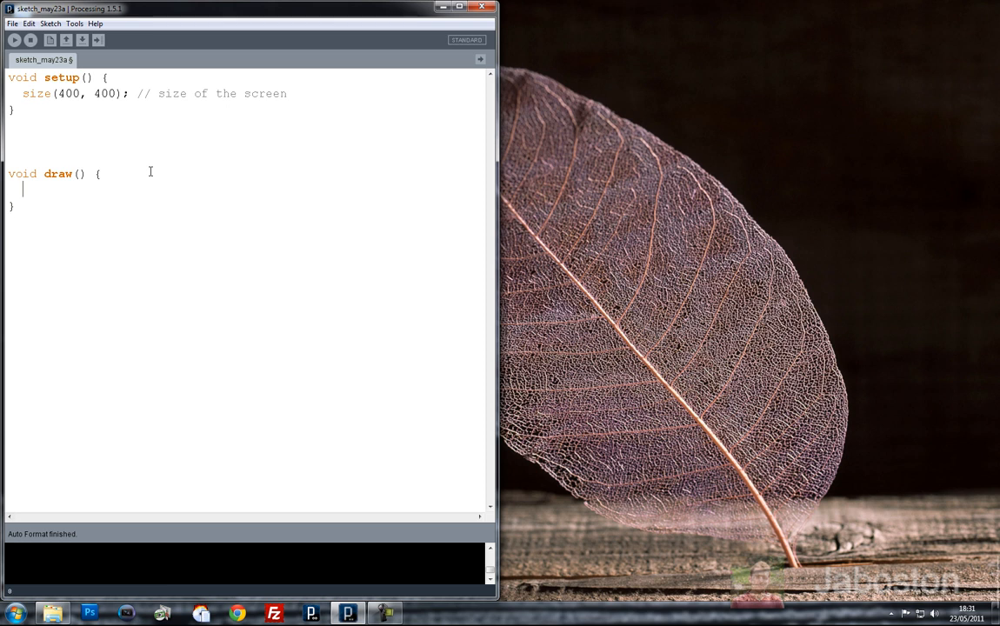
Add rect(40, 40, 40, 40); to draw(), replacing the initially typed ellipse call
type("ellipse();")
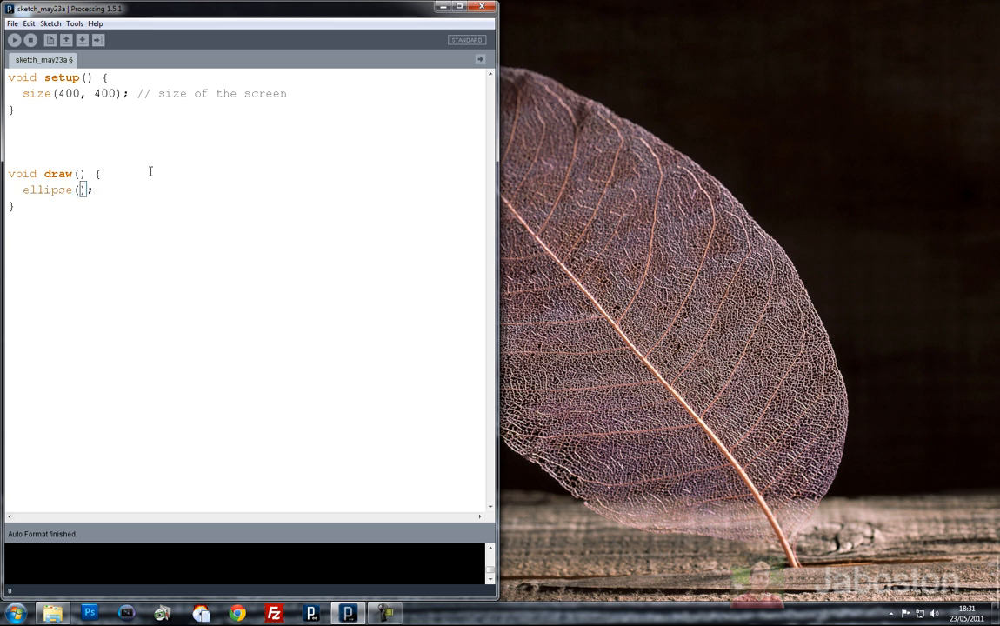
type("40, 40, 40, 40")
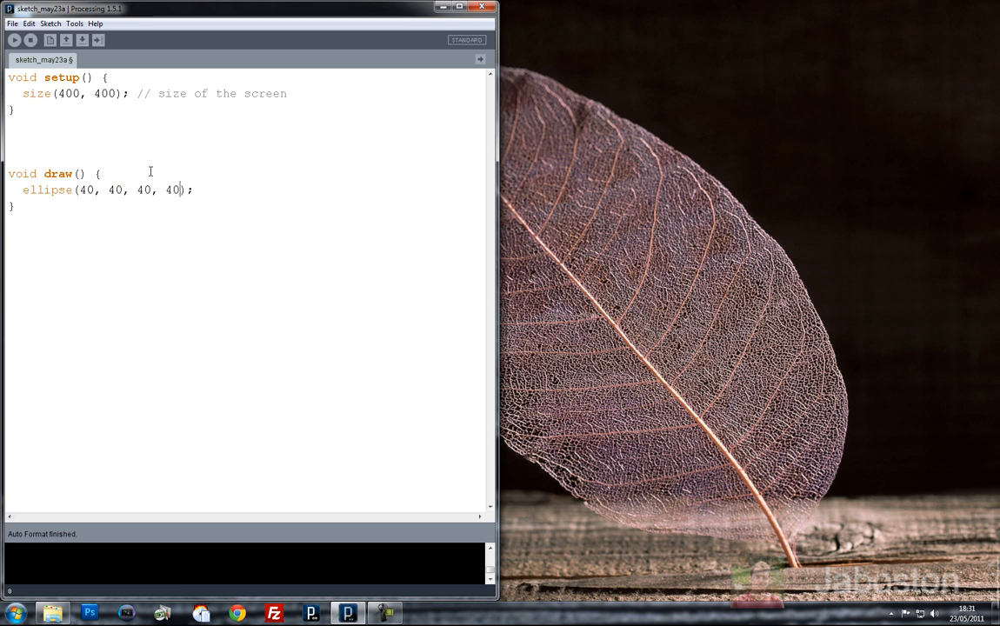
key("Backspace")
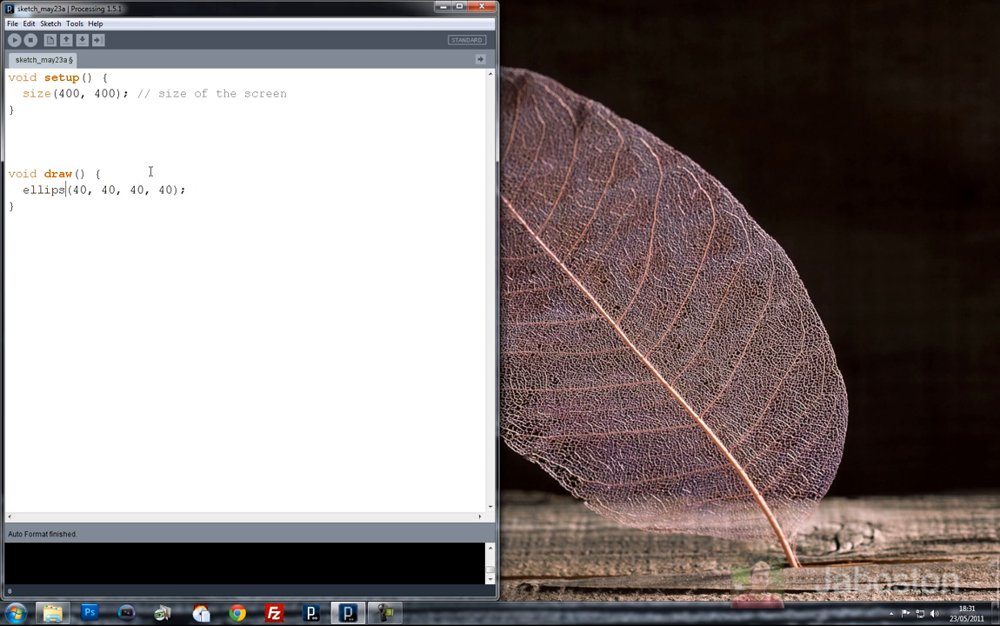
type("rect")
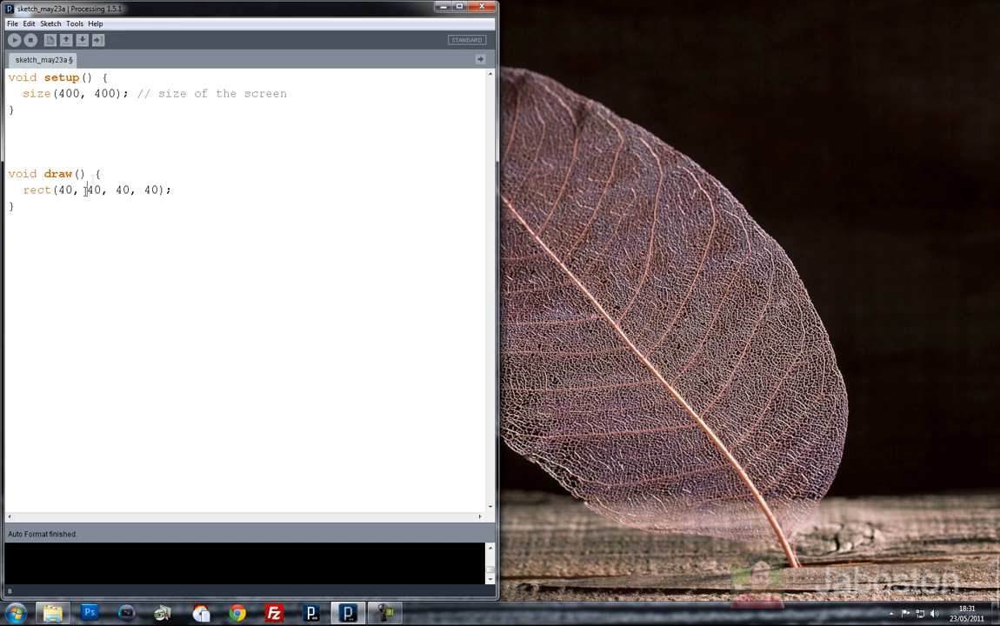
Add background(0); at the top of draw() and run to see a white square on black
left_click(14, 40)
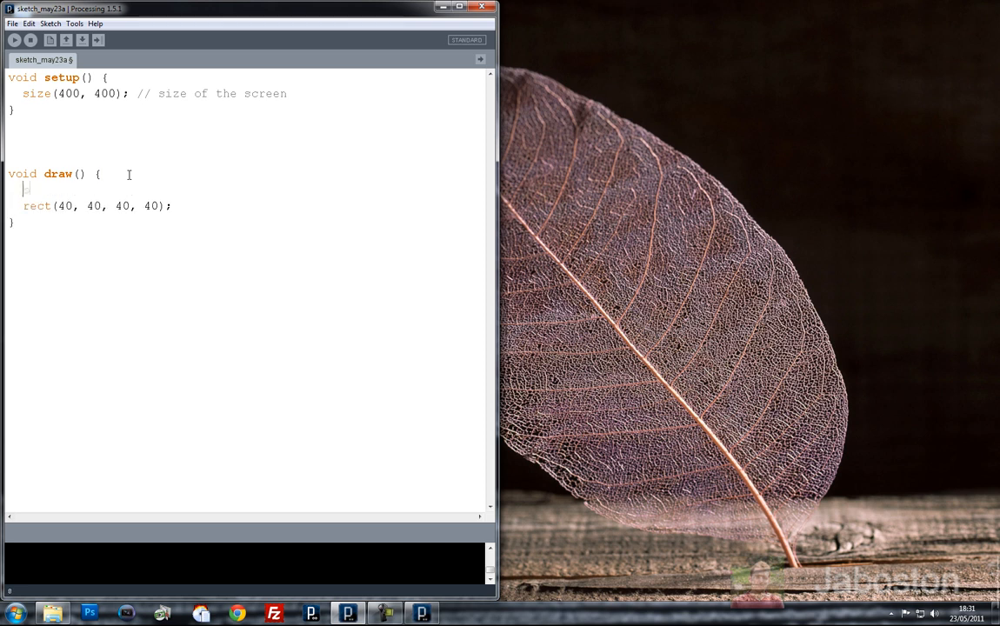
type("background();")
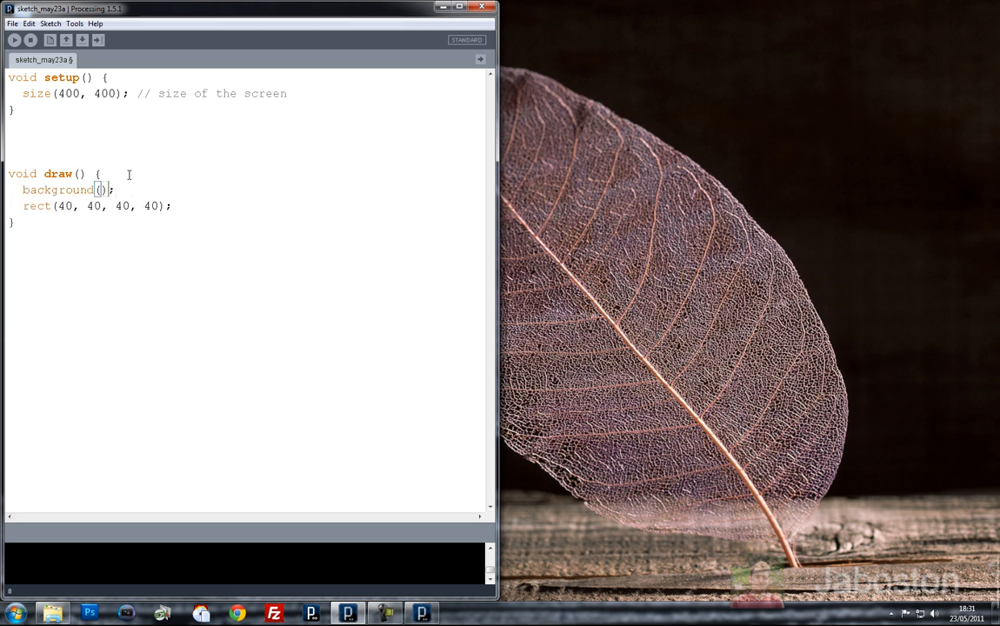
type("0")
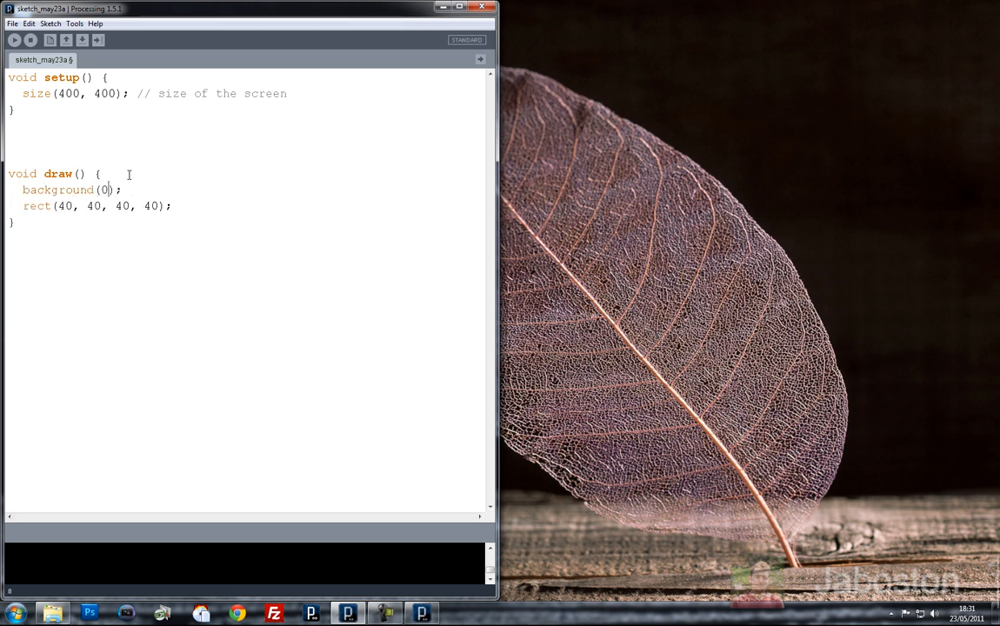
left_click(14, 40)
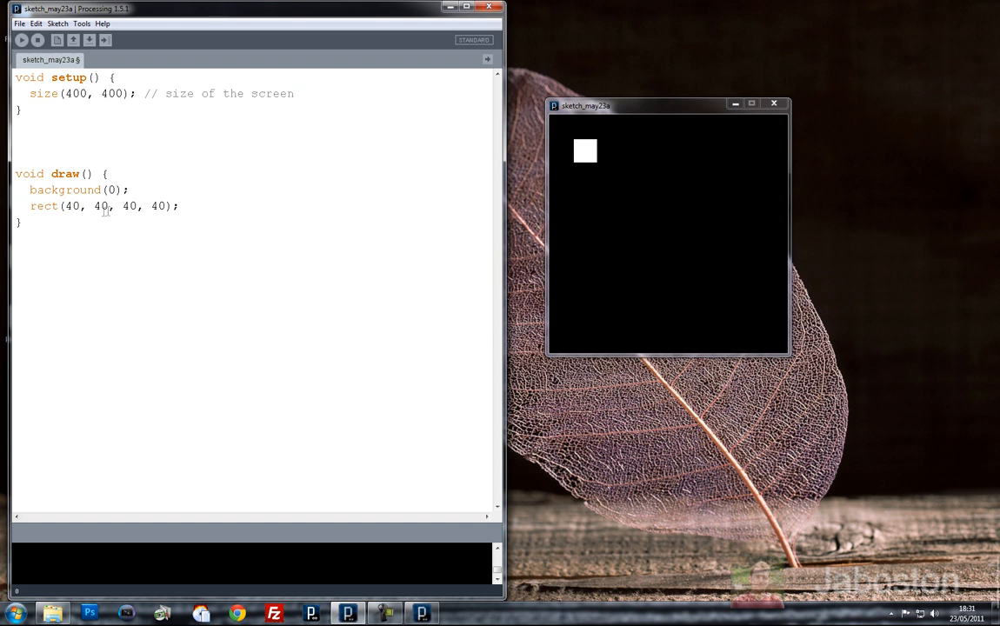
mouse_move(299, 199)
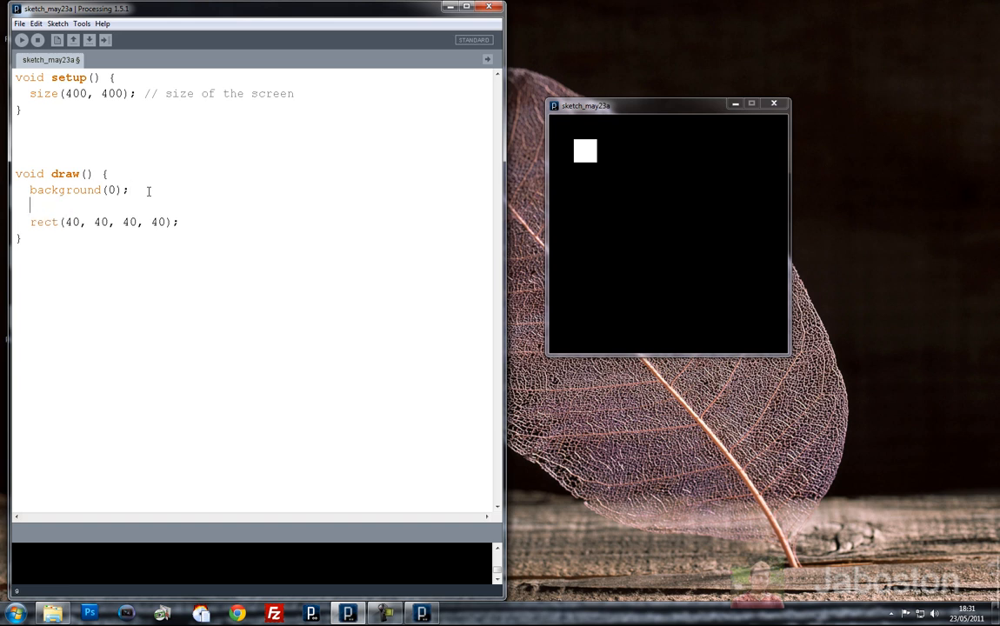
Add fill(255, 0, 255); before rect() and rerun to show a magenta square
type("fill();")
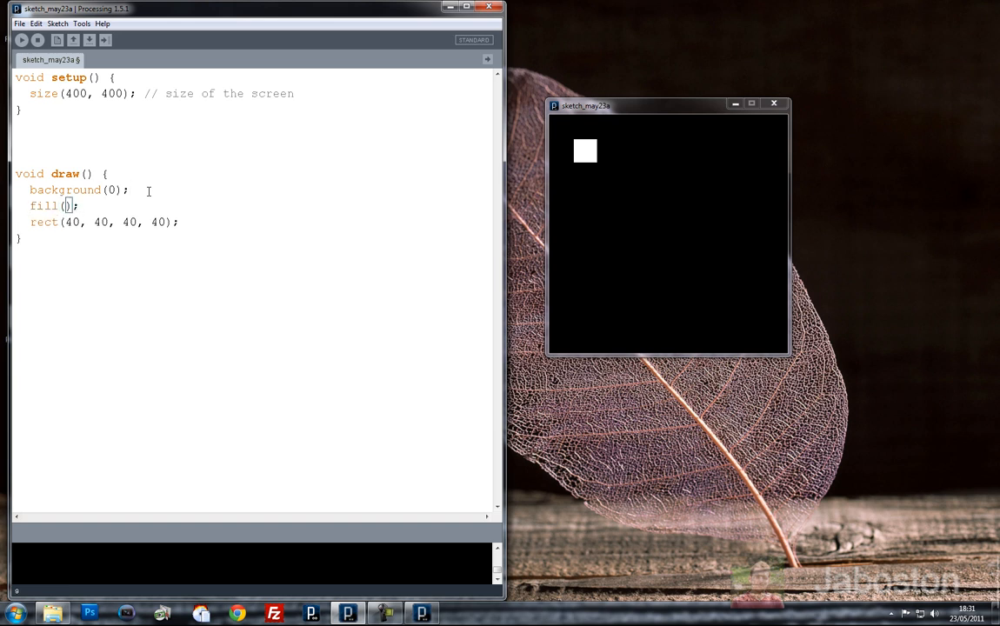
type("0")
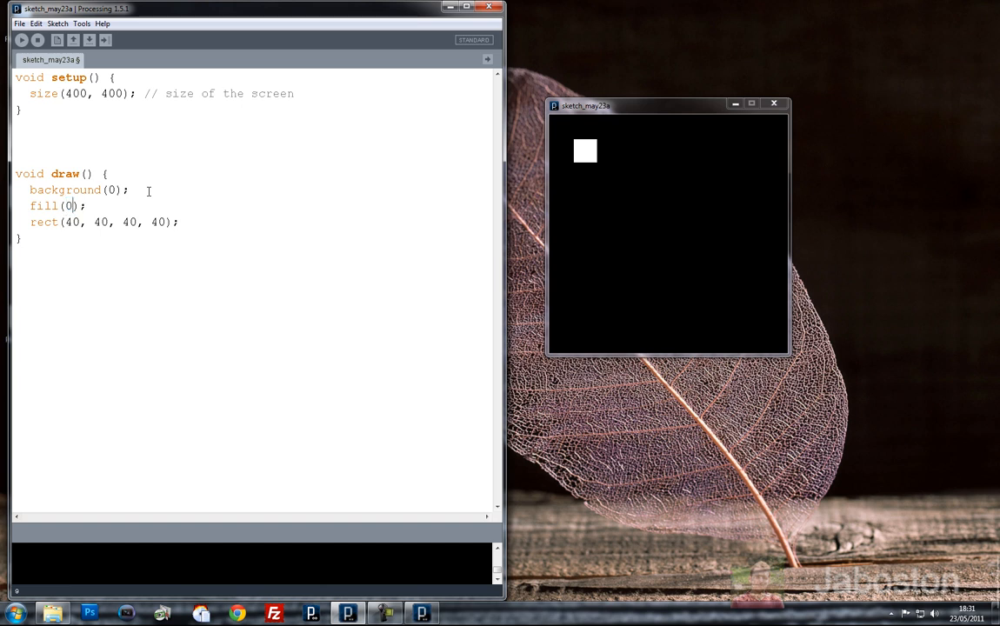
type(", 255, 0")
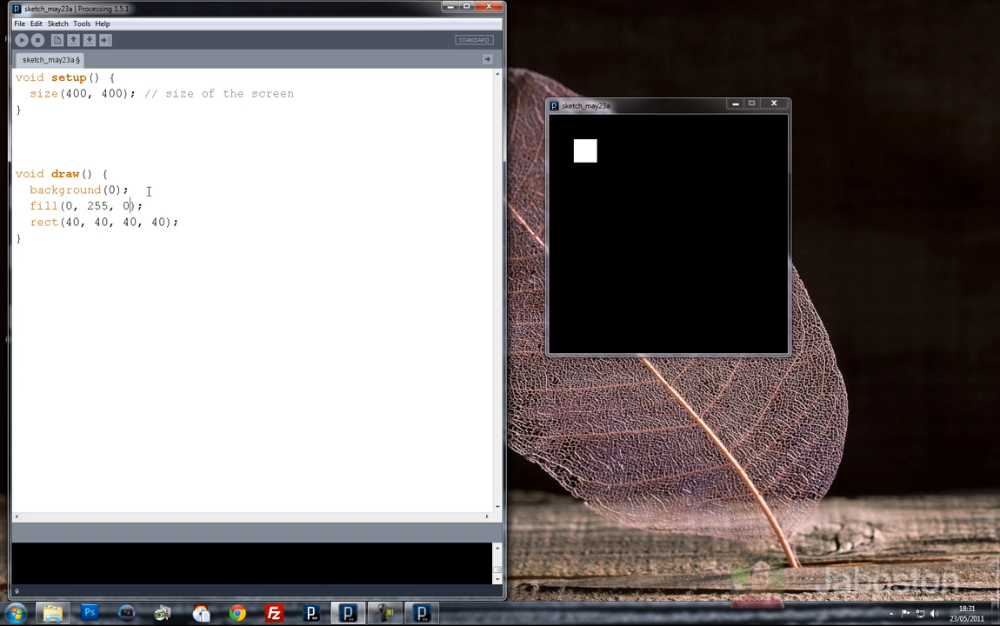
type("55")
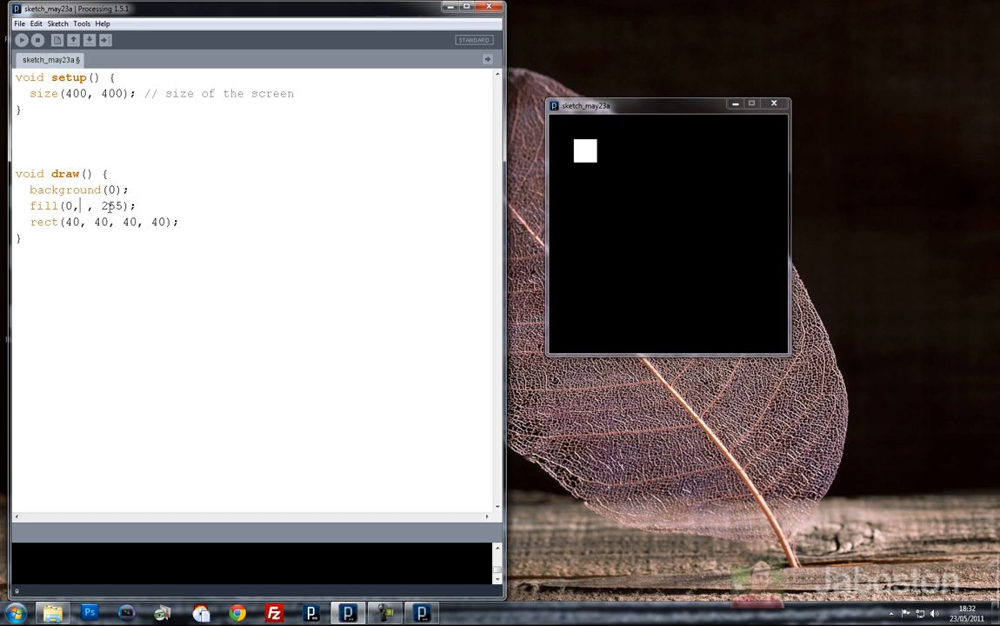
type("0,")
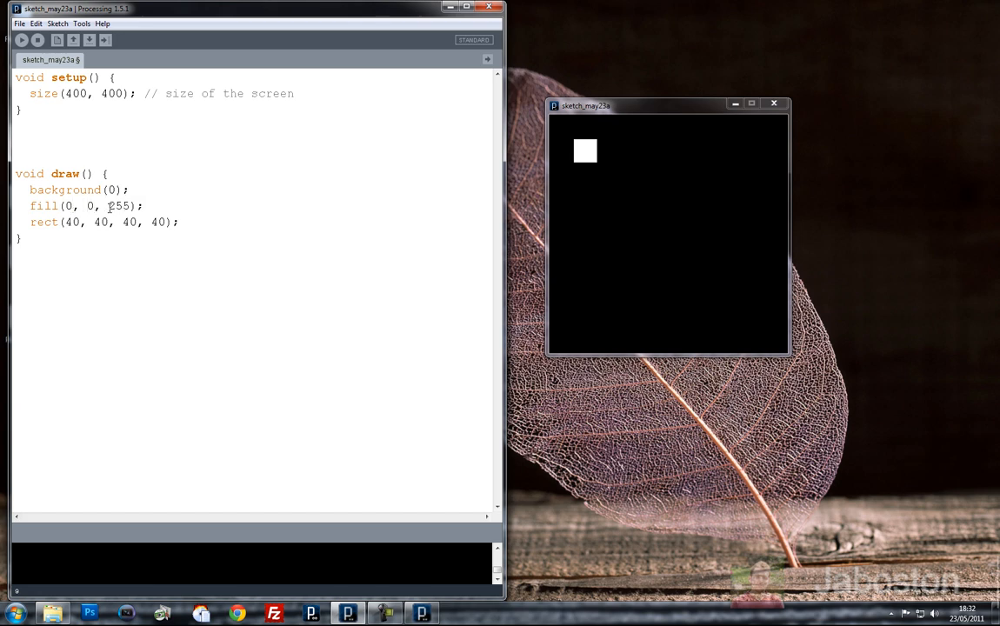
left_click(21, 40)
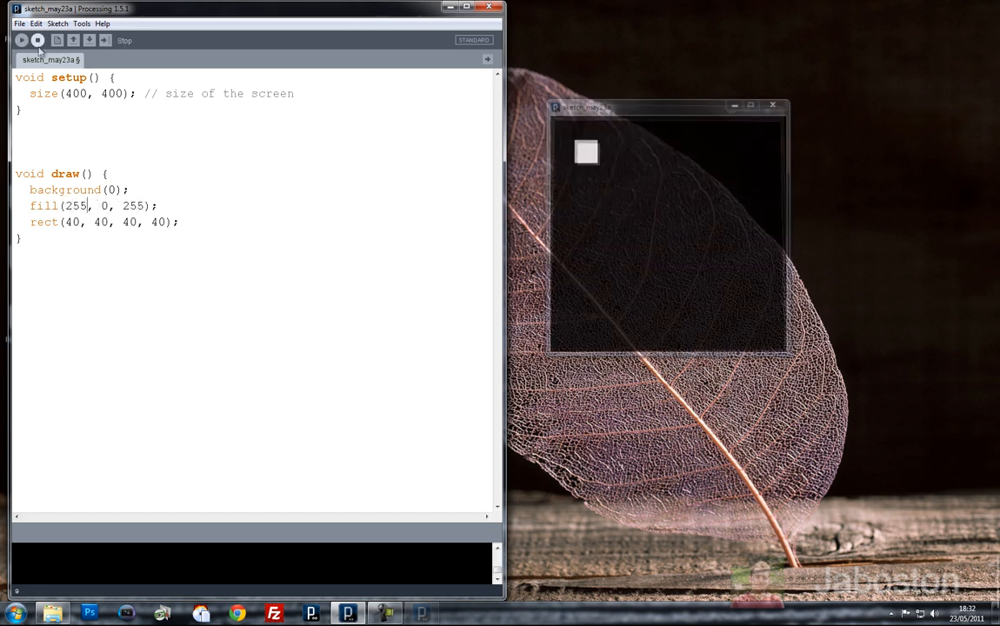
left_click(21, 40)
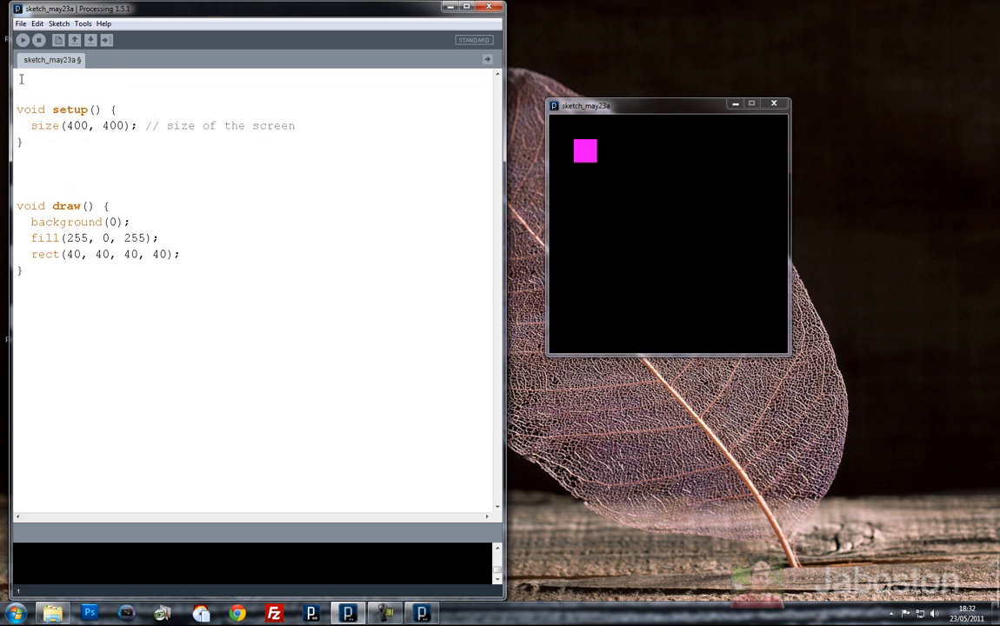
Declare int moveY, moveX; on the sketch's first line
type("int")
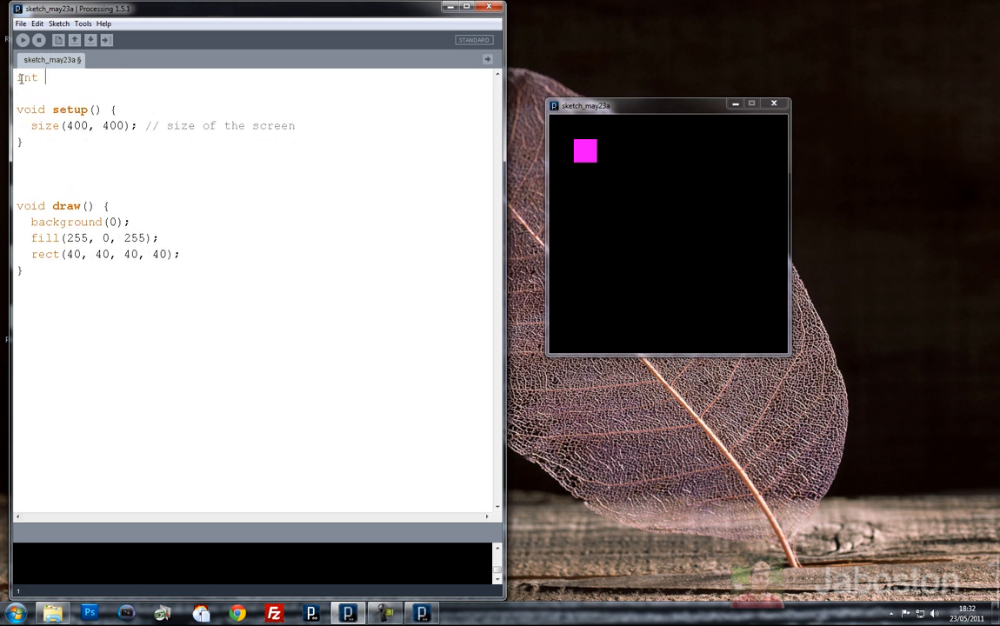
type("move")
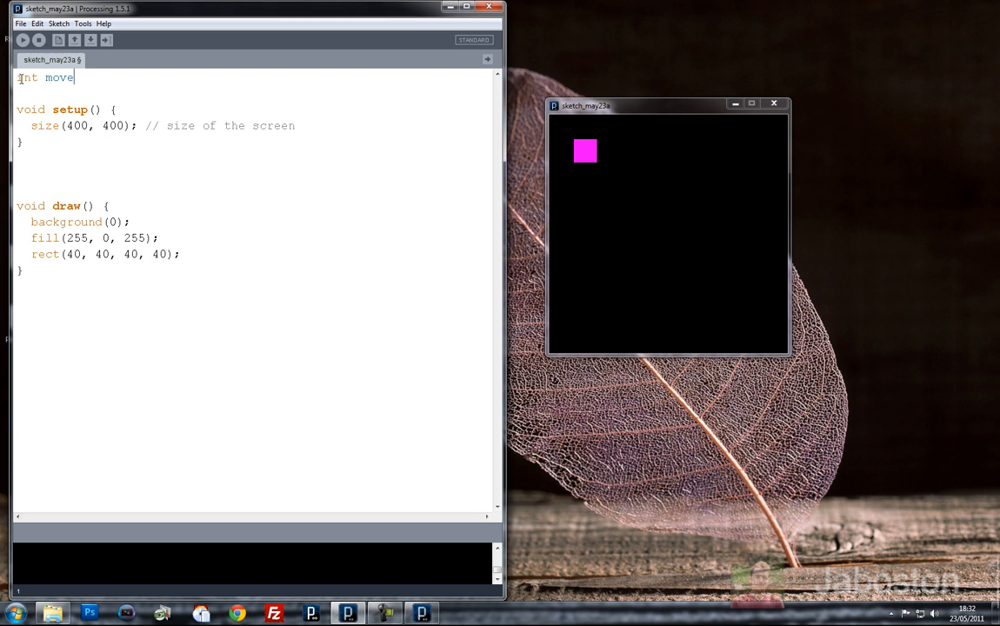
type("Y")
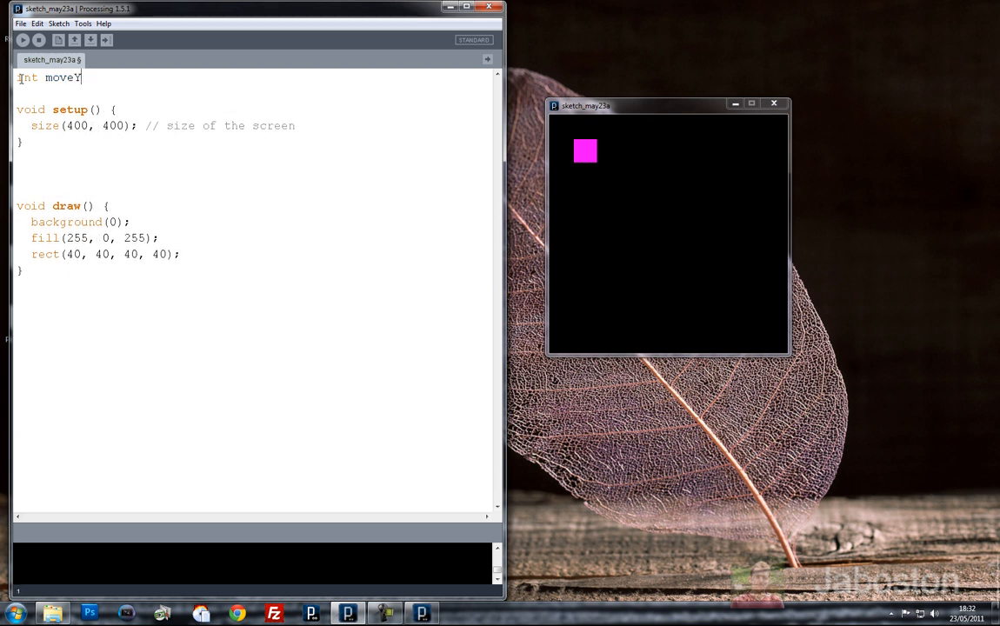
type(", move")
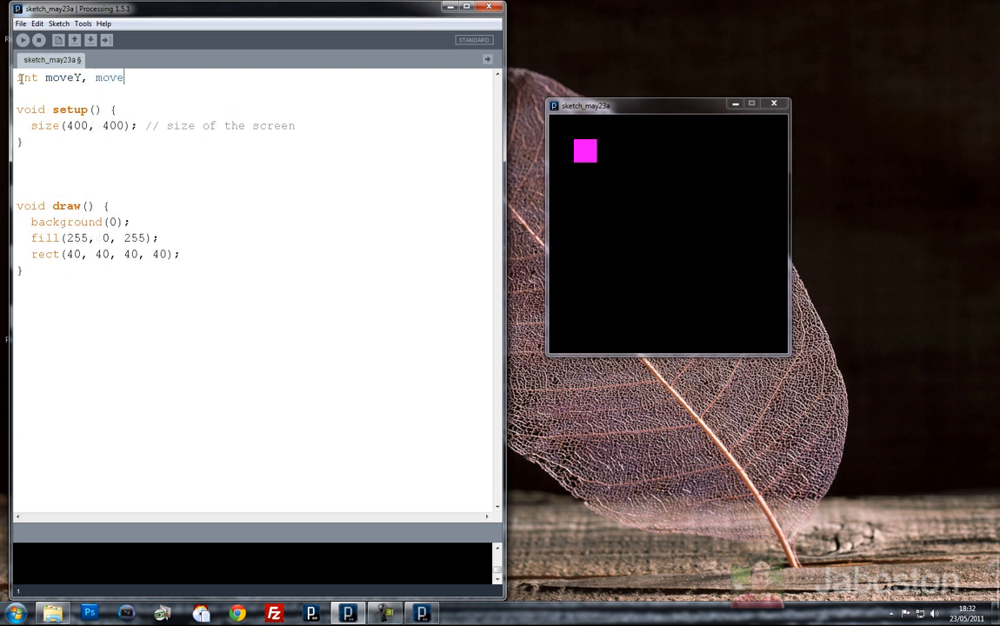
type("X;")
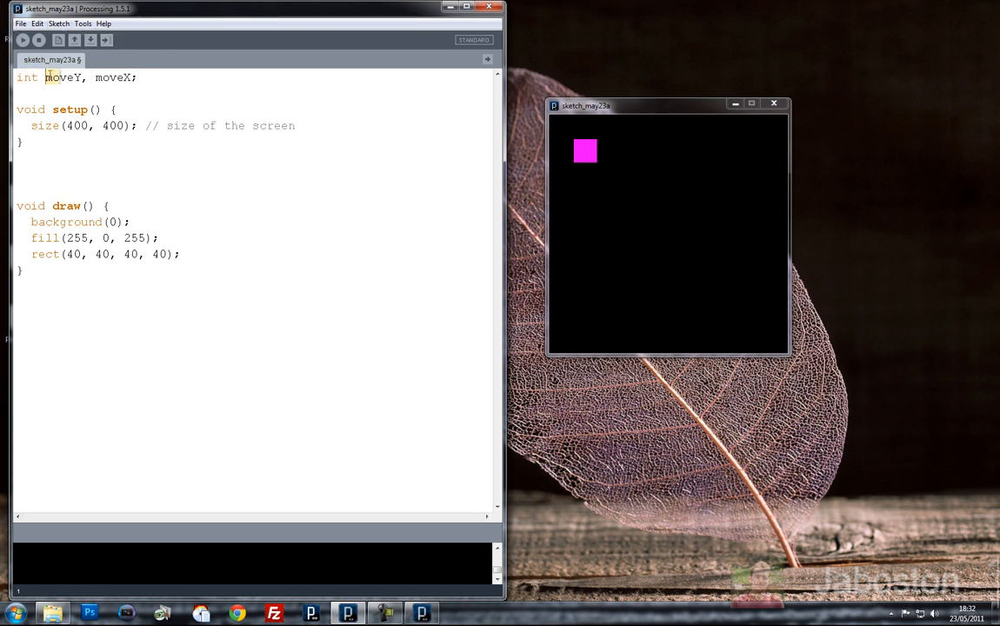
Replace rect()'s first two 40 arguments with moveX and moveY
double_click(26, 78)
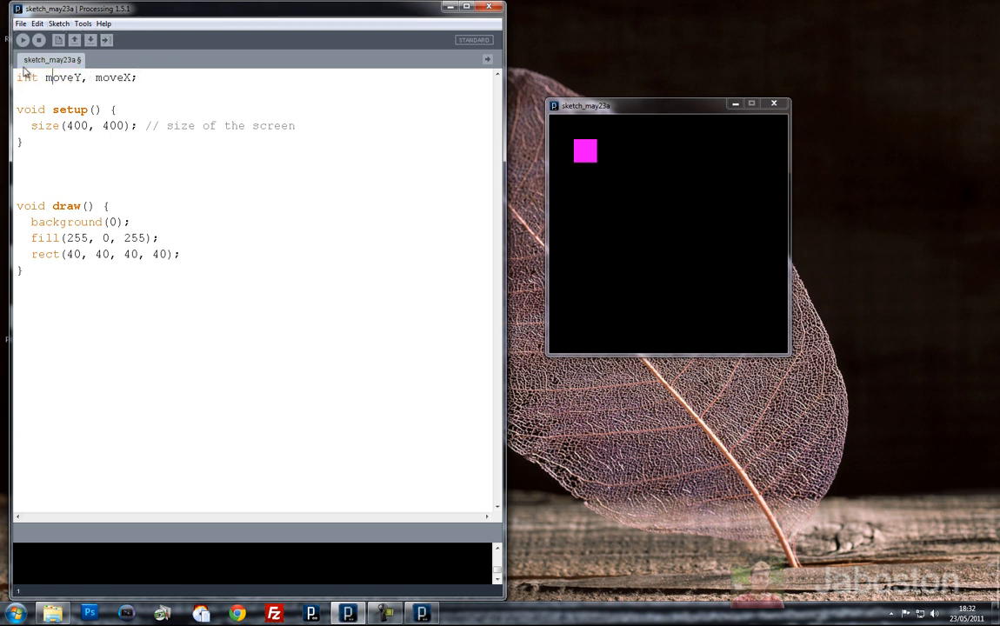
double_click(109, 78)
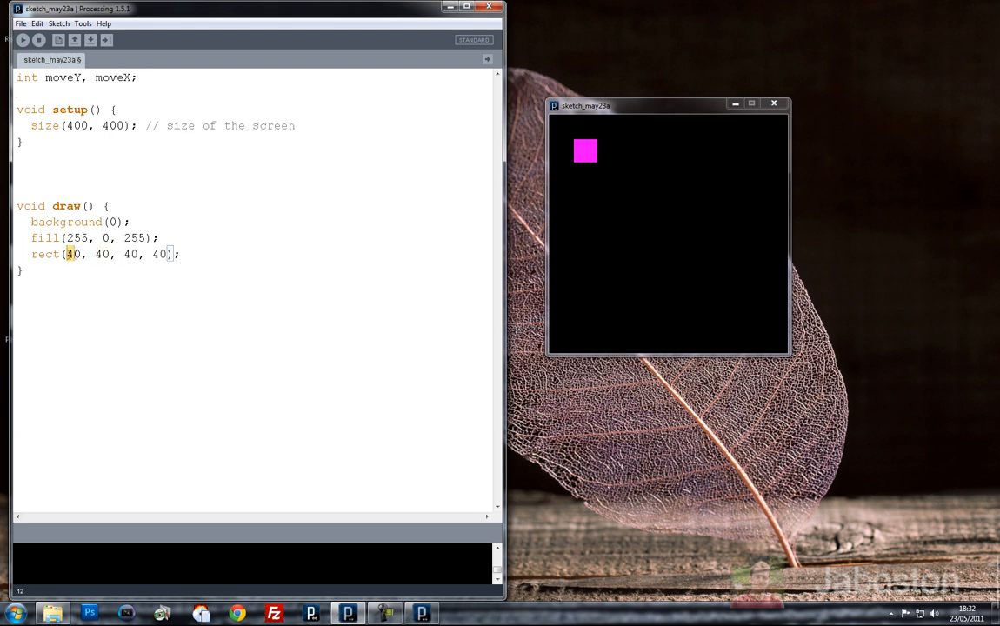
type("40")
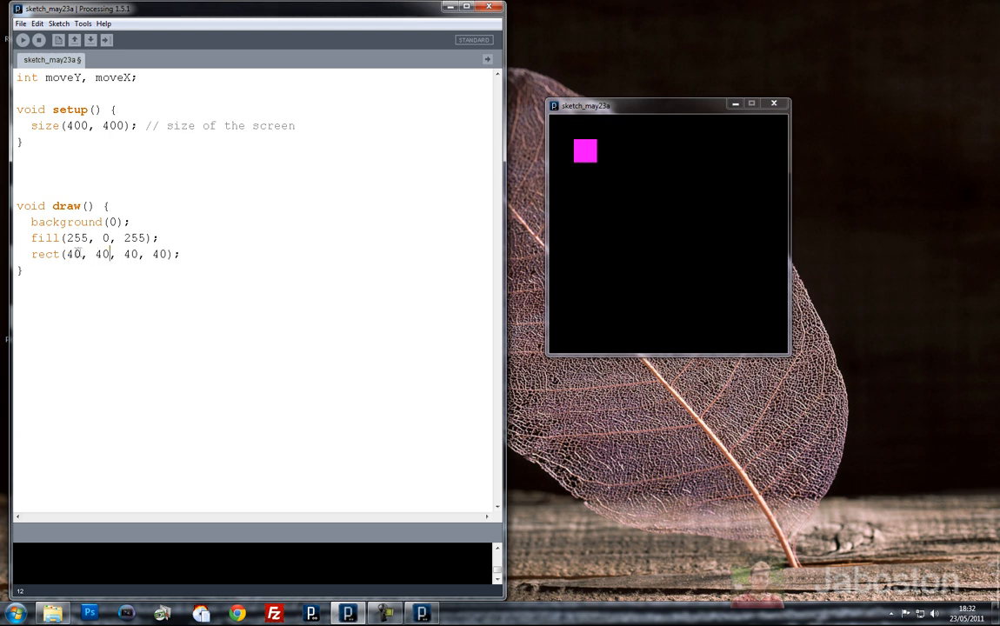
type("moveX")
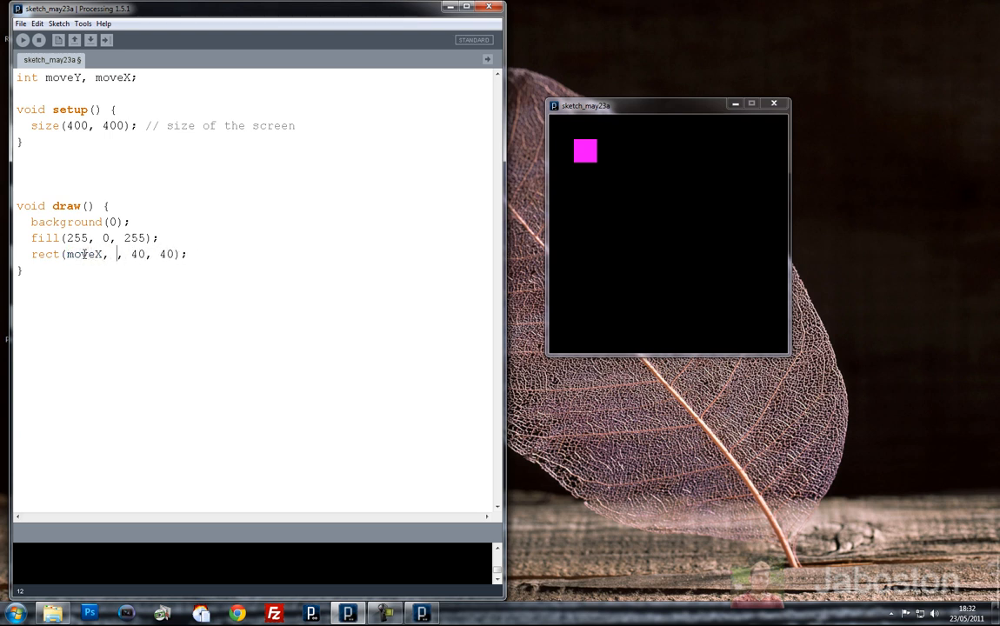
type("moveY")
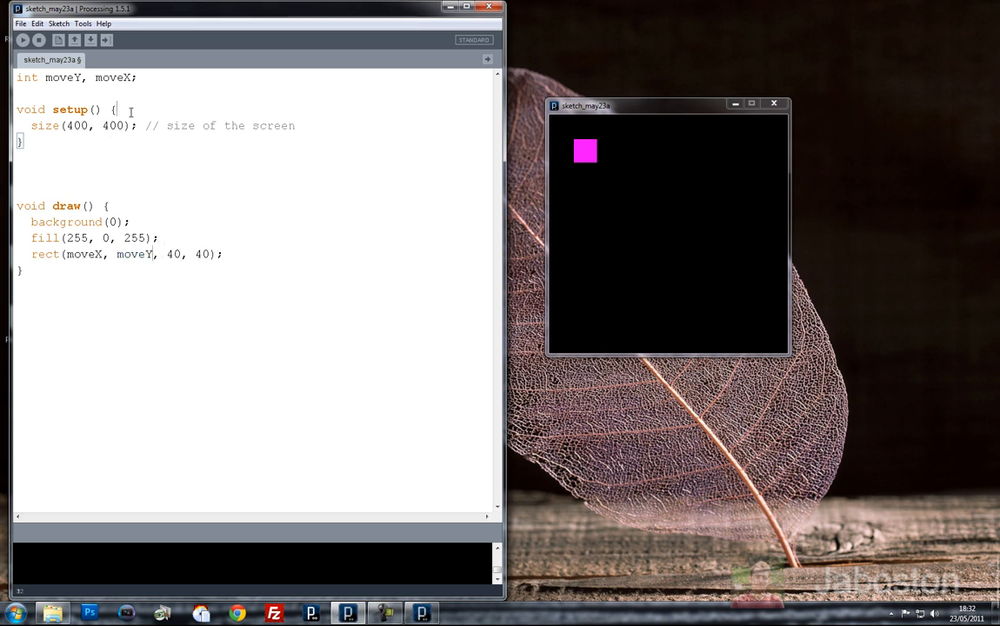
Add moveY = 0; and moveX = 0; on new lines at the top of setup()
key("enter")
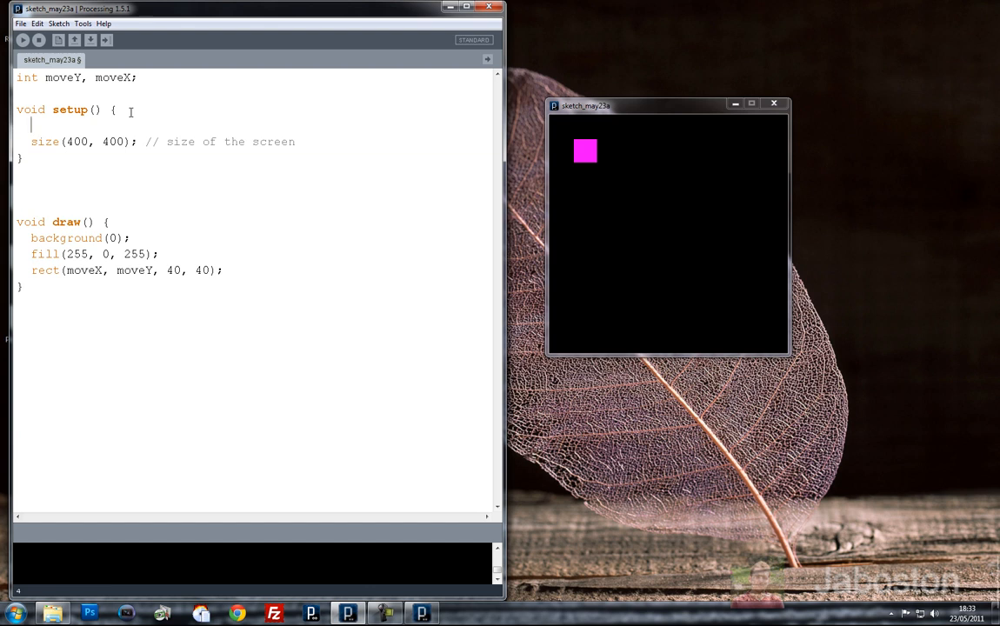
type("moveY =")
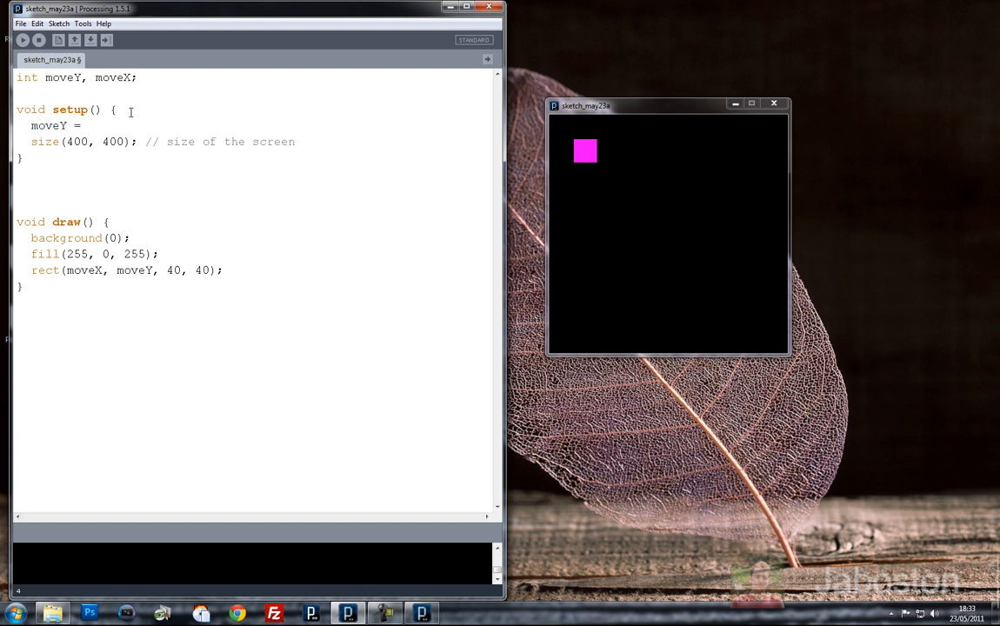
type("0;")
type("moveX")
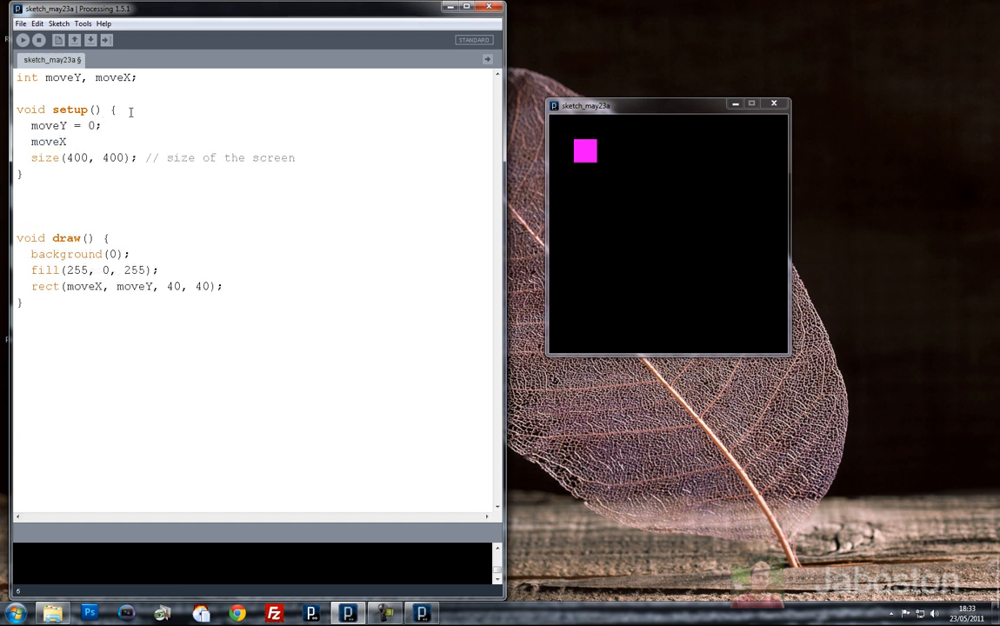
type("= 0;")
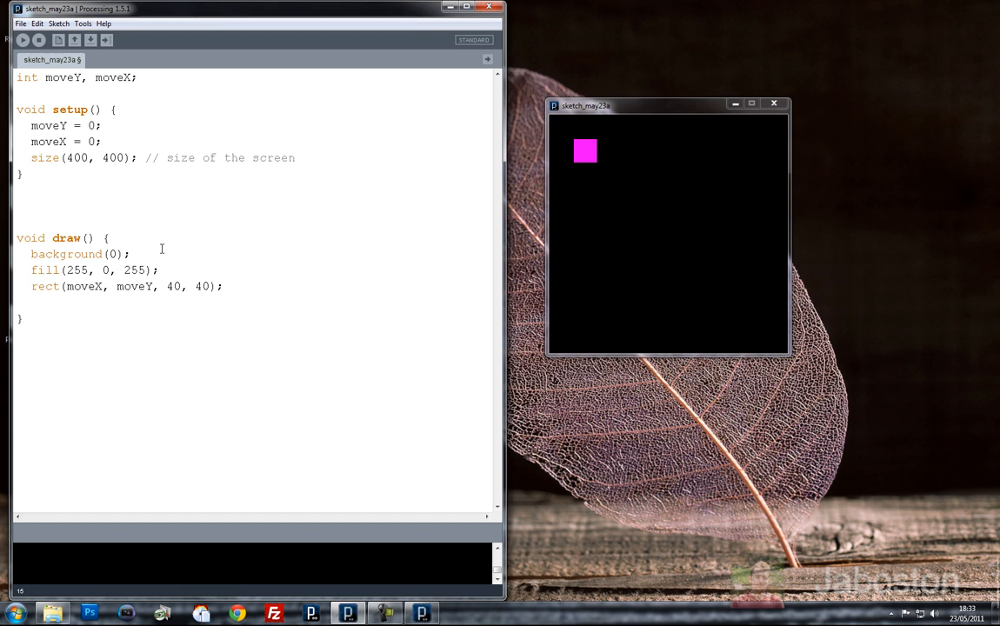
Add moveY++; and moveX++; to draw(), then run the sketch and stop it
type("move")
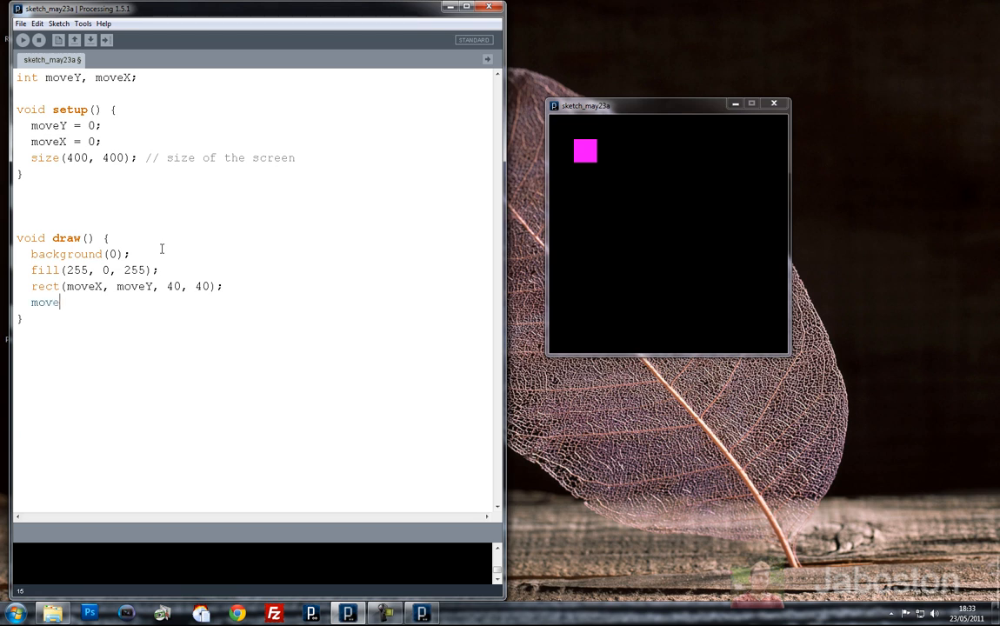
type("Y++")
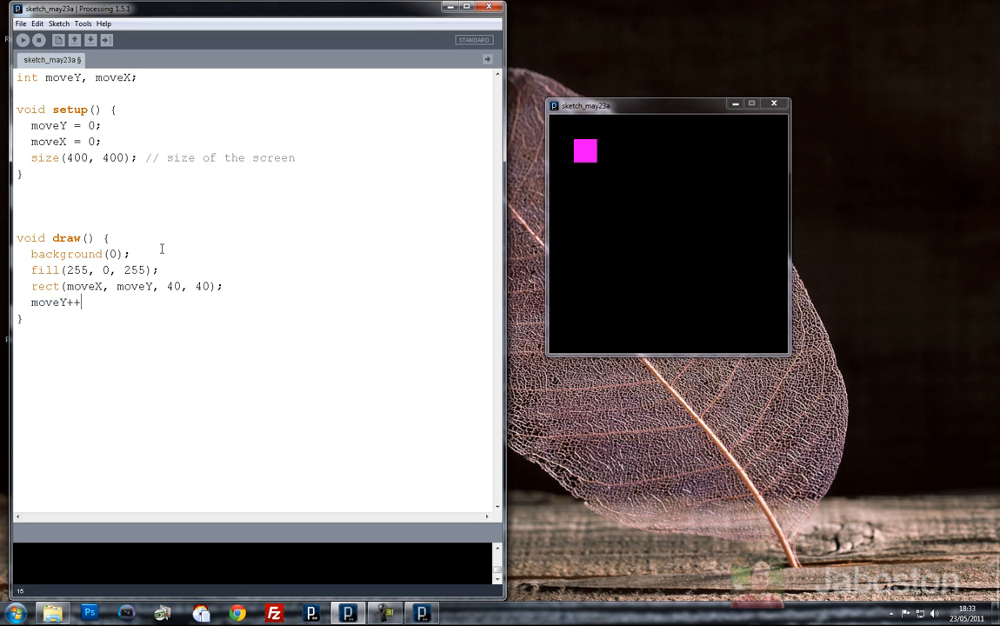
type("move")
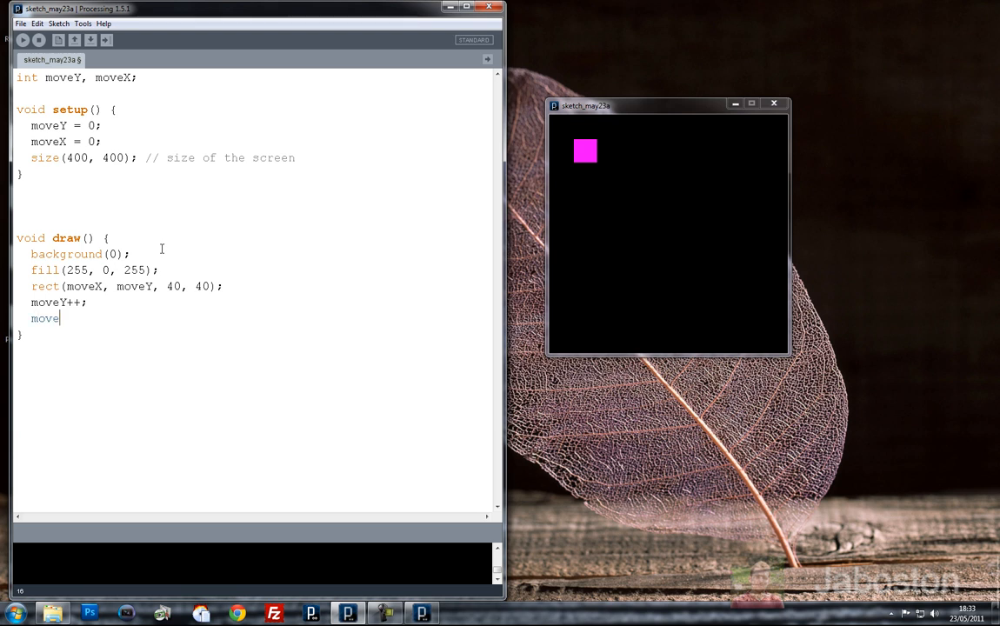
type("X")
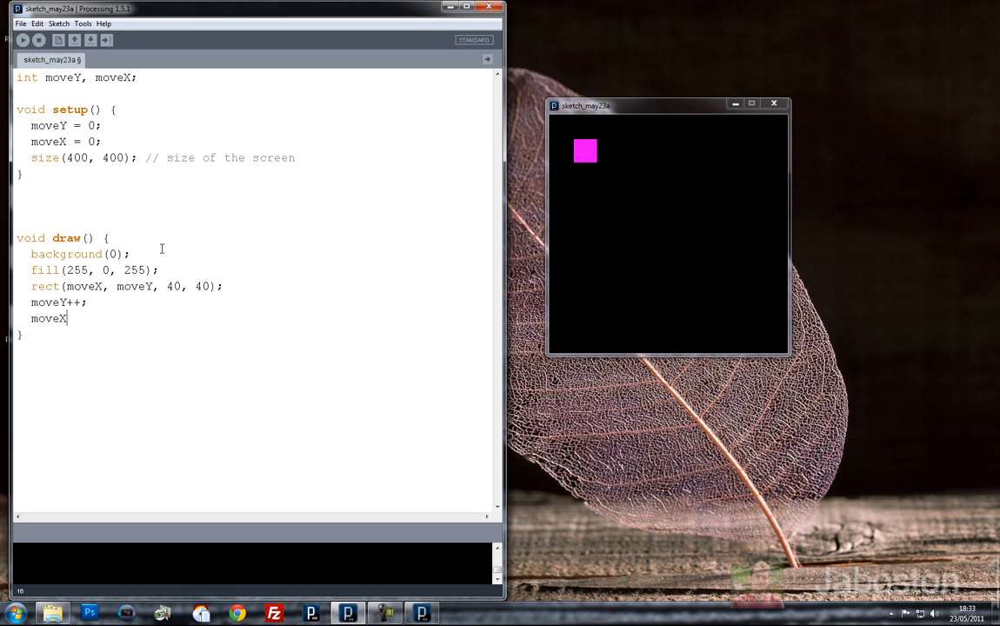
type("++;")
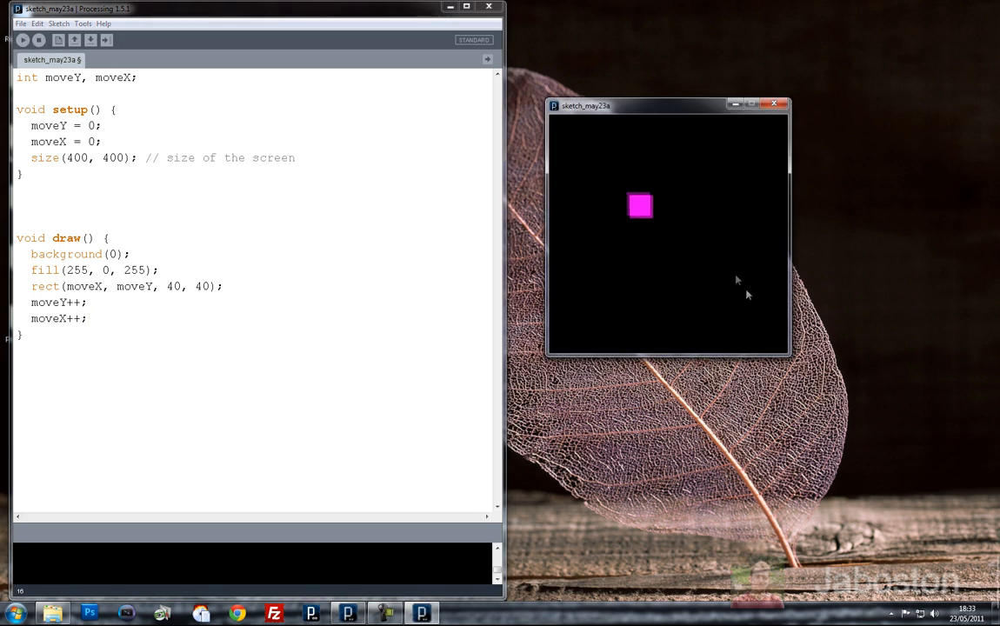
left_click(22, 40)
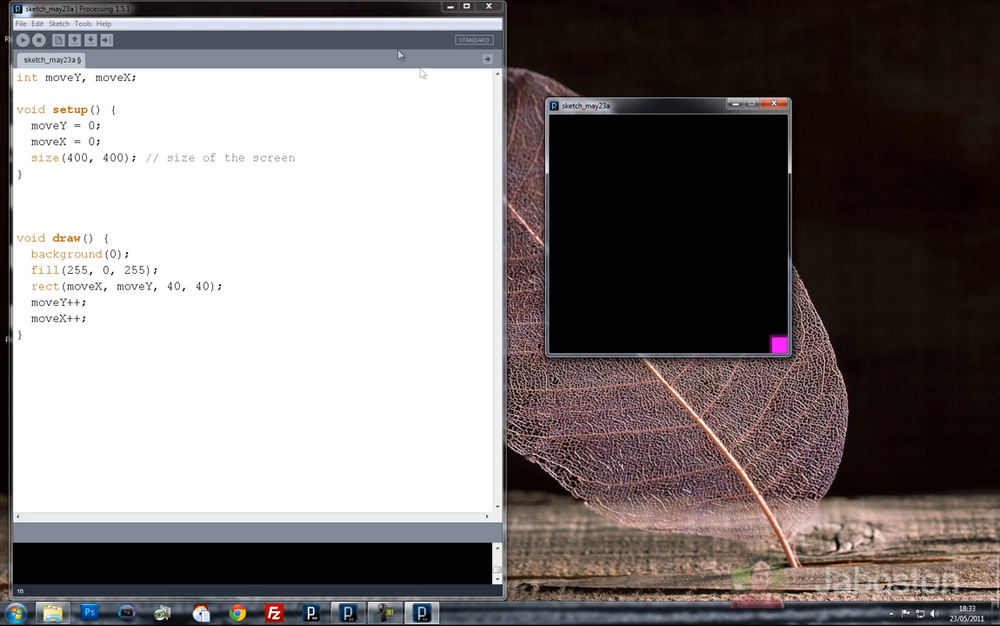
left_click(773, 104)
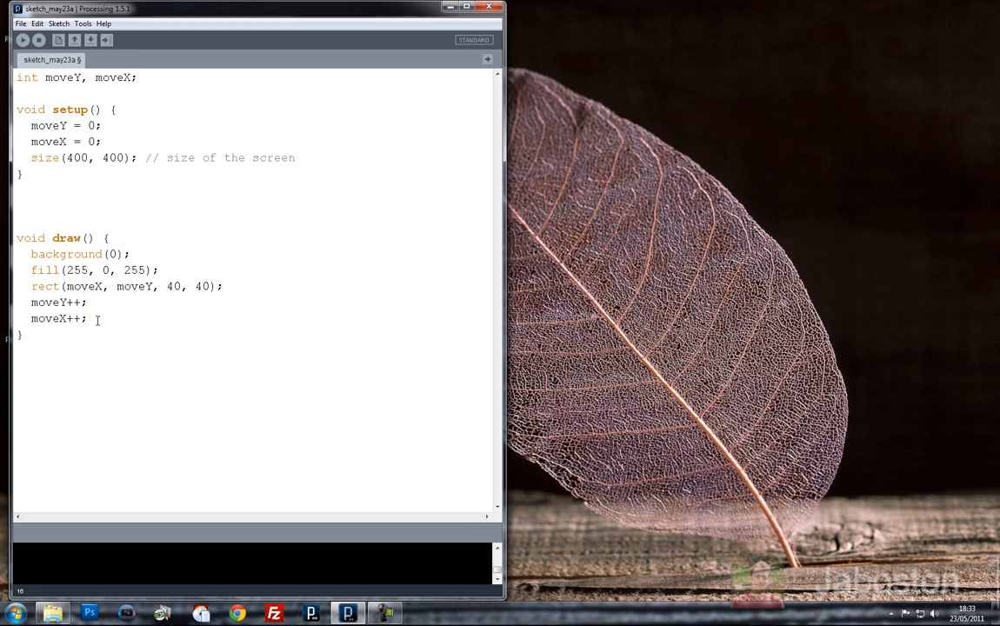
Add an if (moveY >= height) block to draw() that sets moveY = 0
type("if()")
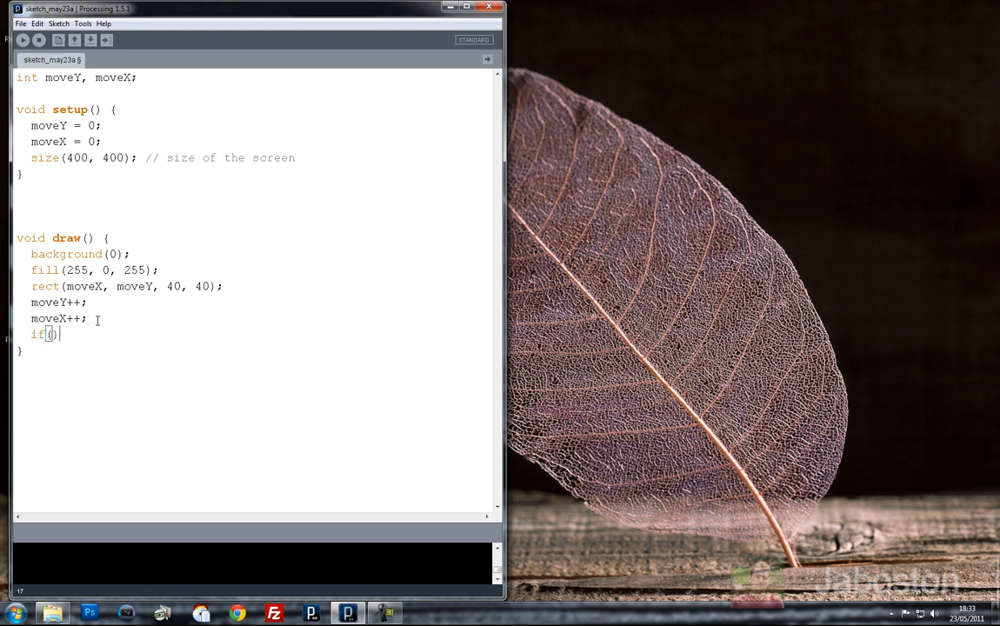
type("{")
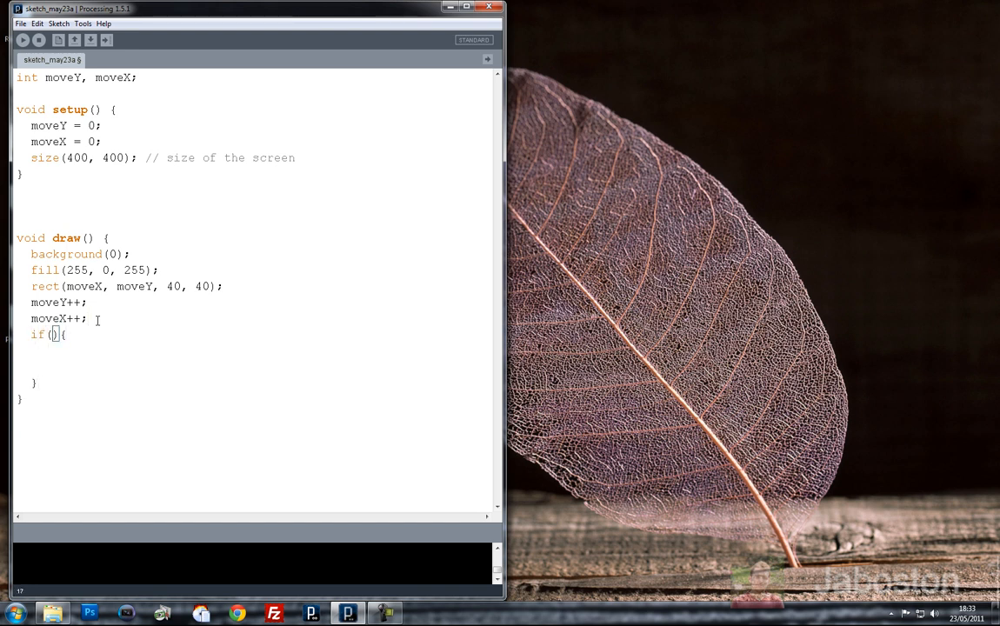
type("moveY")
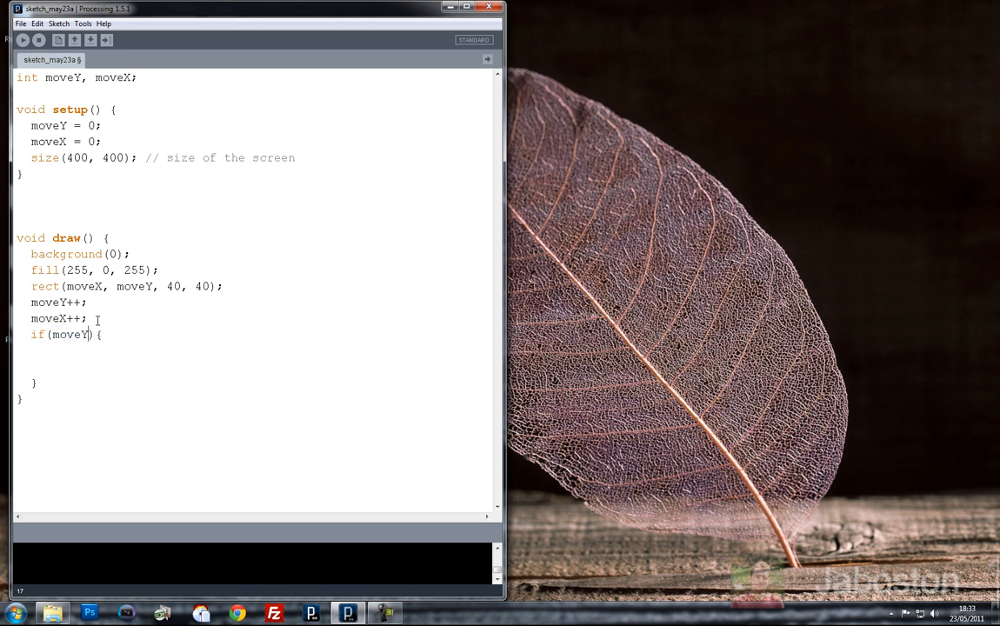
type("\" \"")
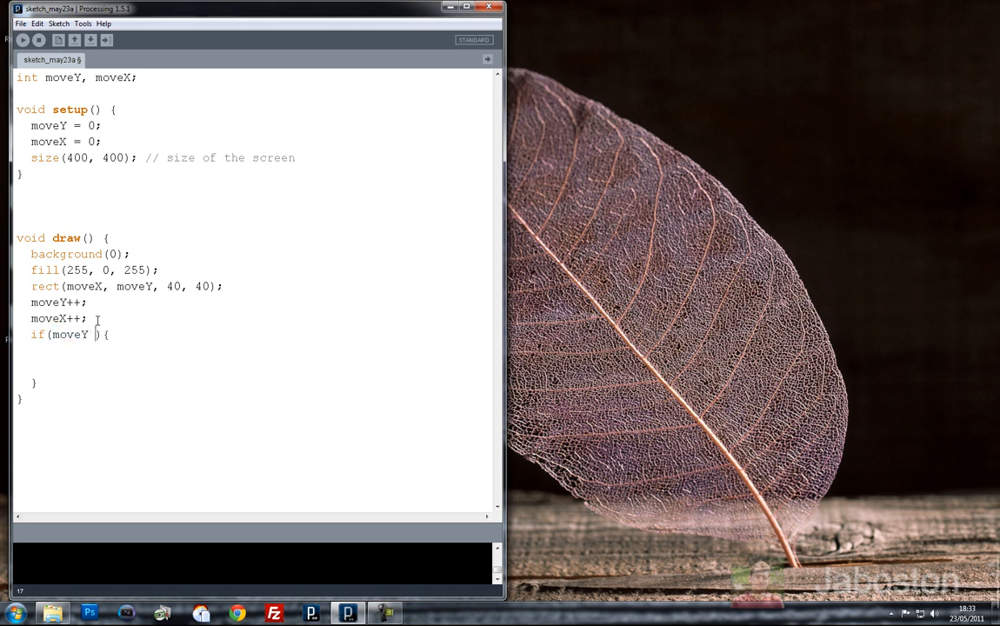
type("==")
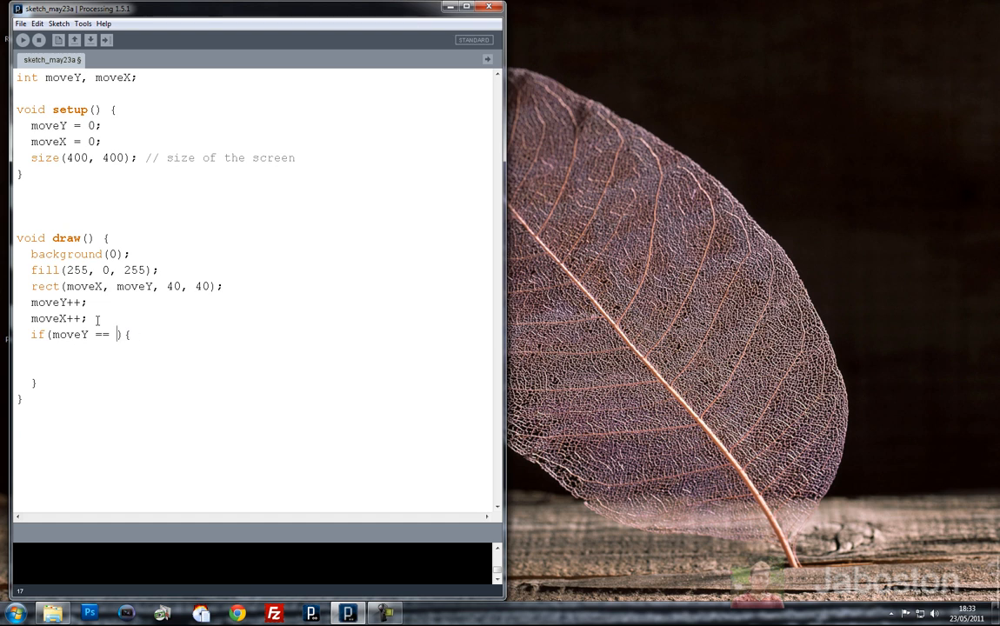
type("height")
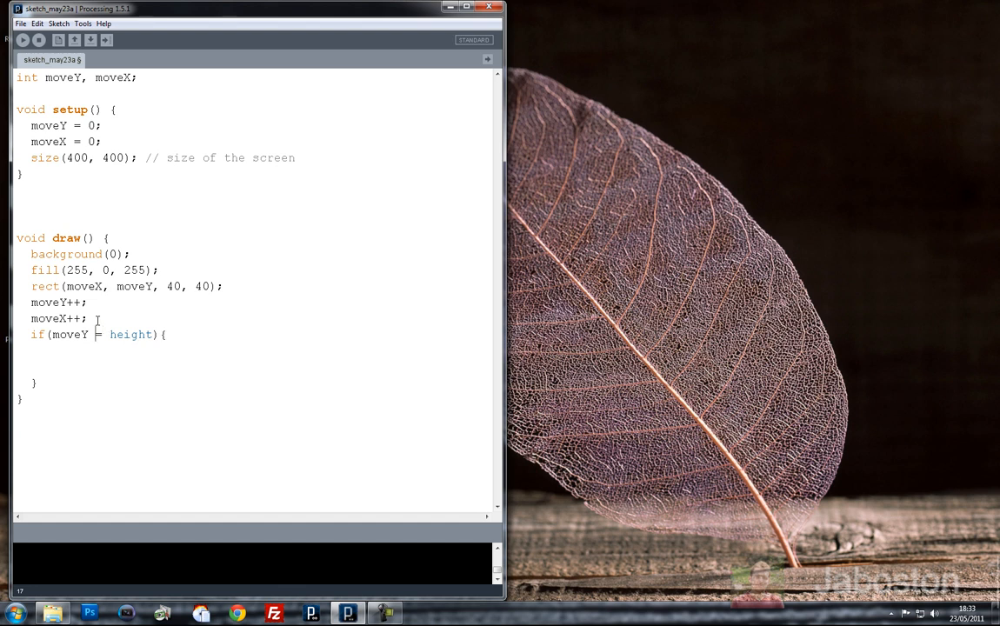
type(">=")
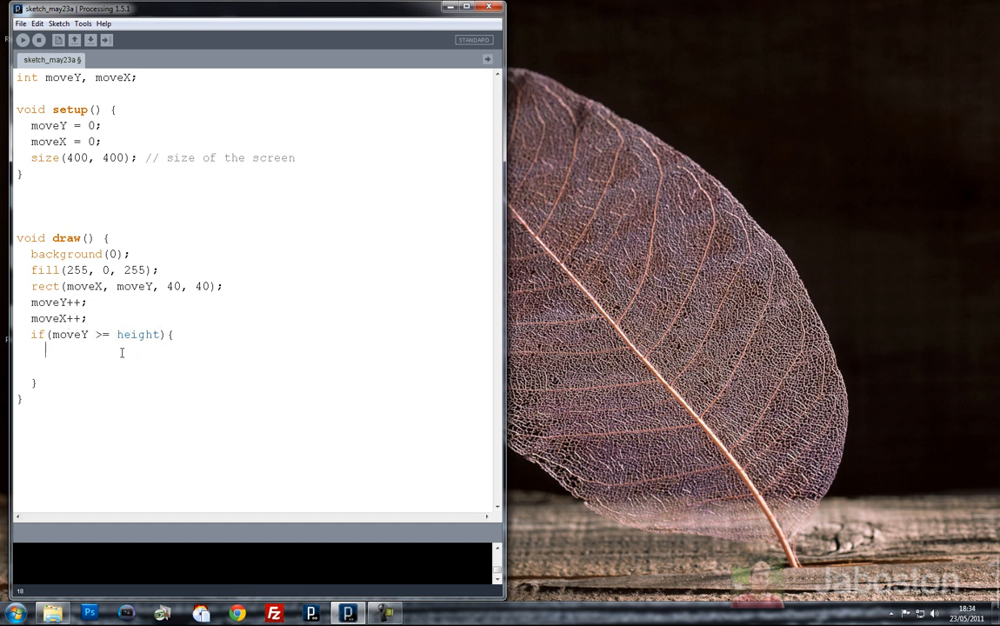
type("moveY")
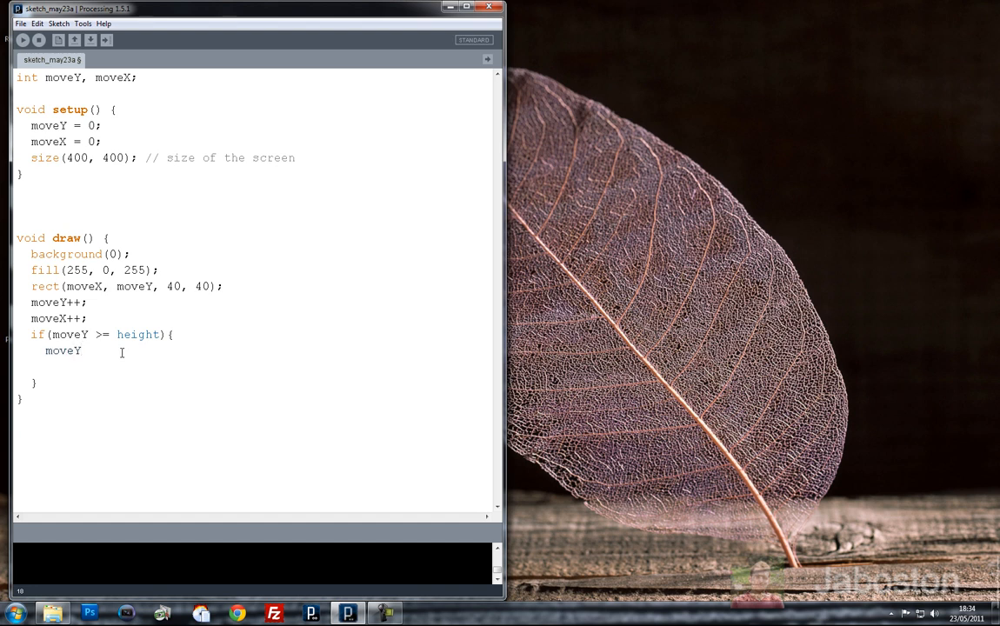
type("--;")
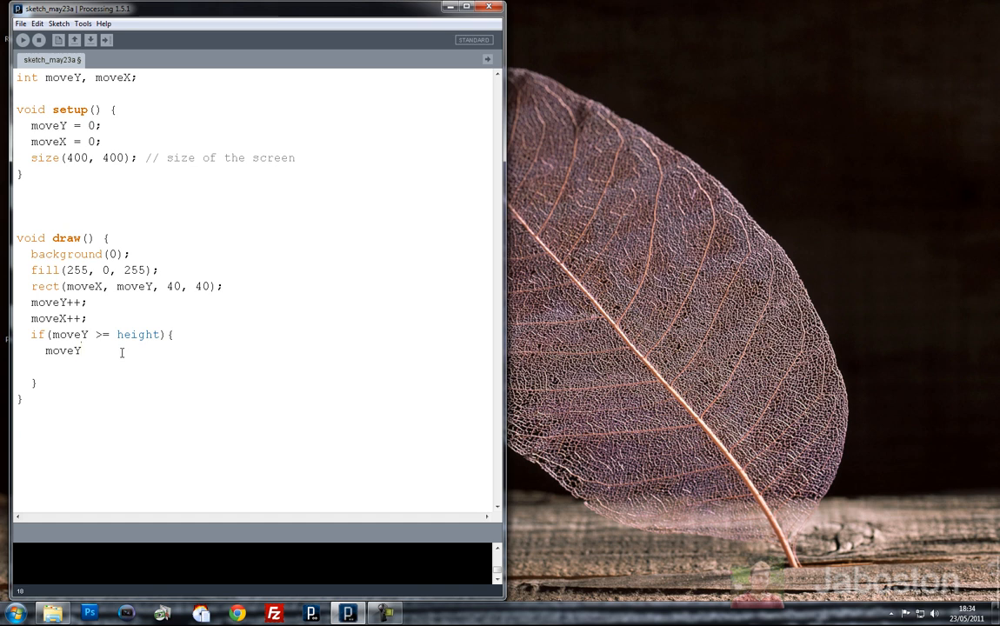
type("=0")
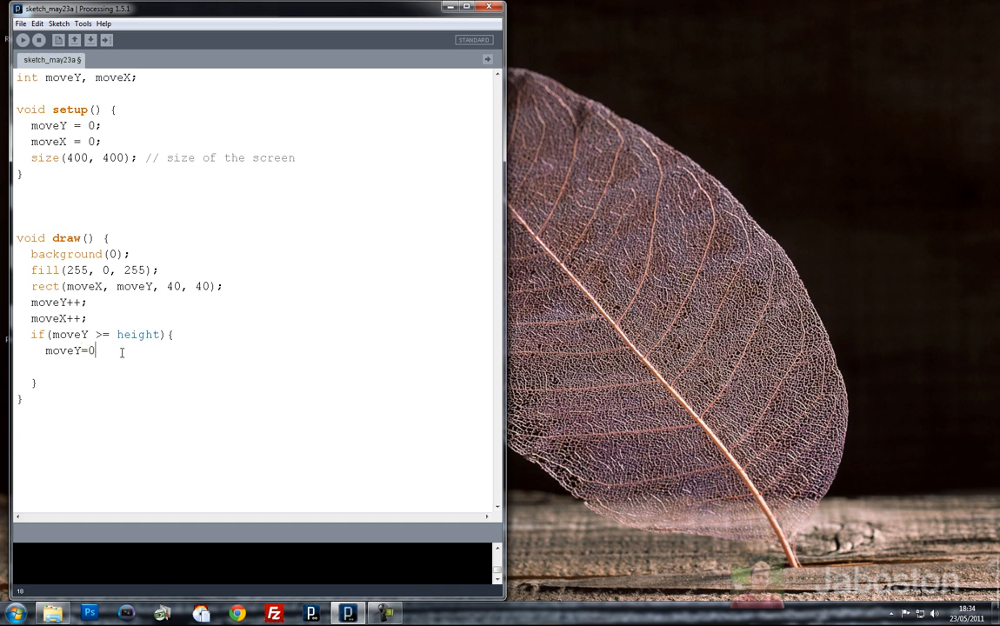
type(";")
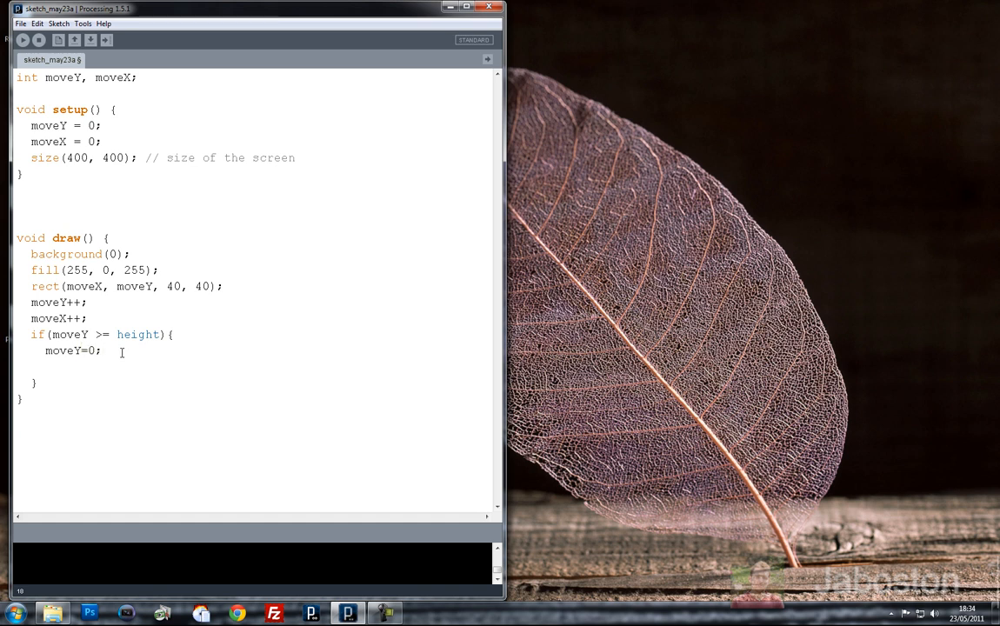
Nest an if (moveX >= width) check inside it that resets moveX to 0
key("Enter")
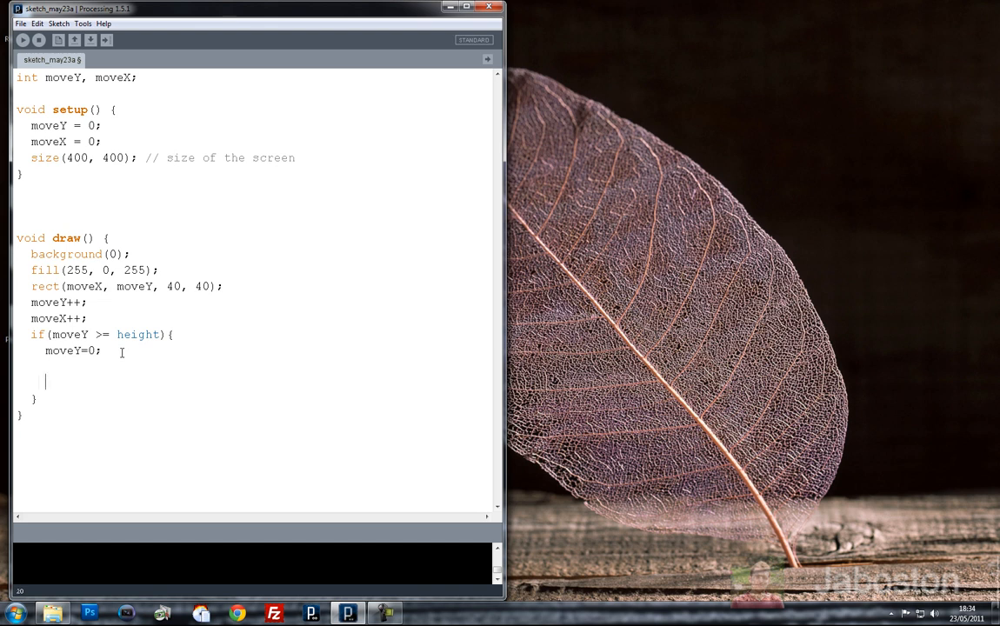
type("if")
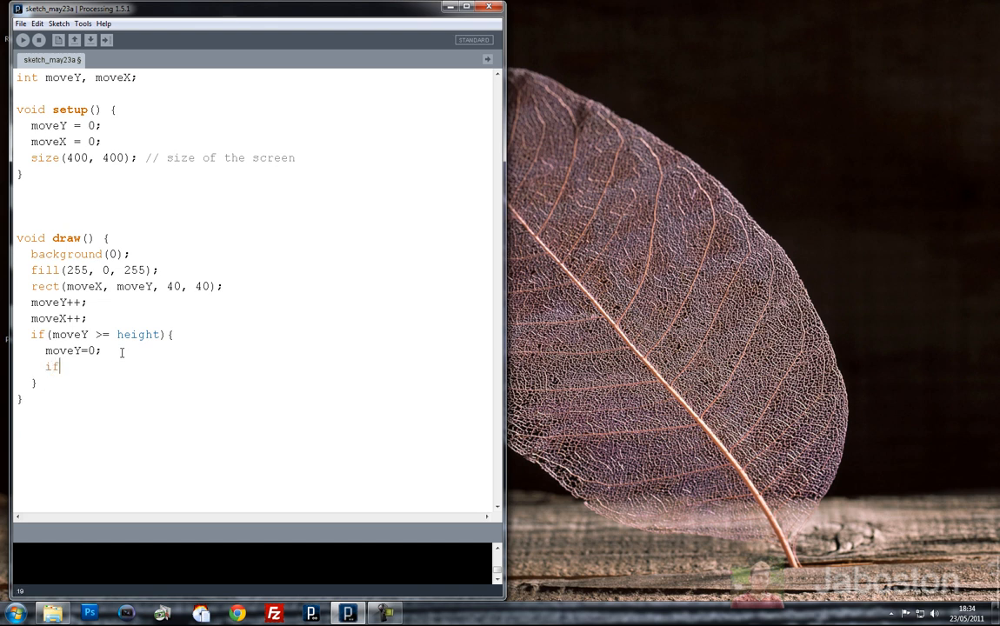
type("({")
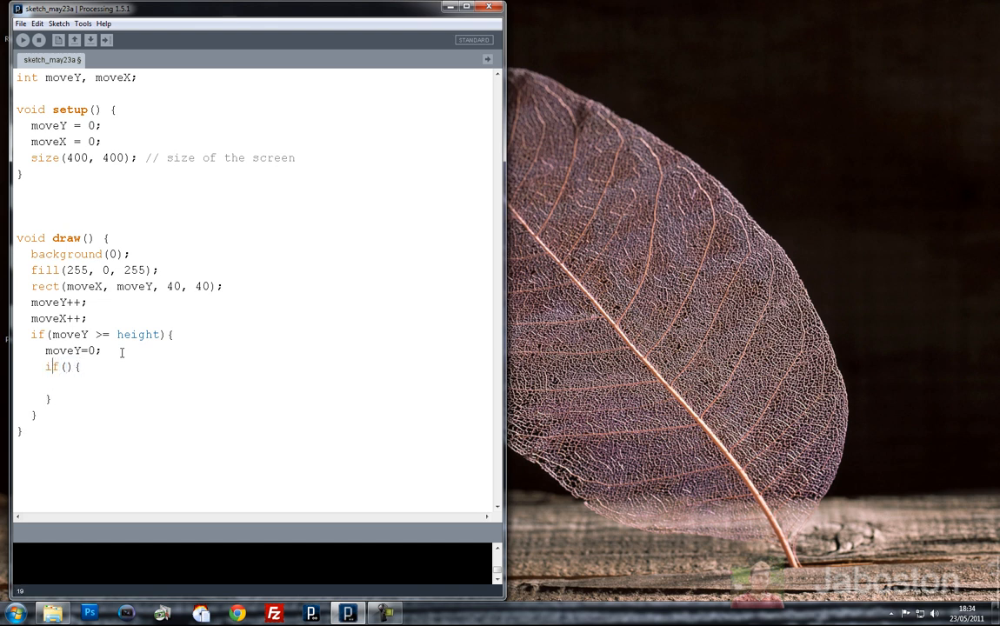
type("mocv")
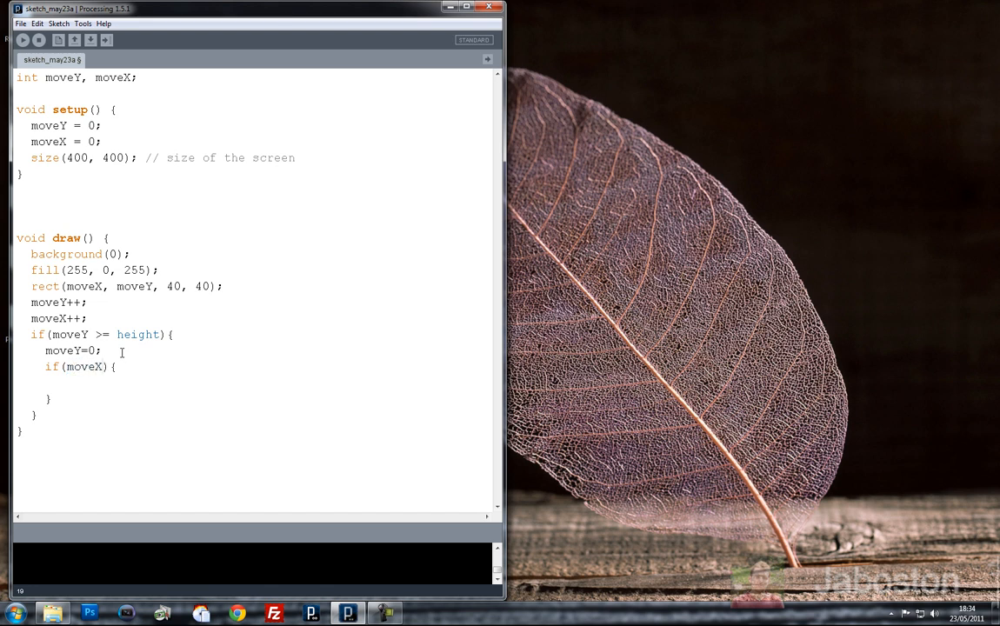
type(">=")
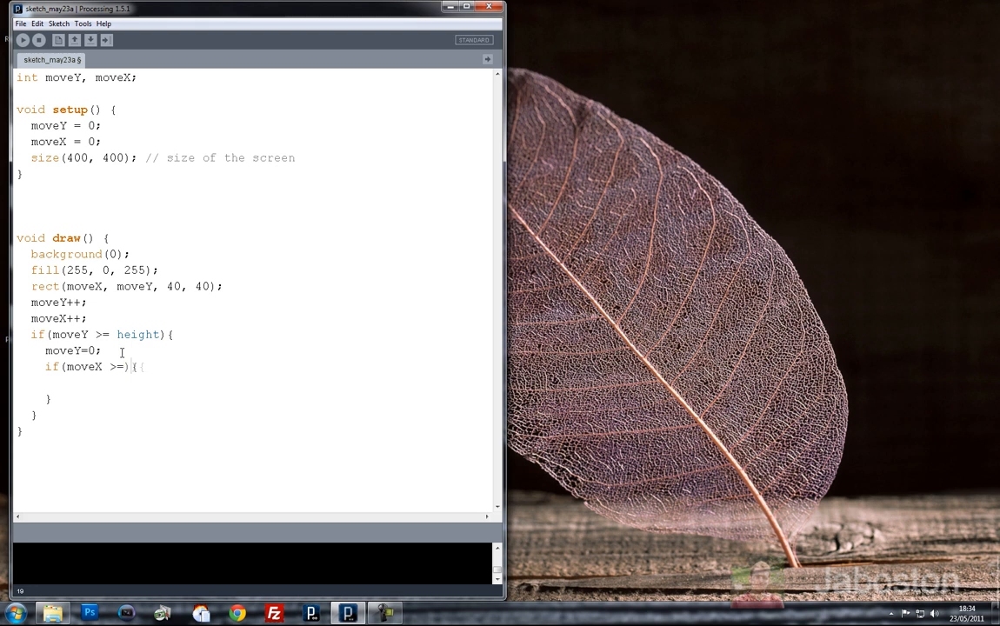
type("width")
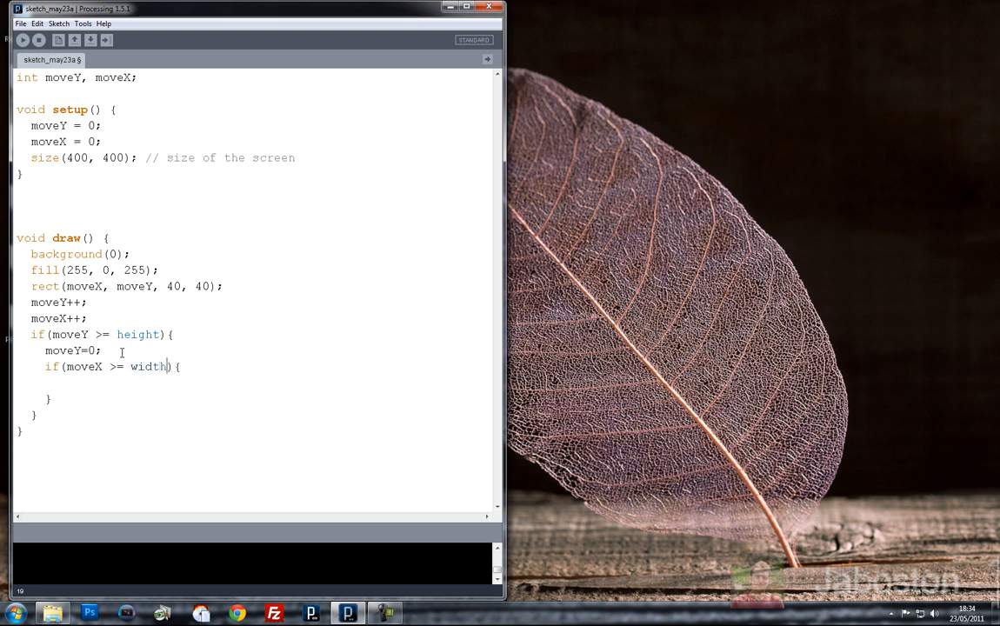
type("moveX=0;")
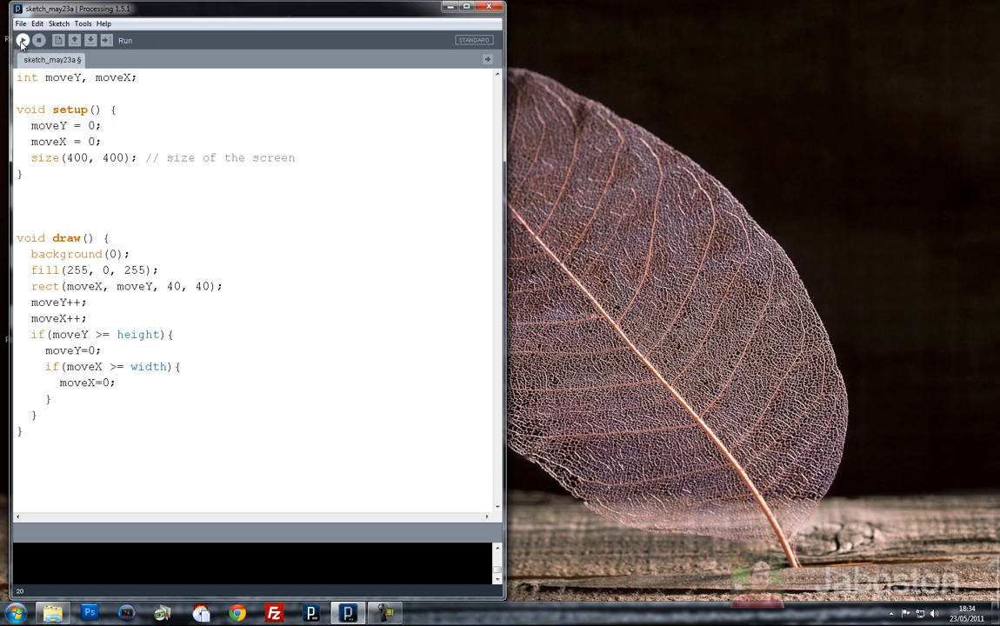
Run the sketch, add -20 to moveY and moveX in both edge conditions, and rerun
left_click(23, 40)
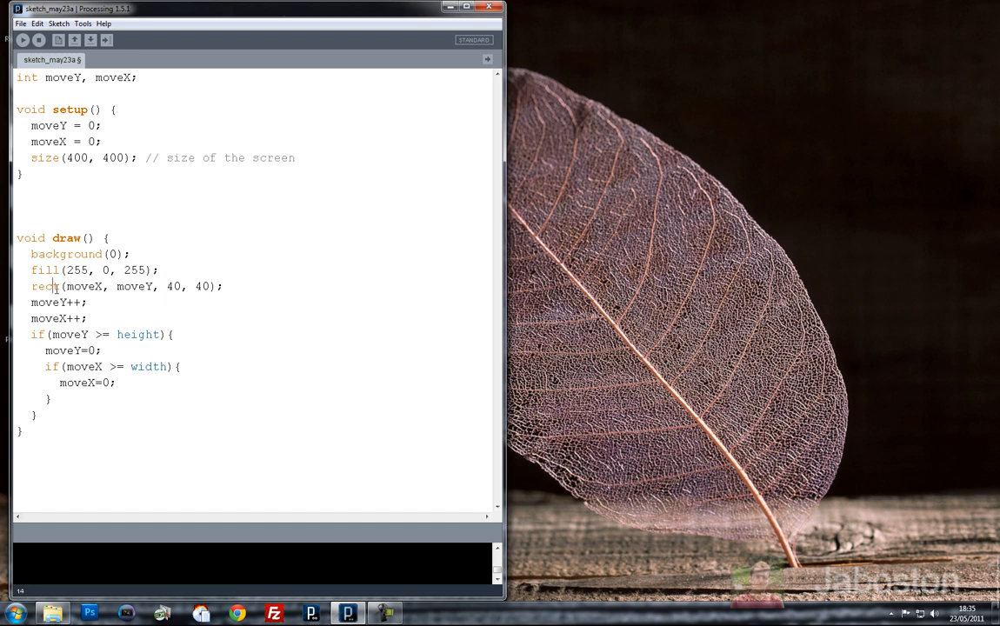
left_click_drag(89, 286, 149, 286)
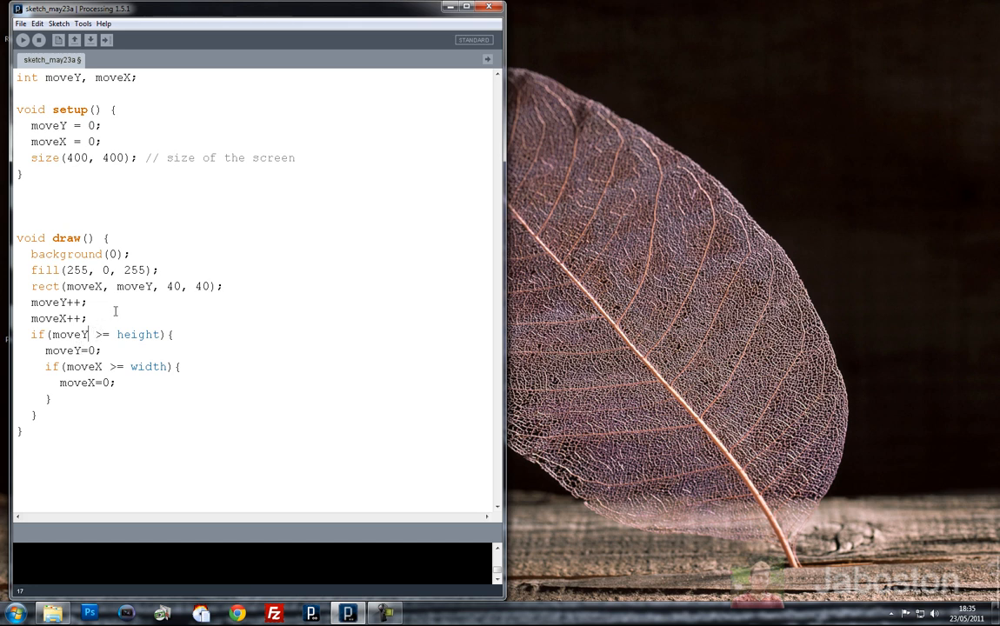
type("-20")
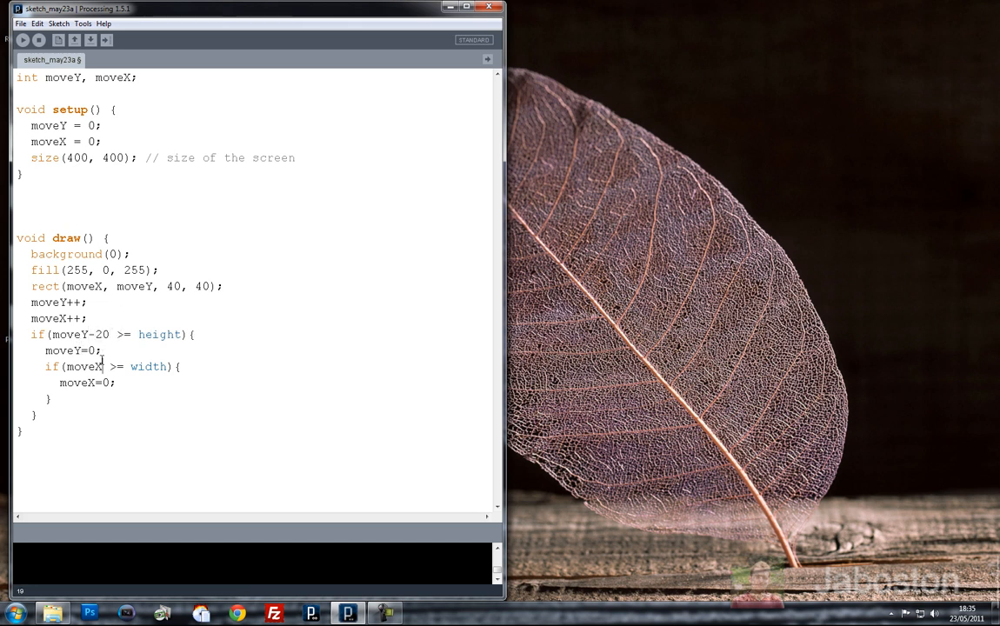
type("-20")
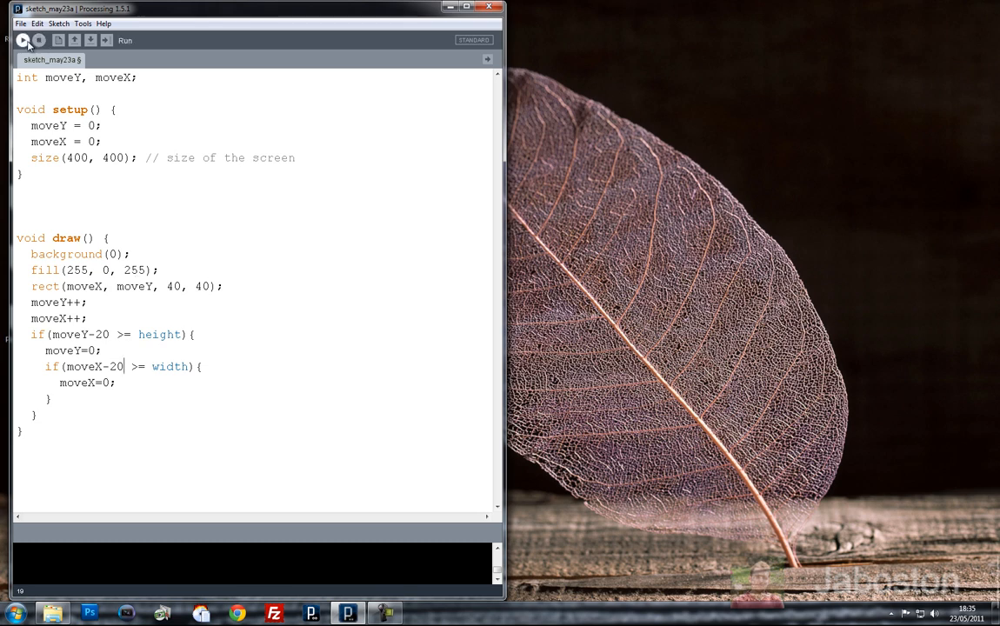
left_click(24, 40)
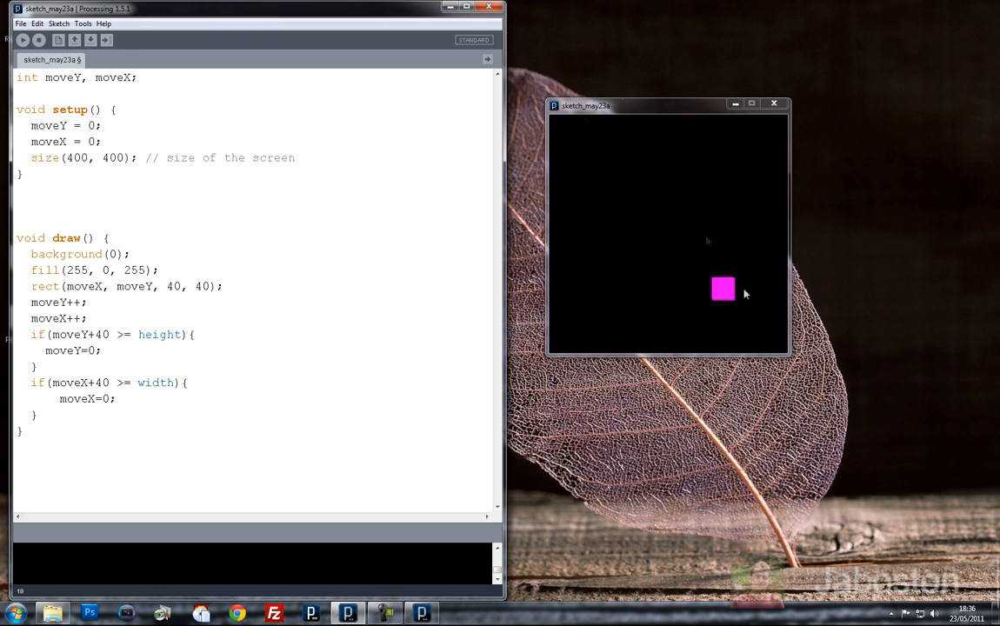
Stop the running sketch and select all the code inside draw()
left_click(24, 40)
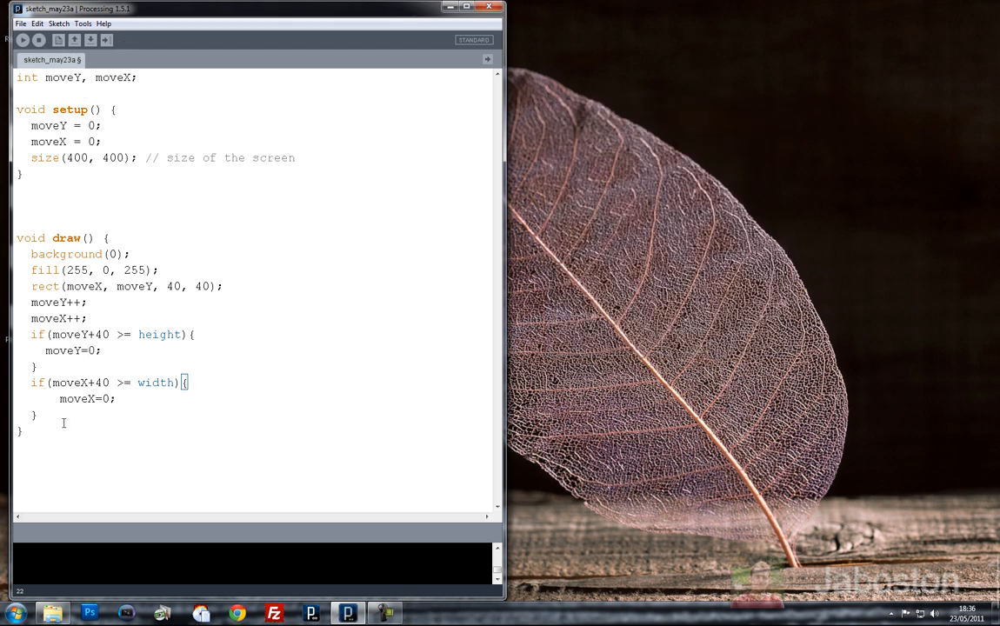
left_click_drag(31, 254, 35, 415)
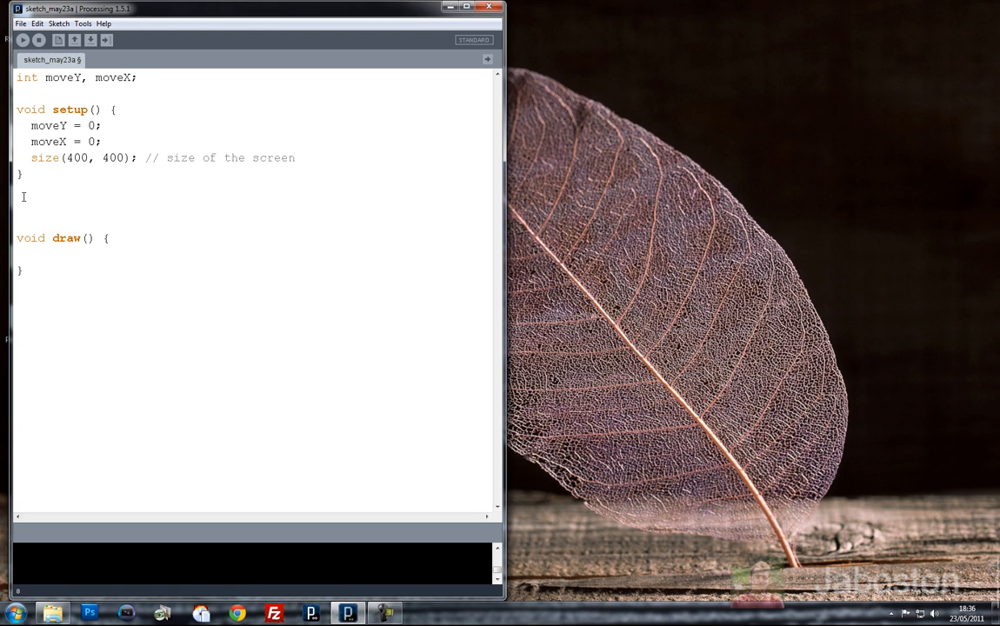
Move the square's drawing and movement code into a new void animateRect() function, called from draw()
type("void")
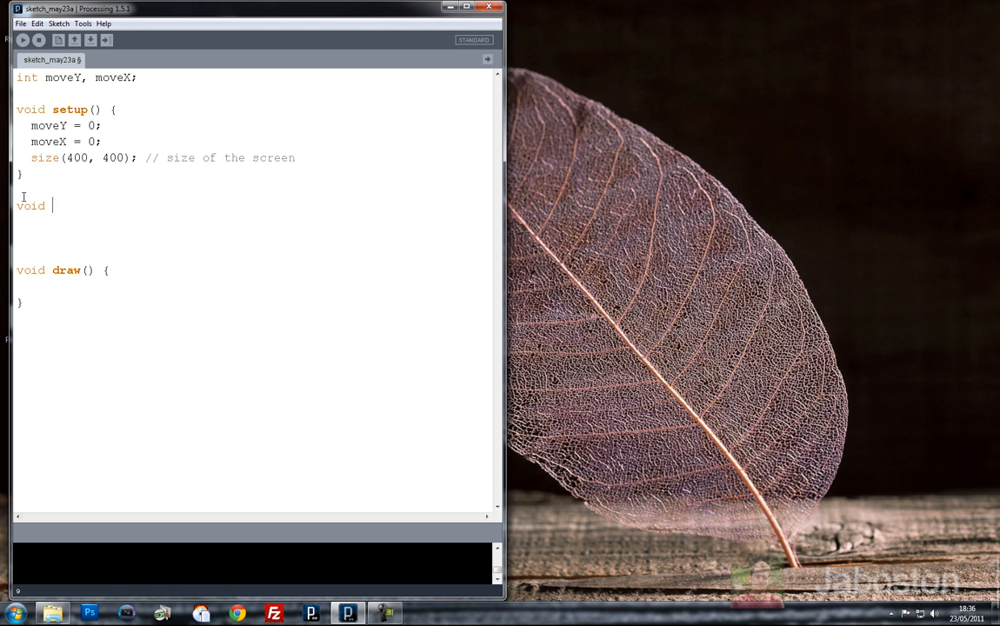
type("animateRect(){")
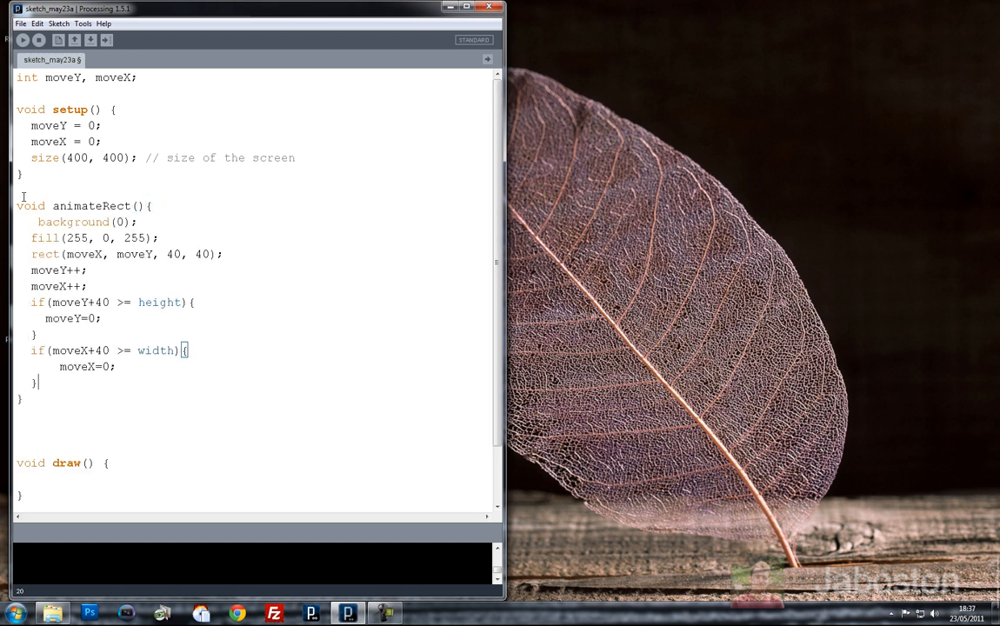
scroll("down", 3)
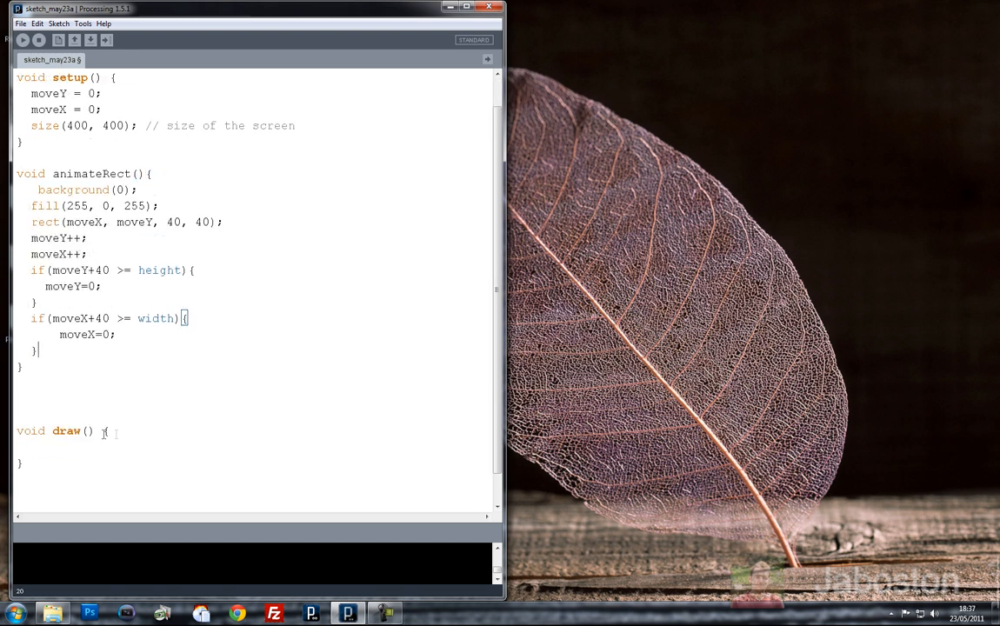
type("animate")
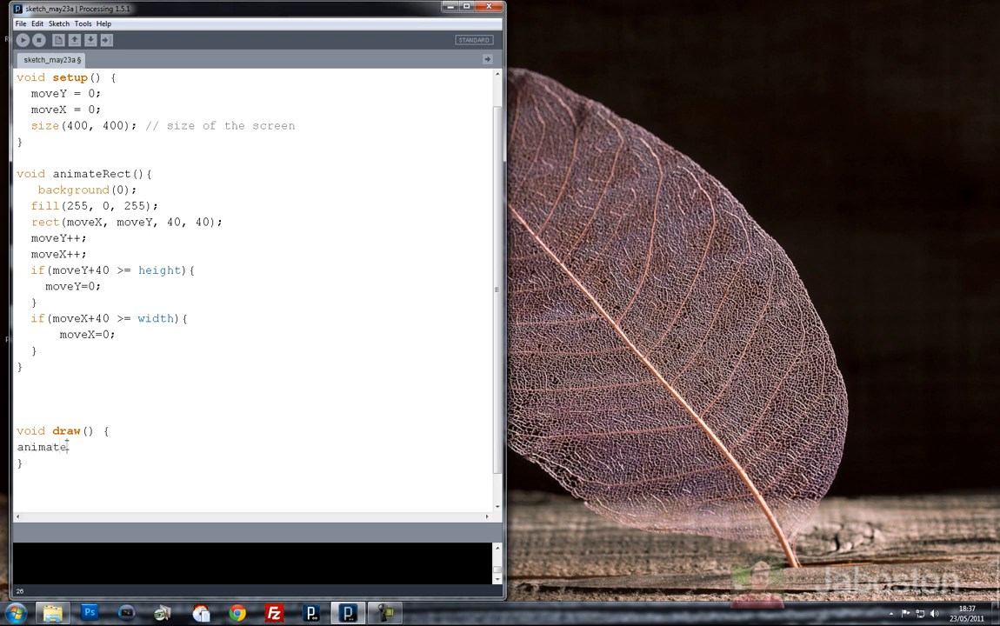
key("Backspace")
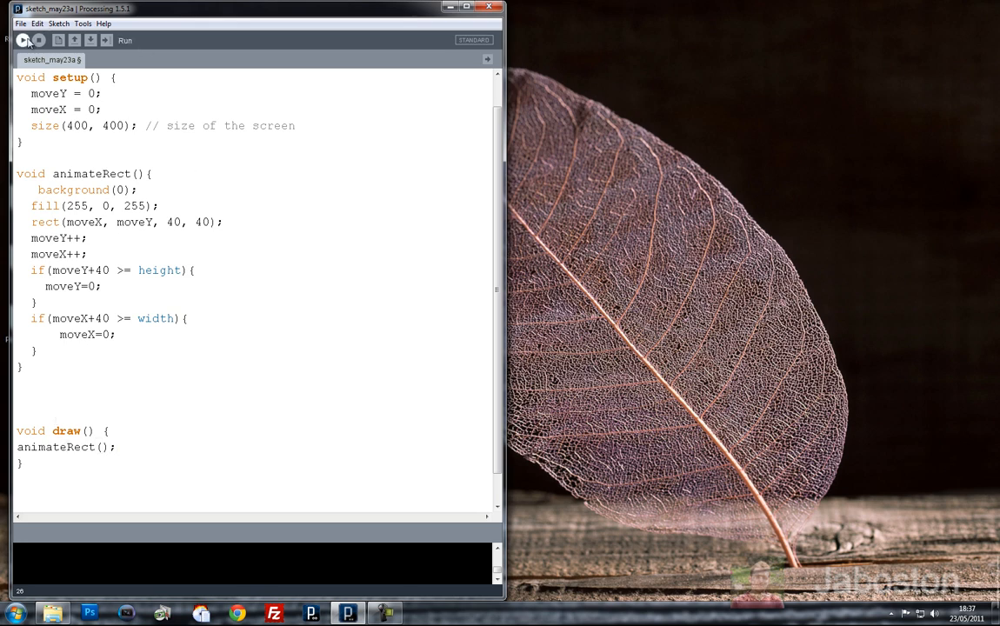
Run the sketch to confirm the square animates, then declare int moveY; and int moveX; separately
left_click(23, 40)
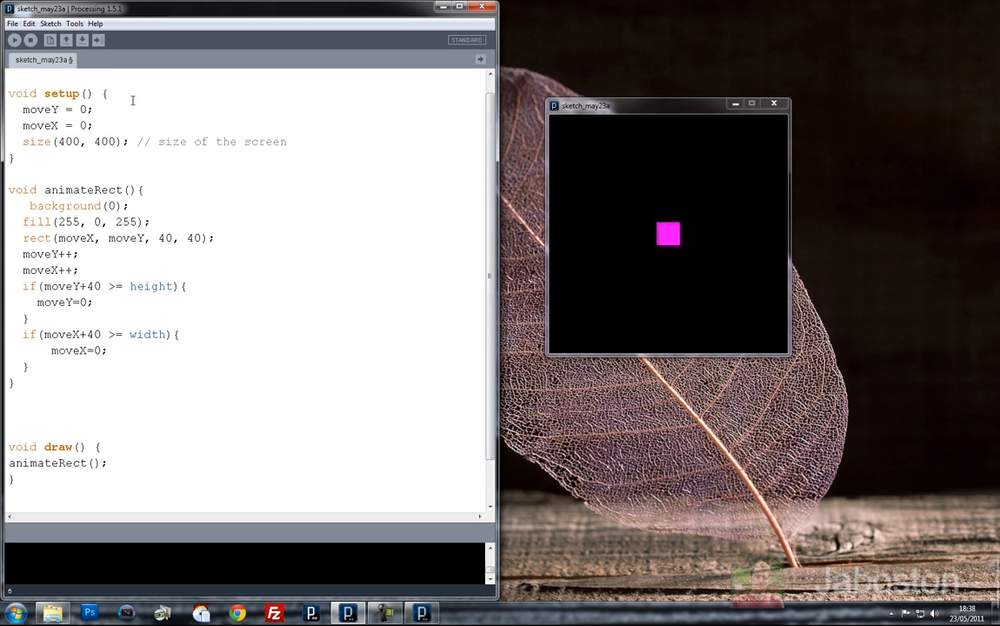
type("int moveY, moveX;")
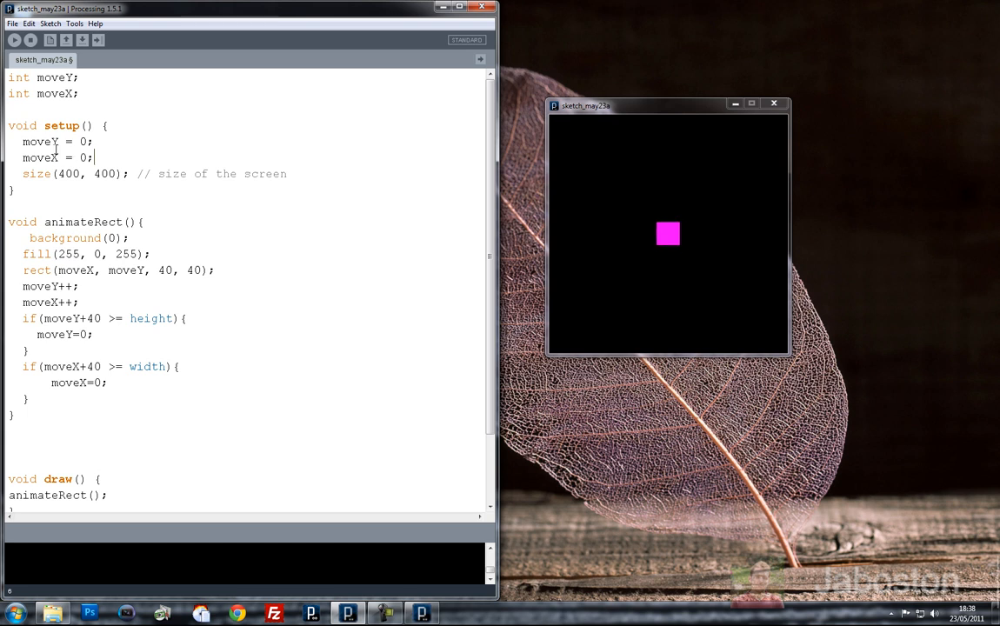
double_click(39, 158)
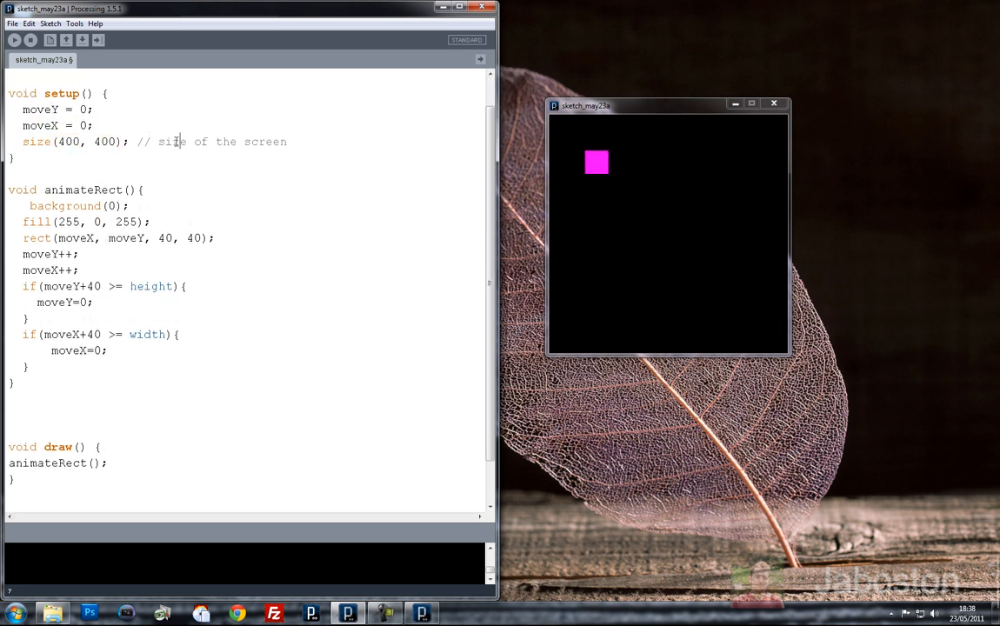
type("int moveY;")
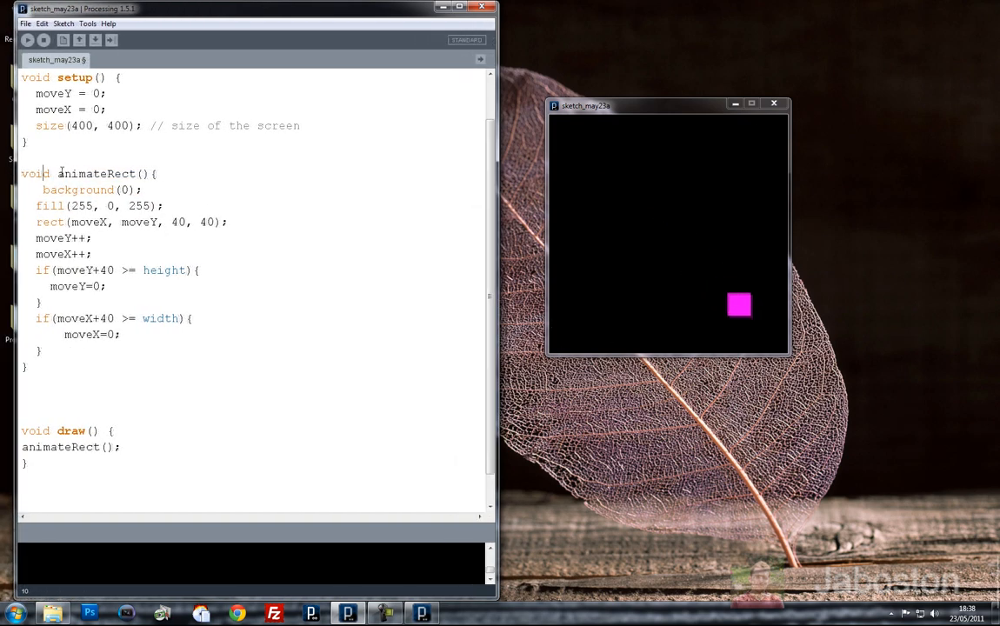
Label the fill line with the comment // Magenta
double_click(82, 189)
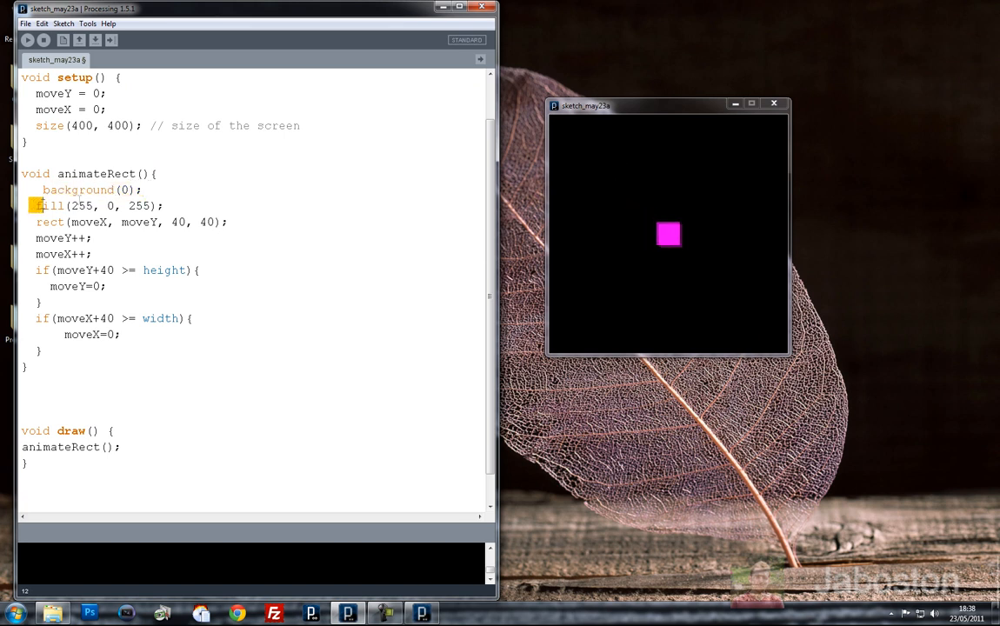
type("// fills background black")
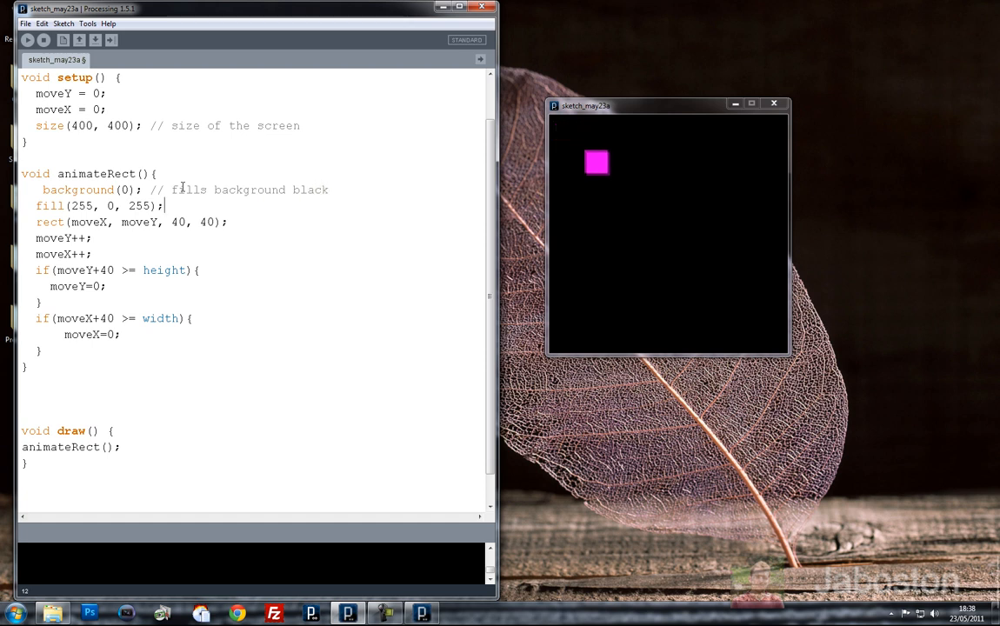
type("//")
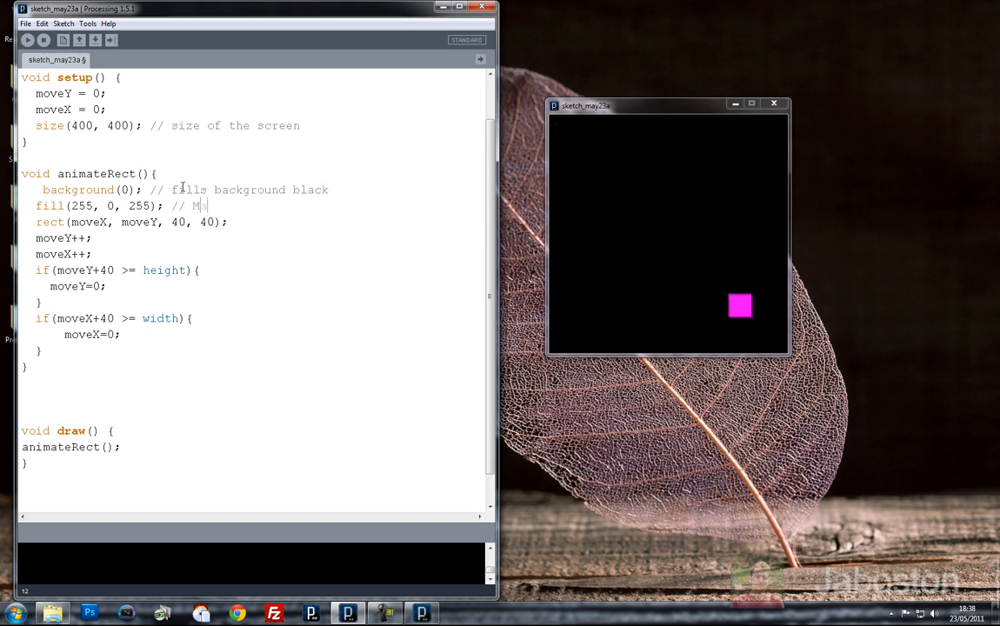
type("agenta")
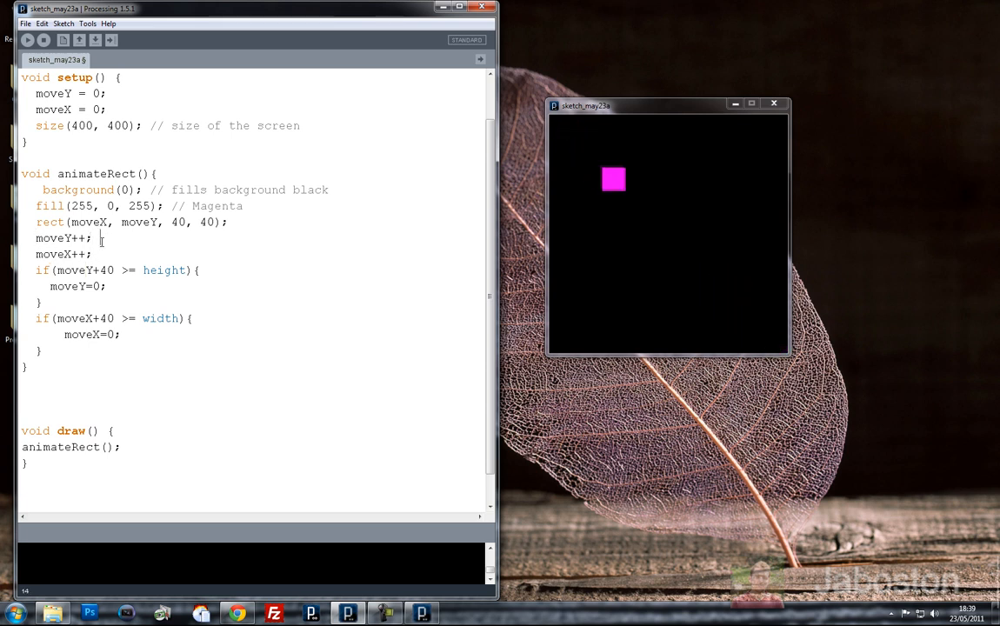
Comment moveY++ and moveX++ as // moveY = moveY+1; and // moveX = moveX+1;
type("// MoveY =")
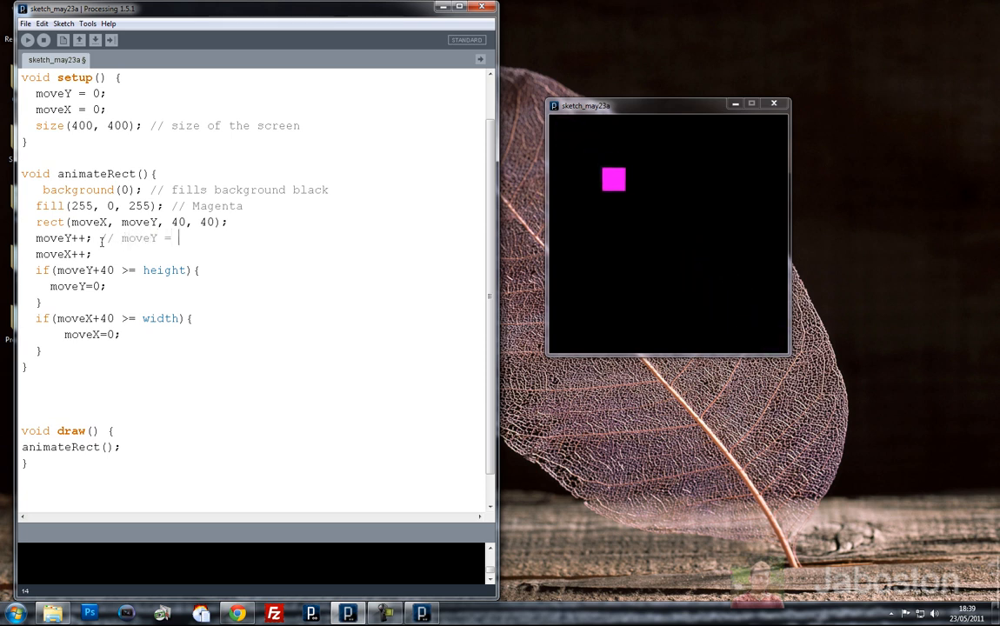
type("moveY+")
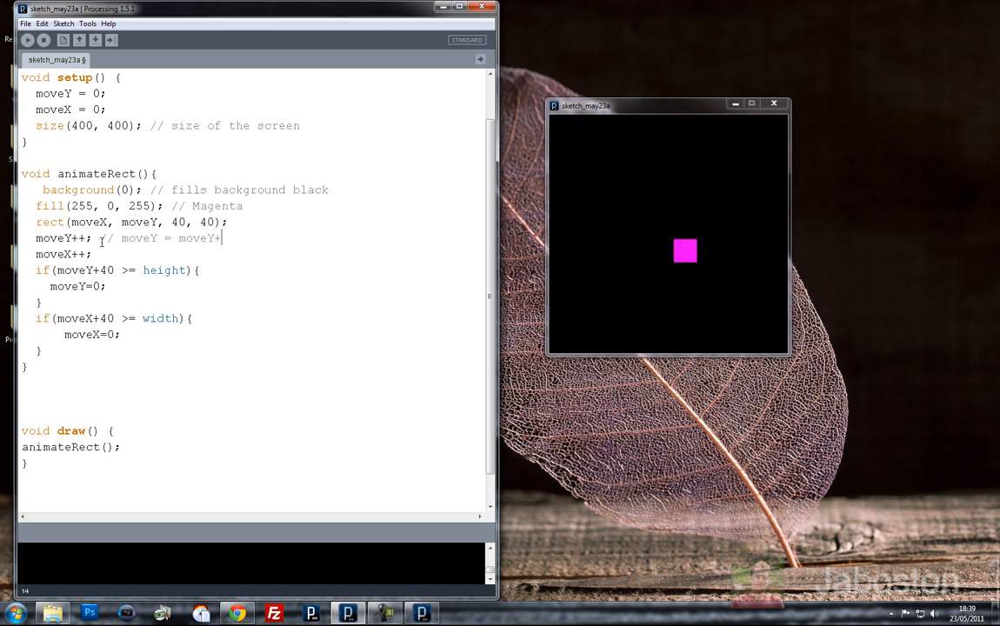
type("1;")
left_click(254, 254)
type(" //")
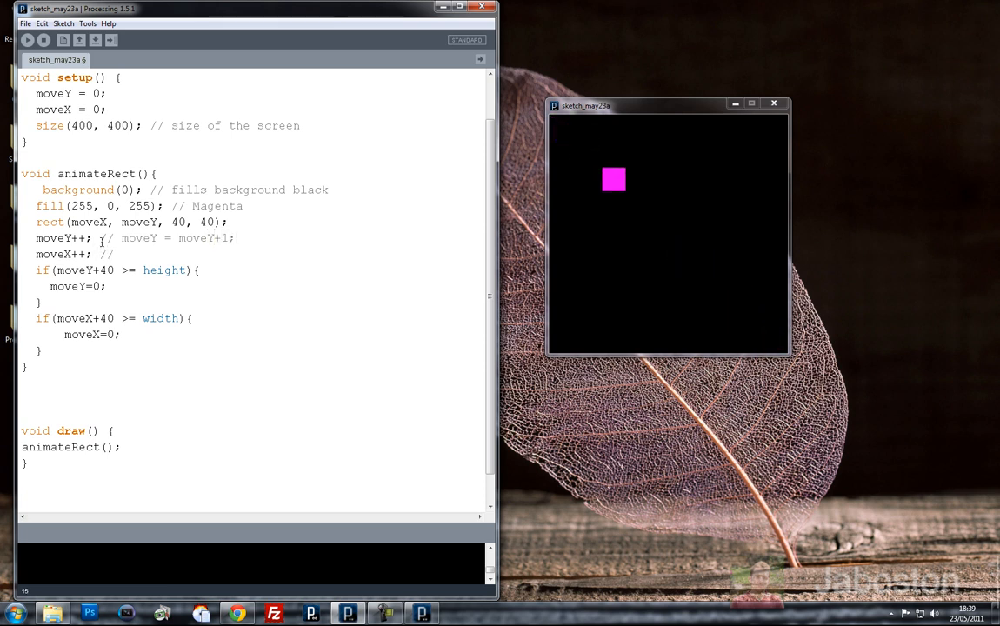
type("moveX = moveX")
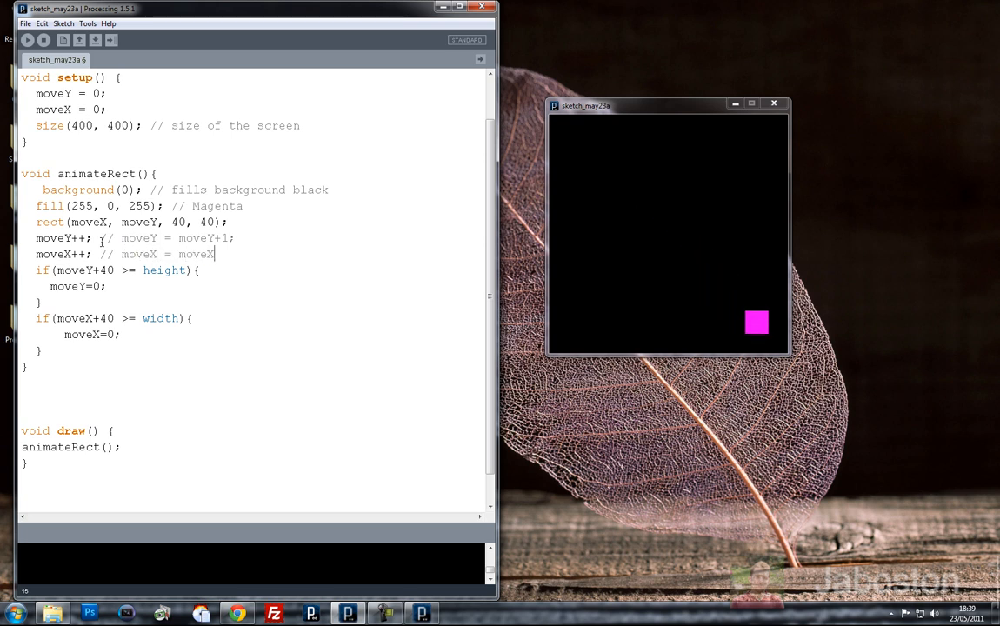
type("+1'")
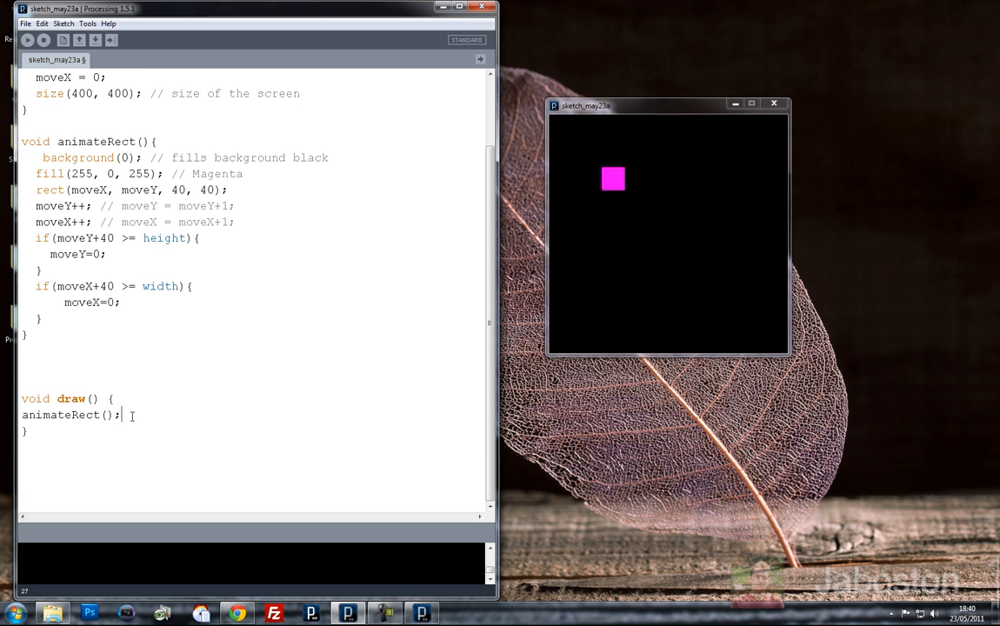
Add println(""); after animateRect() in draw() and look up println in the reference
type("println();")
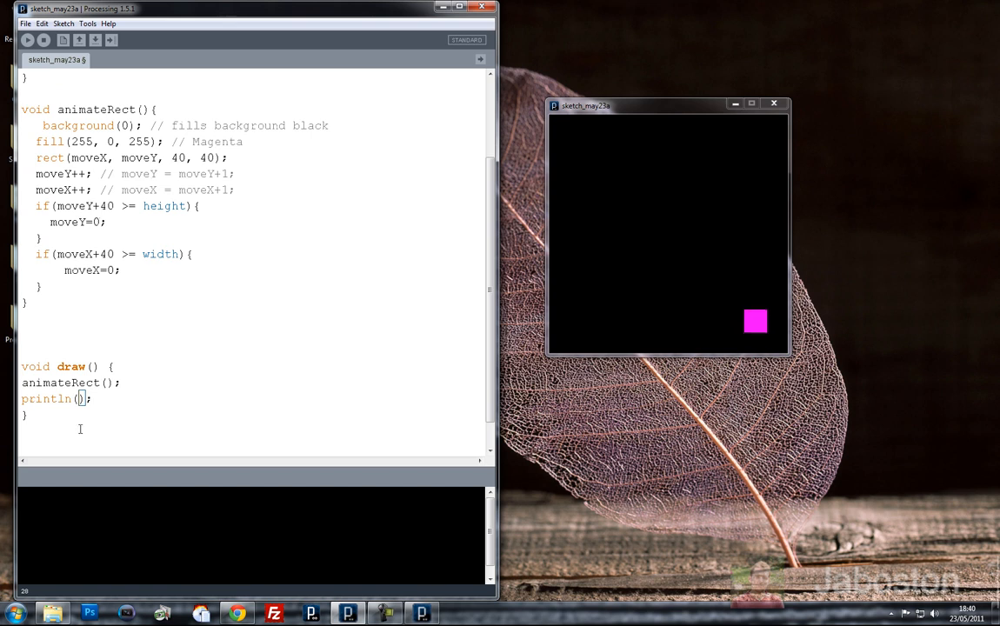
double_click(45, 399)
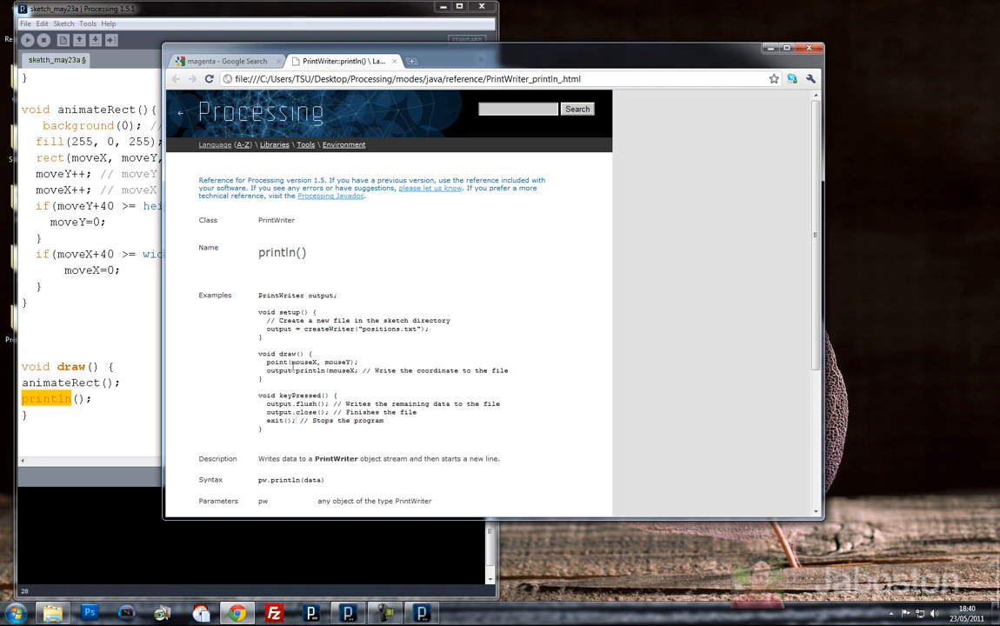
scroll("down", 3)
type("\"")
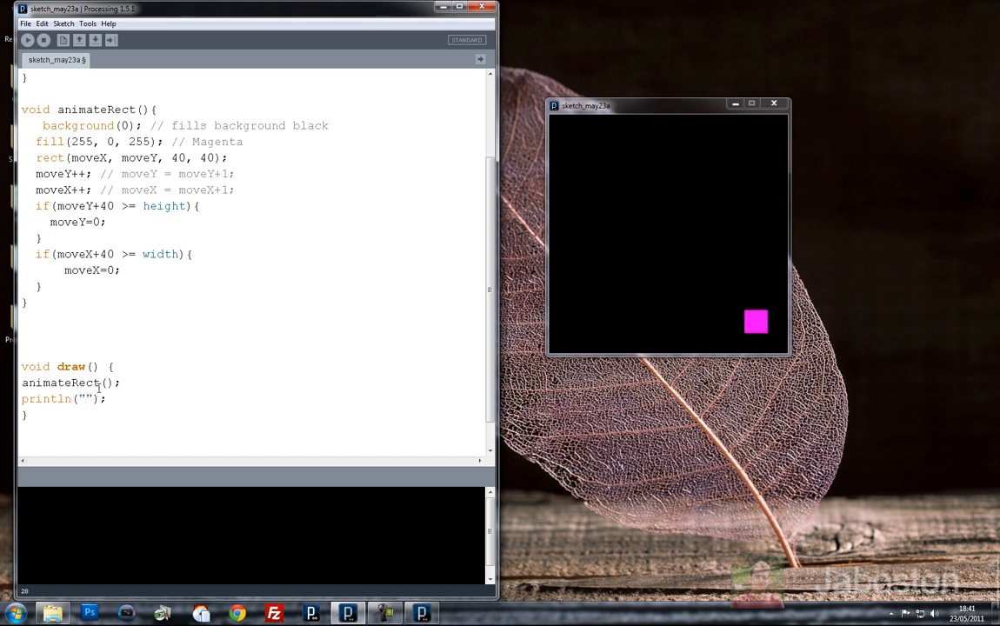
Make println report the square's x and Y positions, then run it, hitting an unexpected token error
type("the x positi")
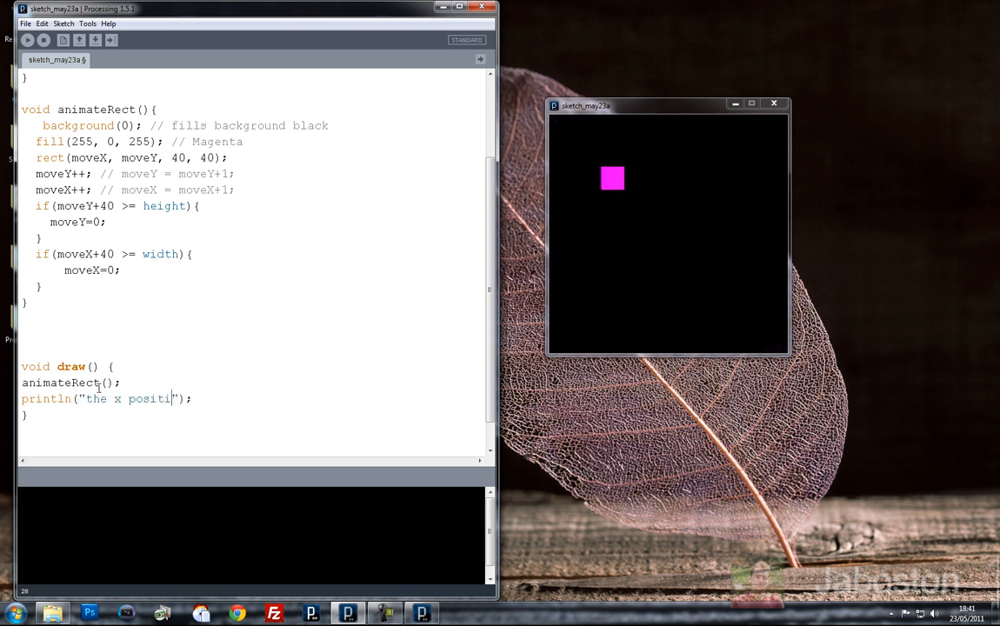
type("on is: \" + moveX  \"the")
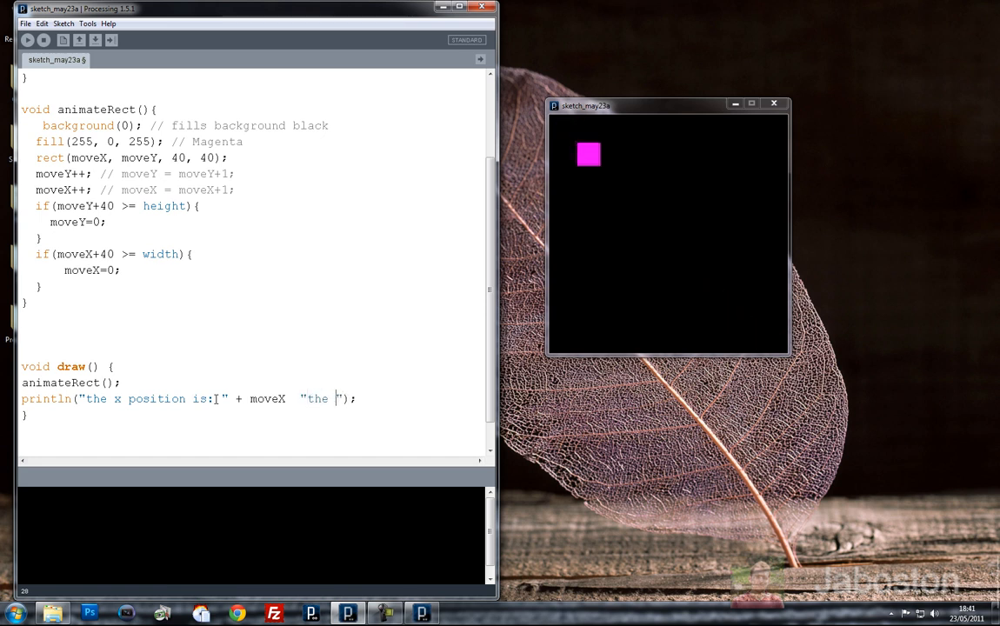
type("Y position is:")
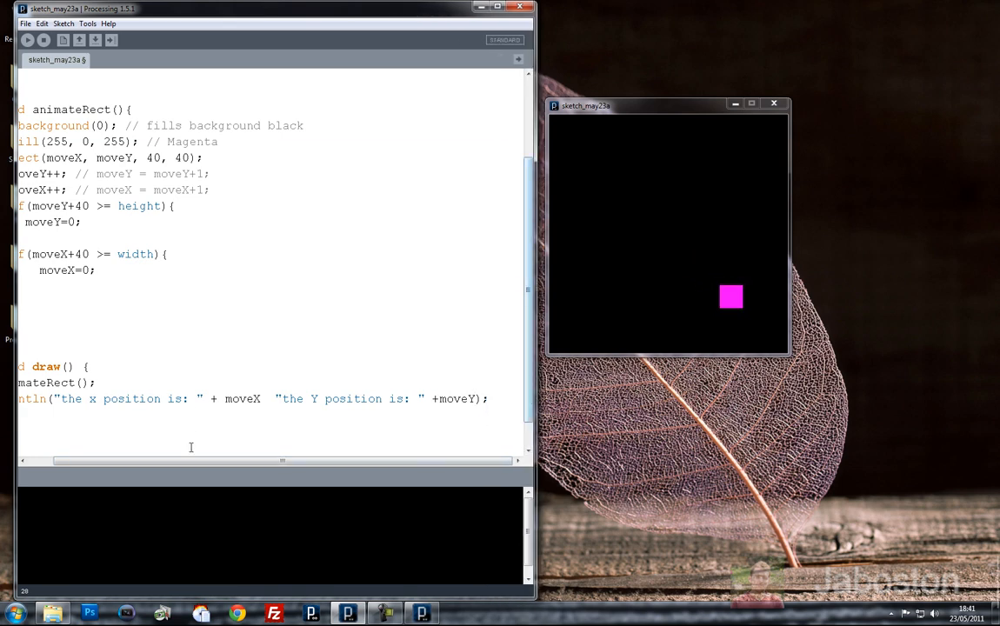
left_click(27, 40)
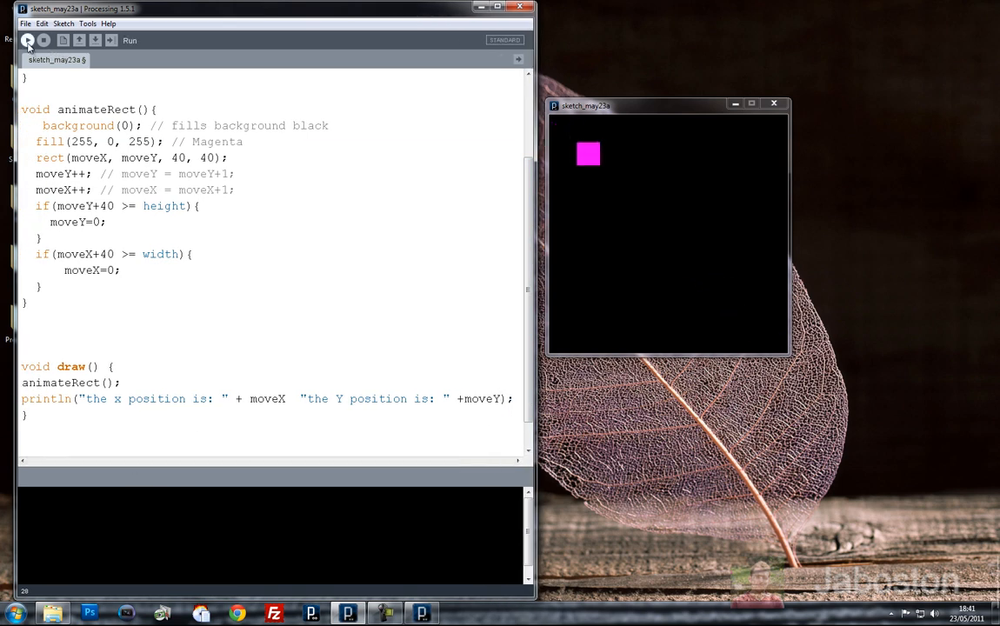
left_click(27, 40)
type("+ ")
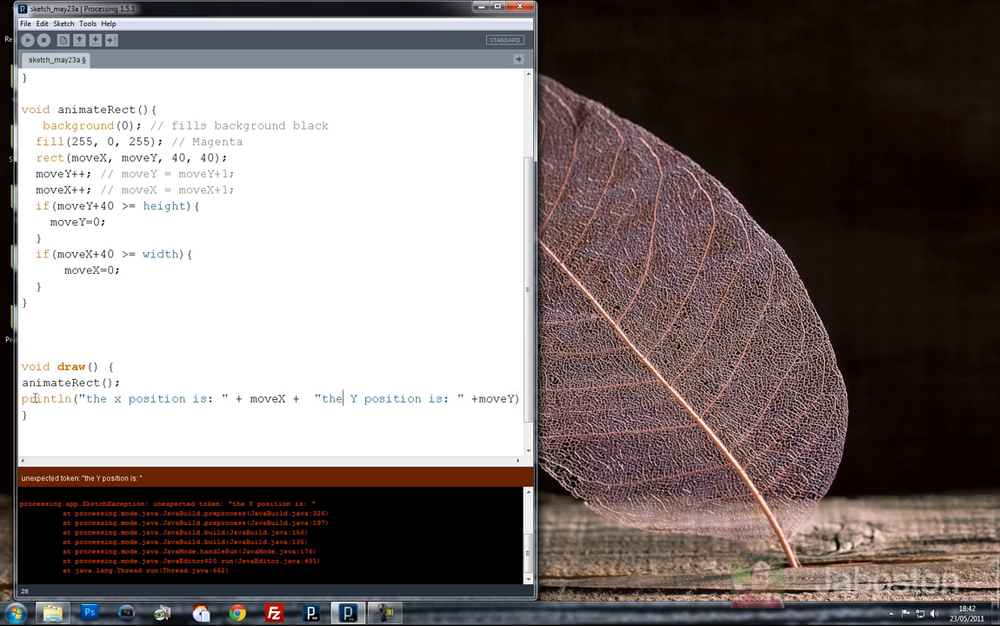
Fix the println concatenation, run to log x and Y positions, then remove the println line
left_click_drag(81, 398, 146, 399)
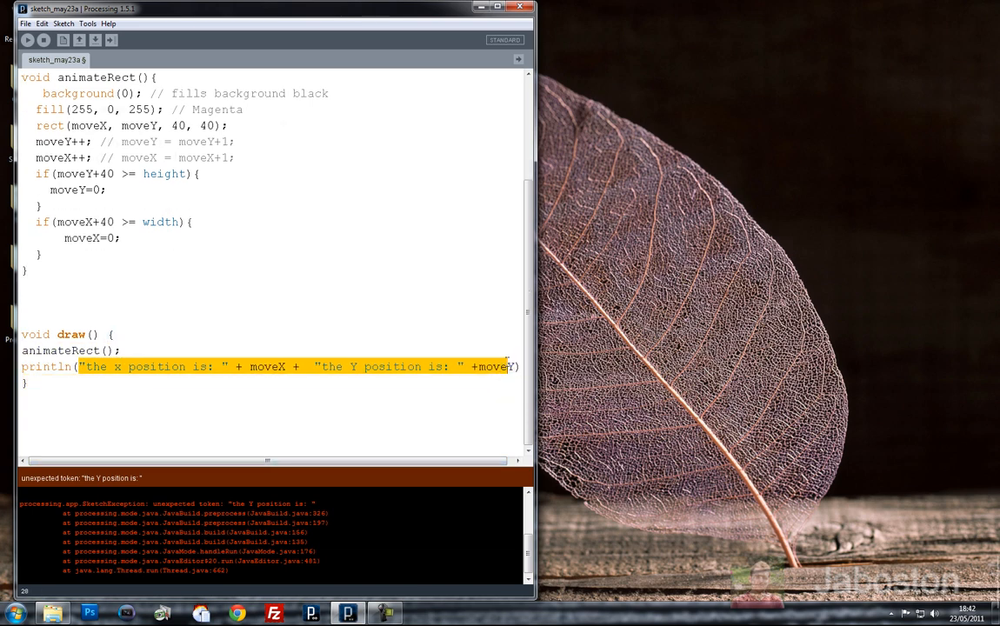
left_click(26, 40)
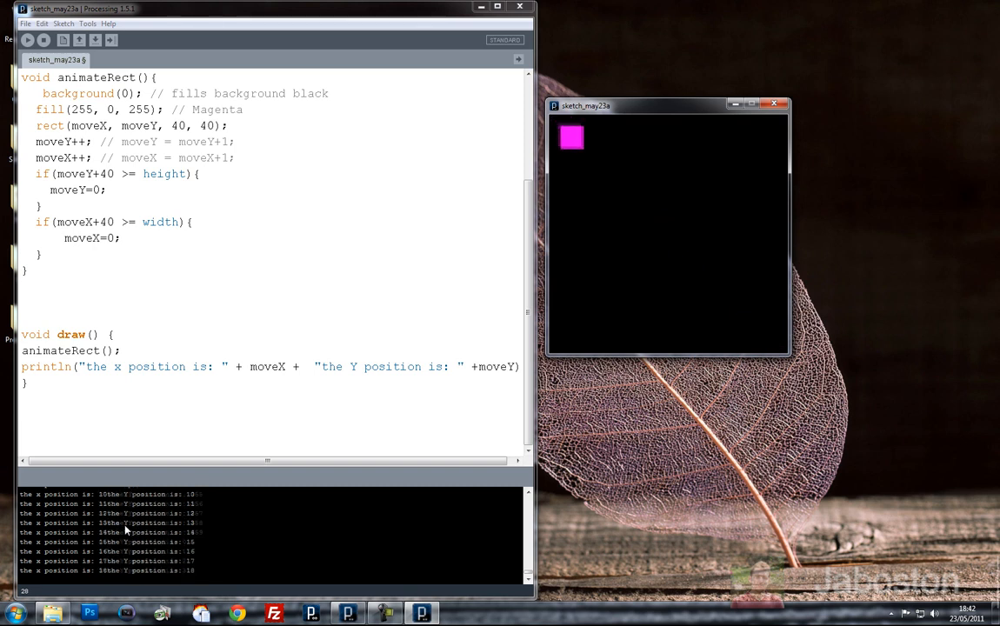
left_click(27, 40)
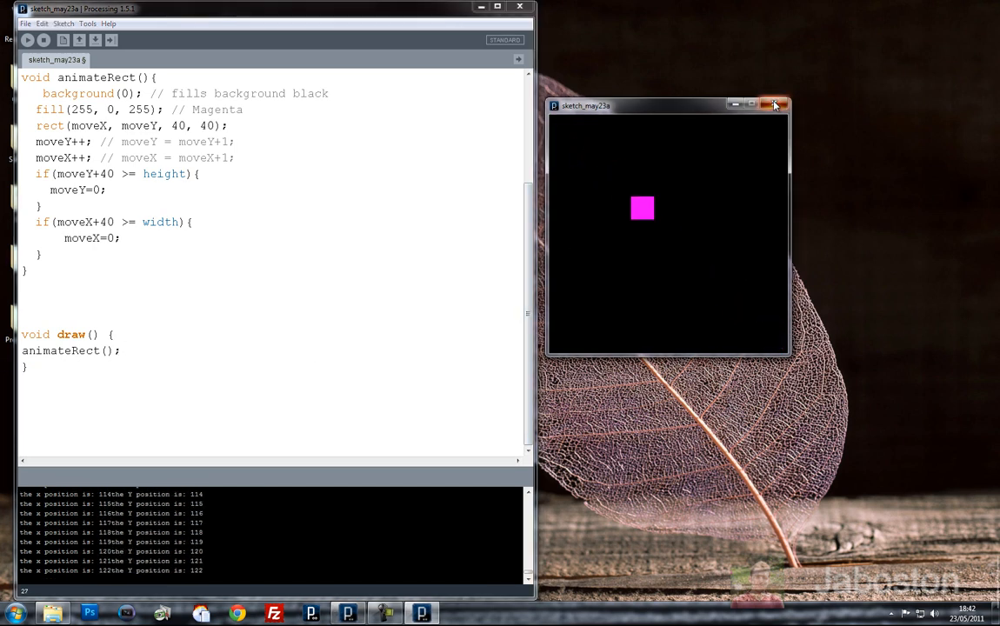
Close the sketch window and scroll through the code from the declarations down to draw()
left_click(772, 105)
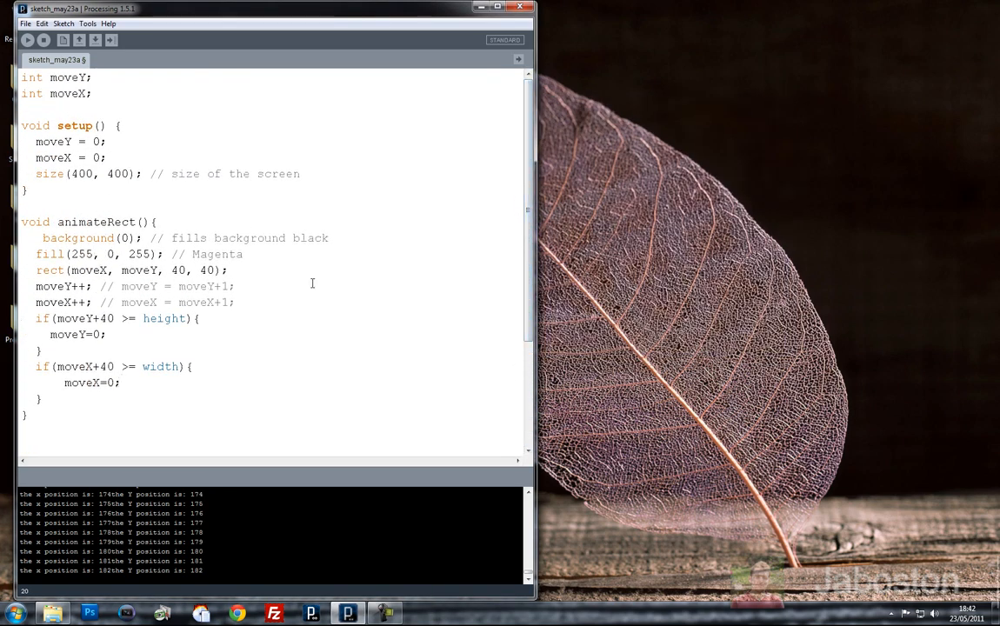
scroll("down", 3)
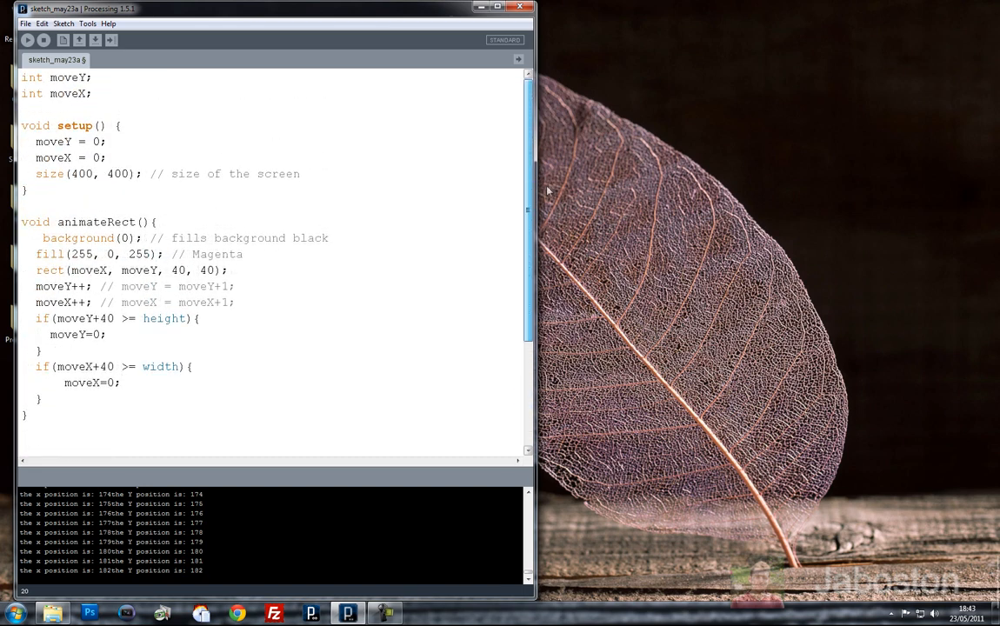
scroll("down", 3)
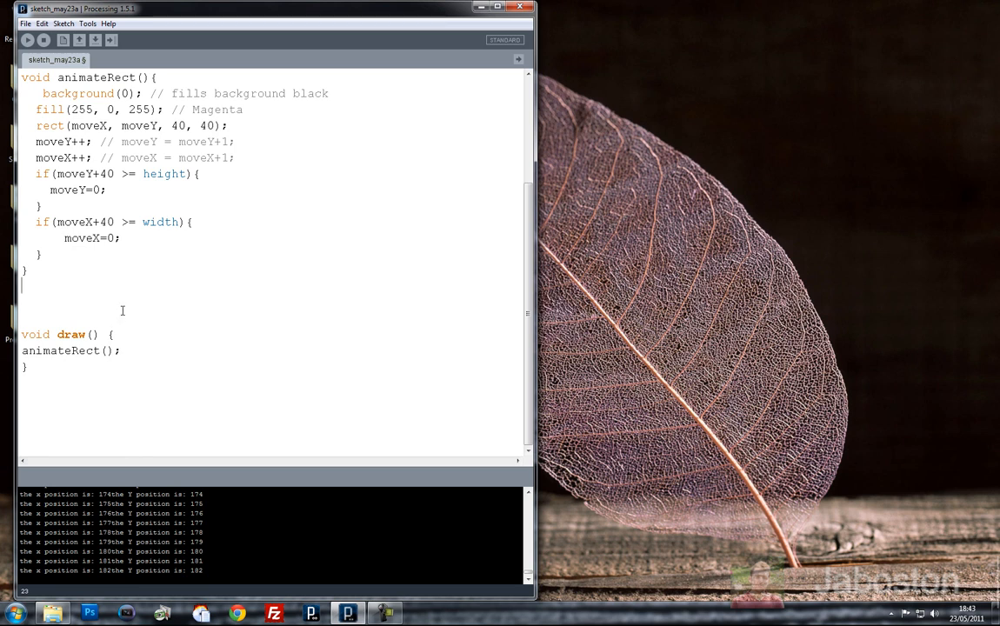
Start a new void printResults() function
type("vo")
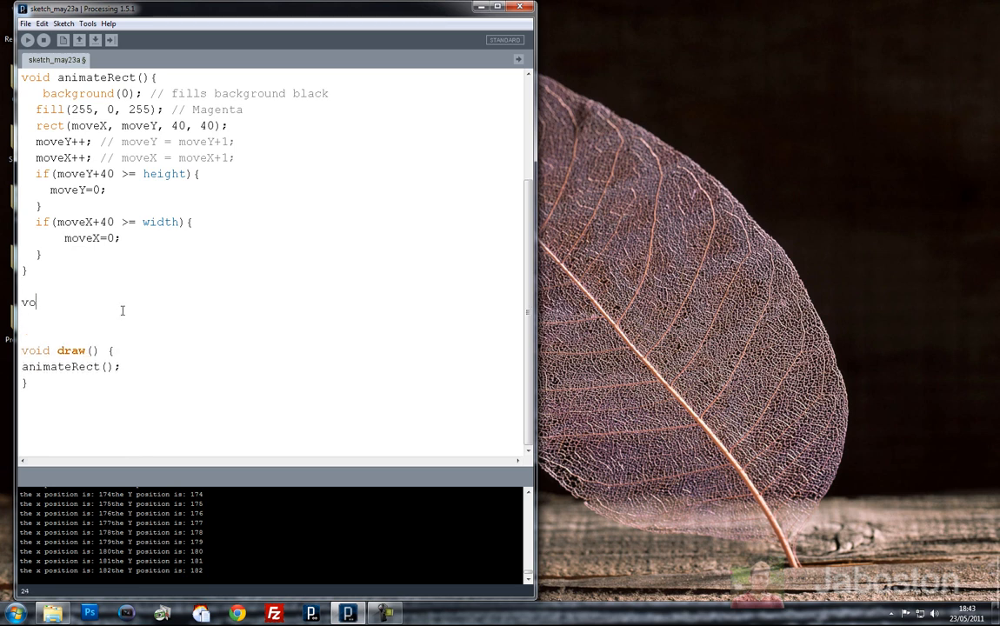
type("id")
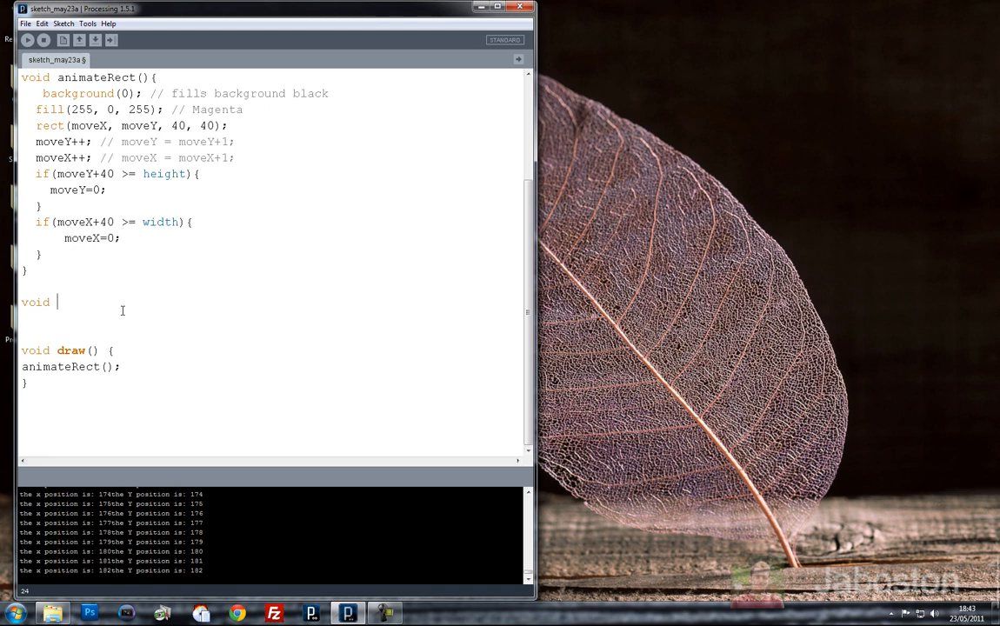
type("prin")
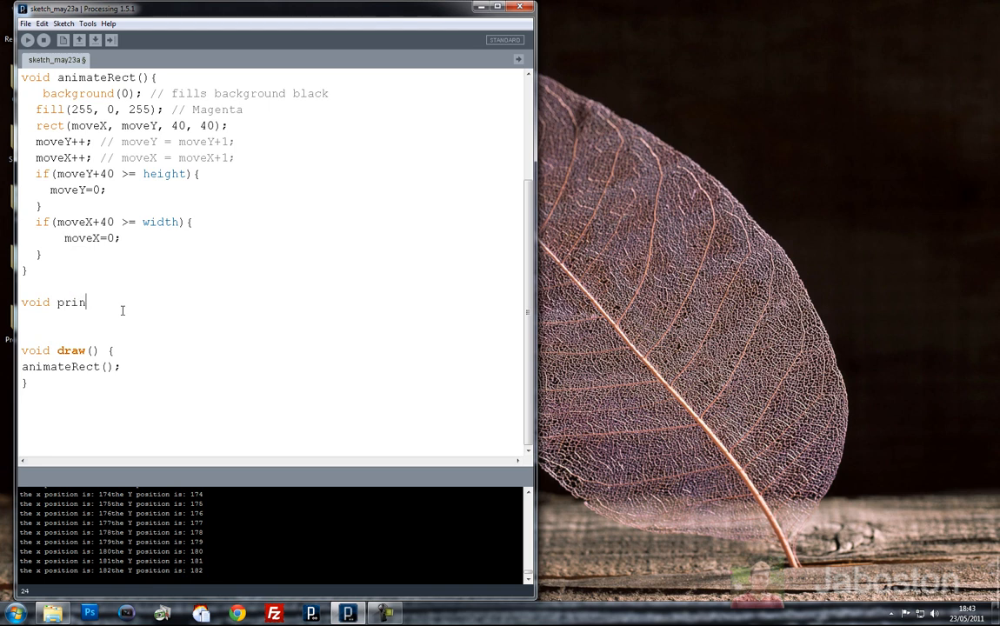
type("tRe")
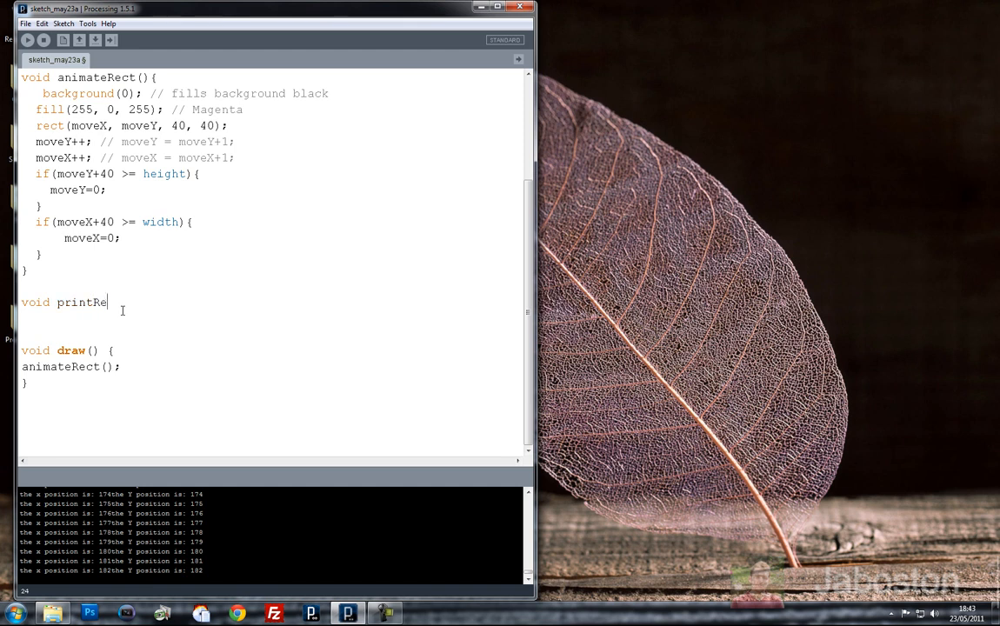
type("sults();")
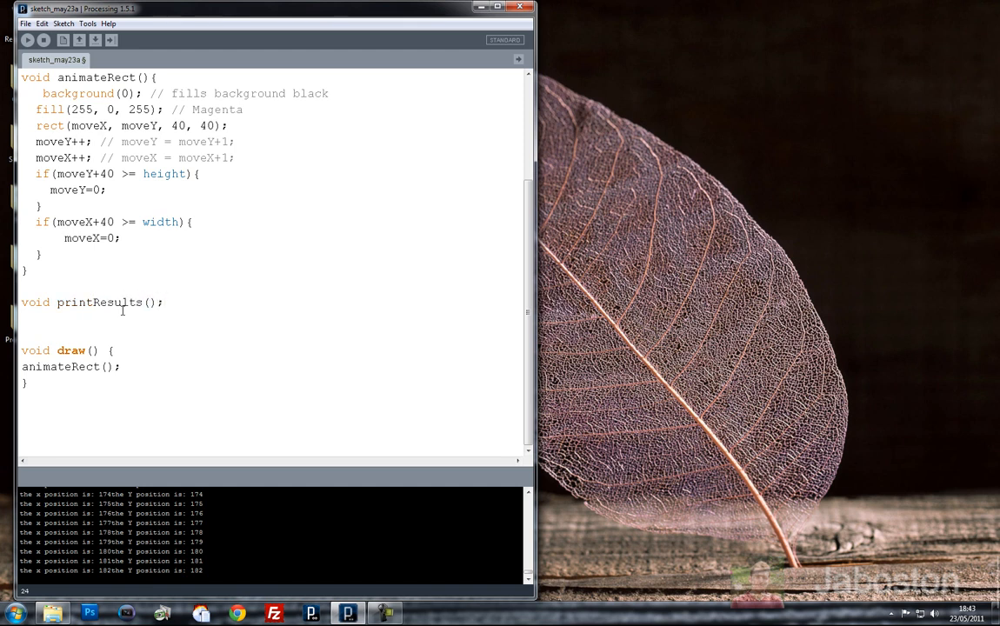
type("{")
type("print")
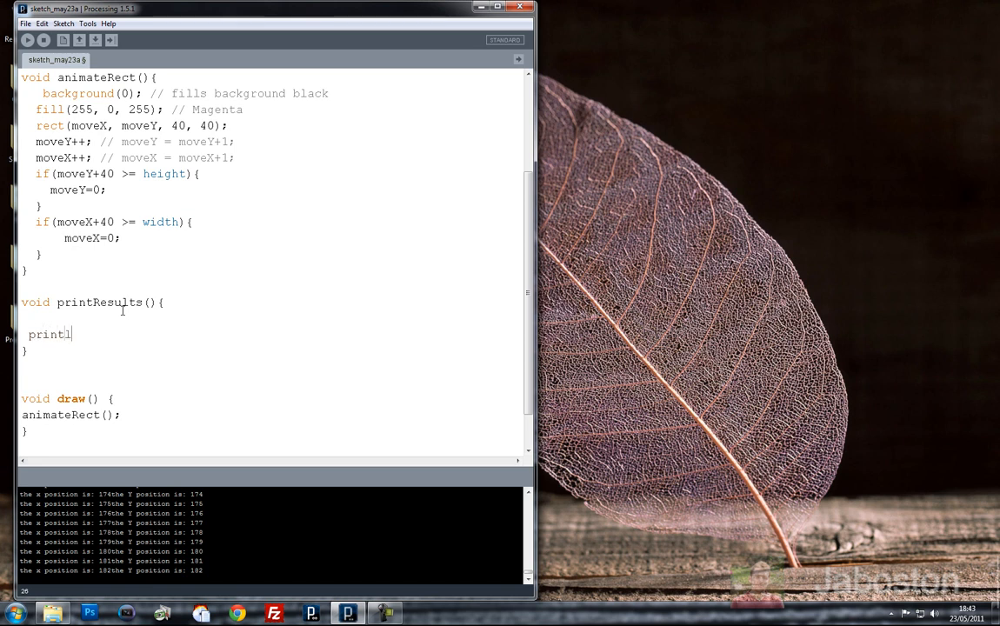
Fill printResults() with println("x Position is: " + moveX + "Y Position is: " + moveY);
type("ln();")
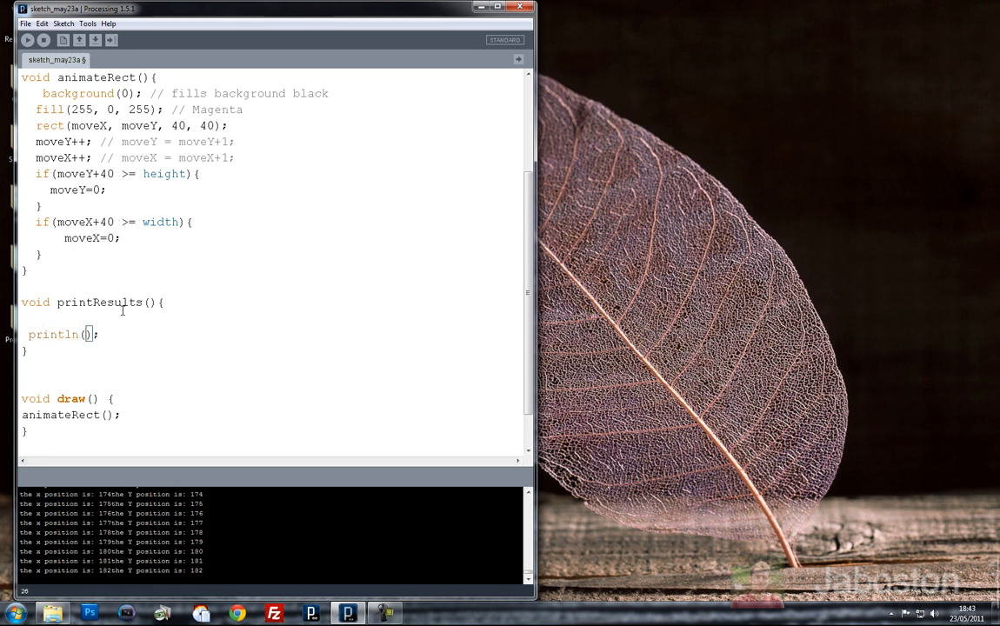
type("\"")
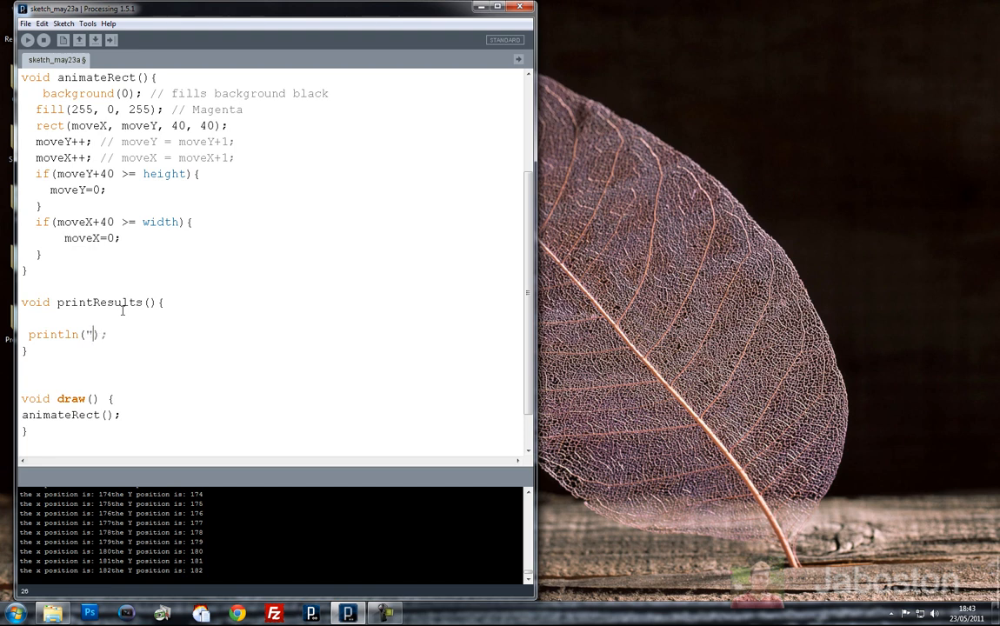
type("variableX")
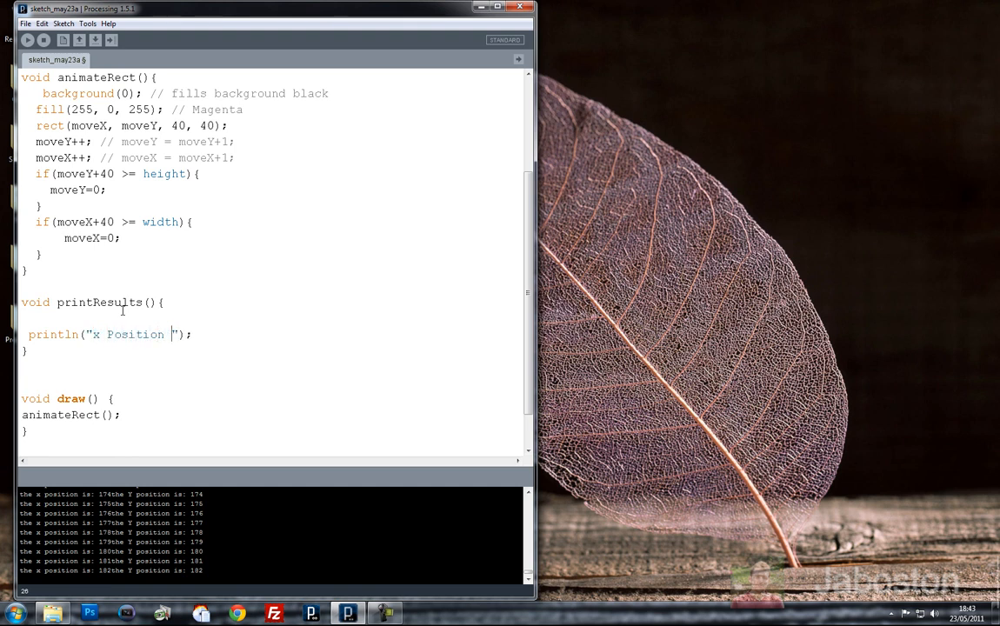
type("is:")
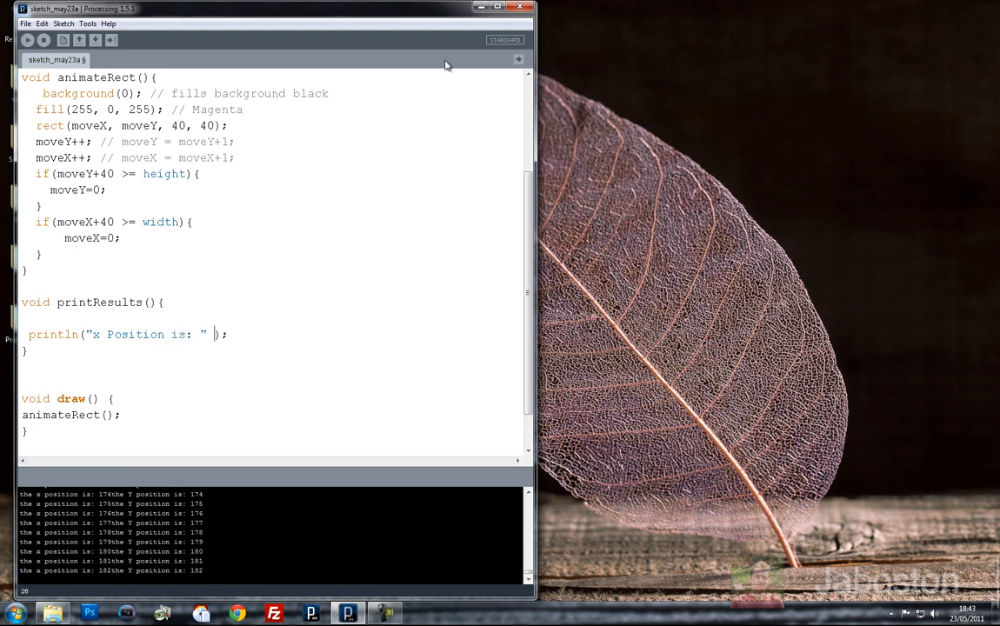
type("+")
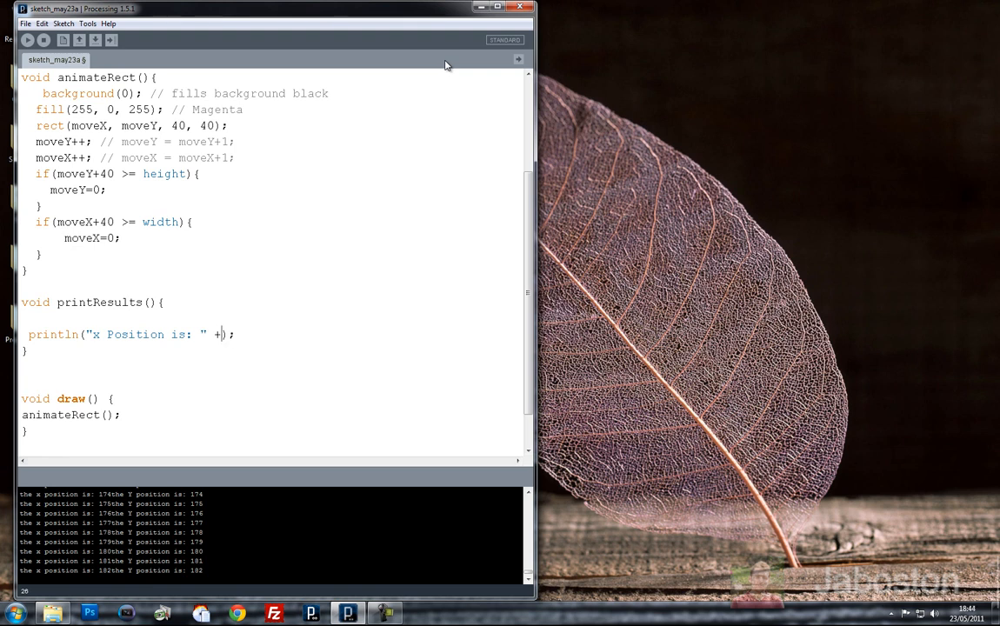
type("xP")
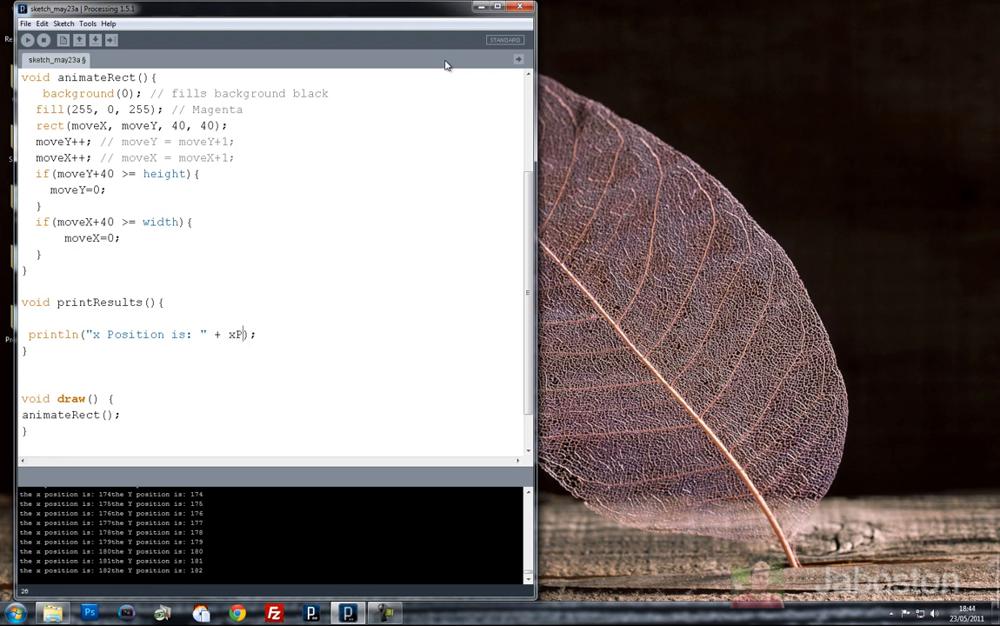
type("os")
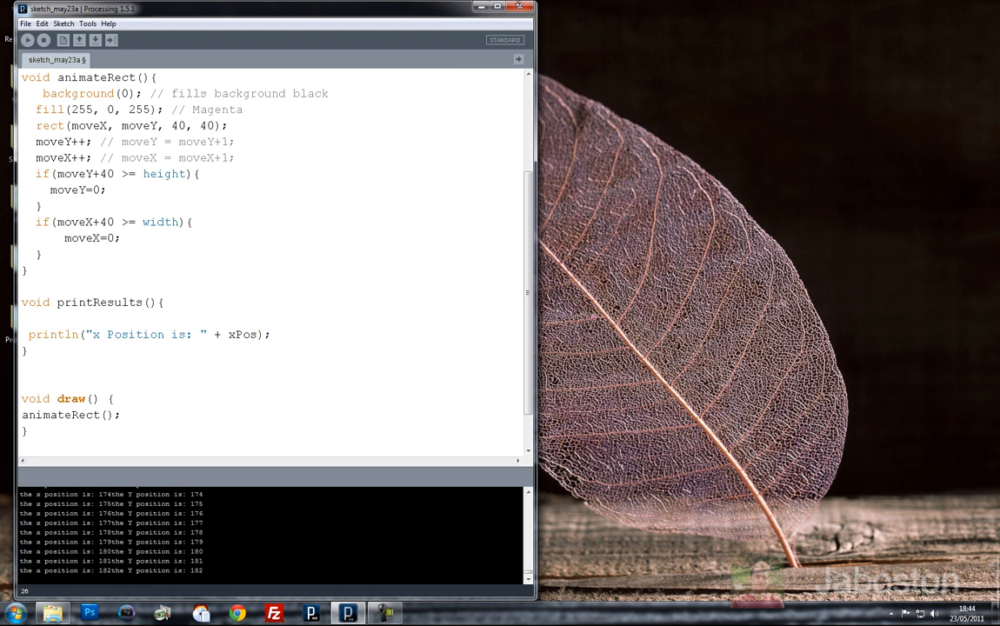
type("moveX")
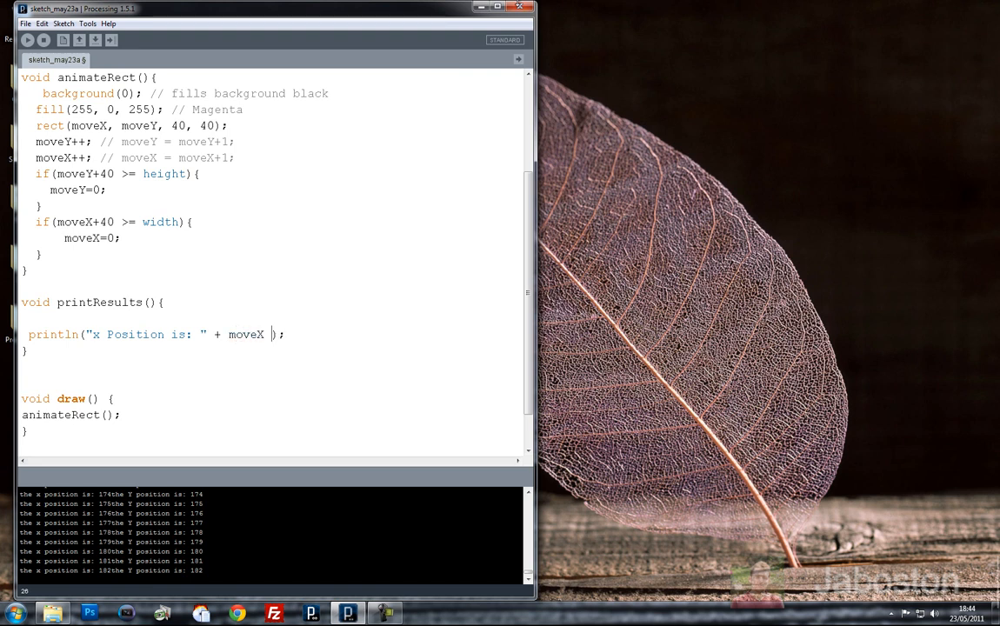
type("+ \"\"")
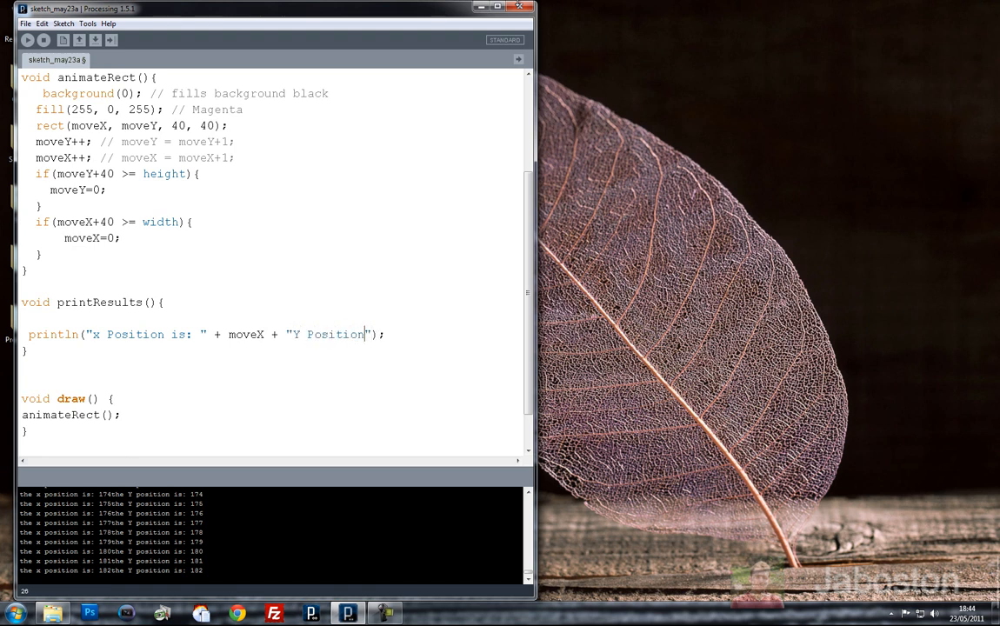
type("is:")
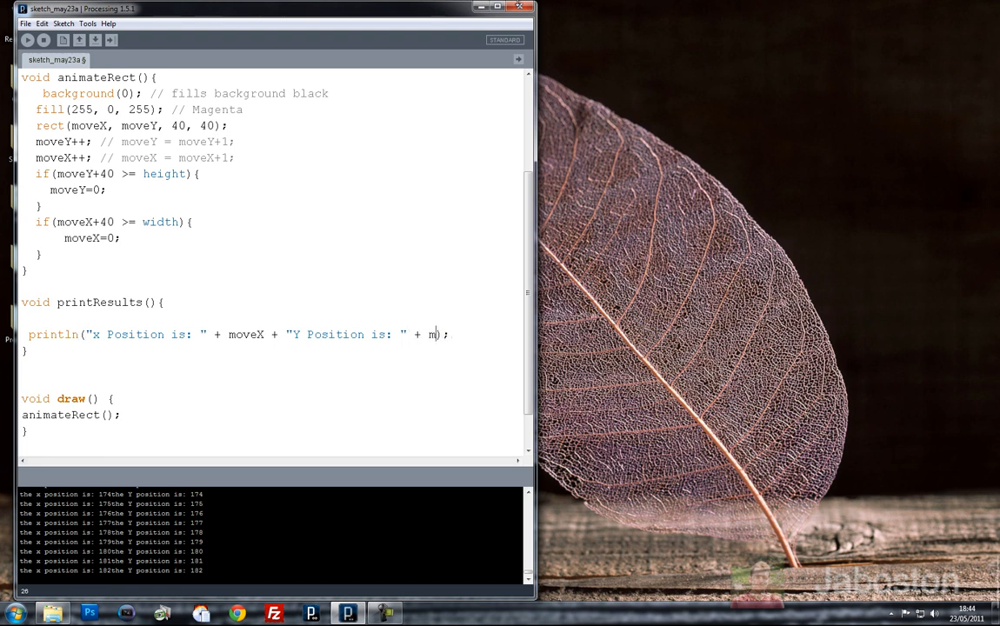
type("ove")
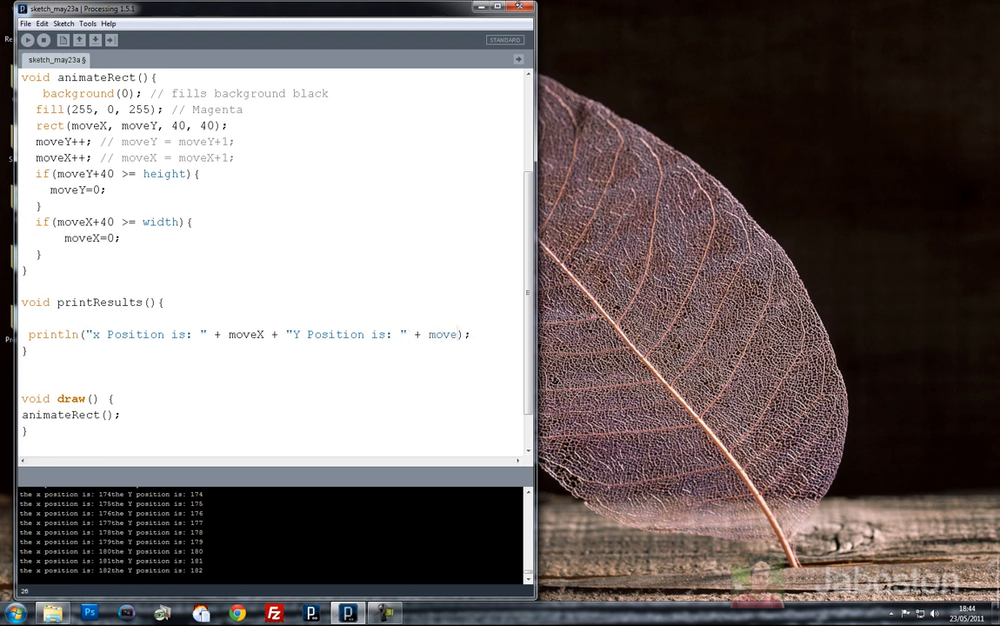
type("Y")
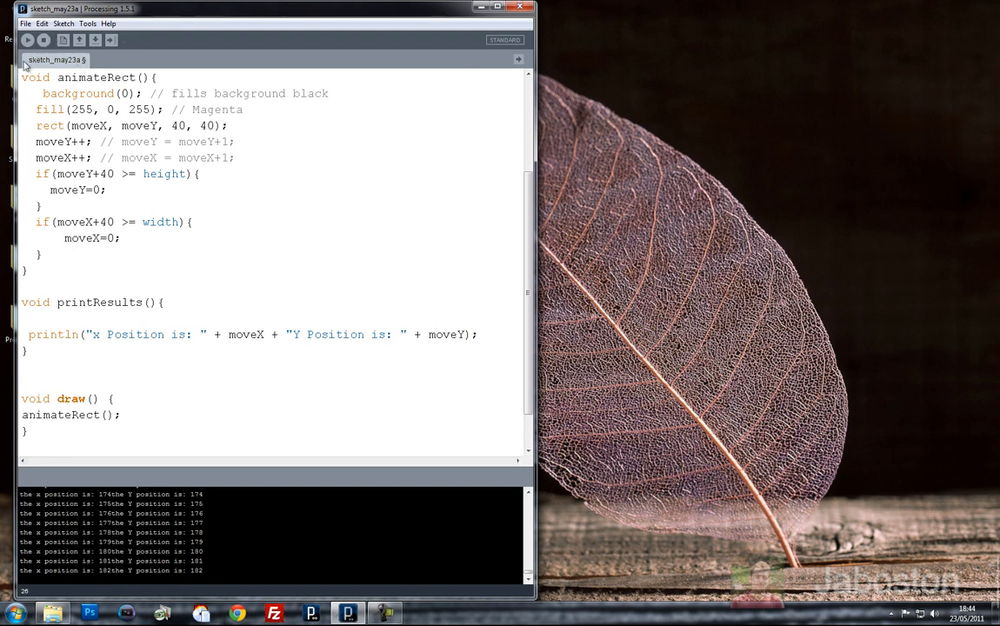
double_click(95, 334)
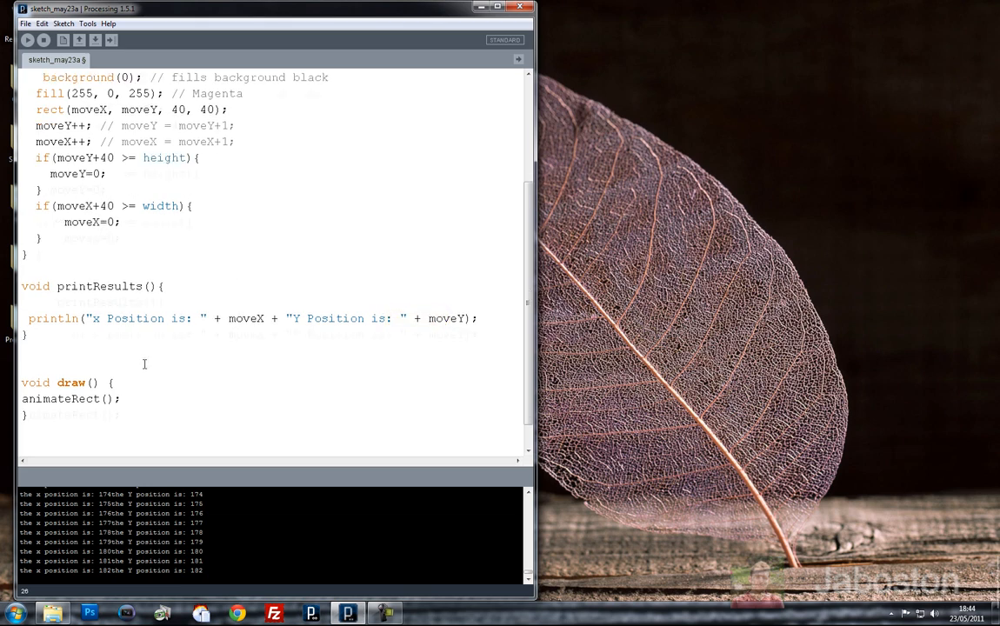
Add printResults(); below animateRect() in draw() and run the sketch to print positions
scroll("down", 3)
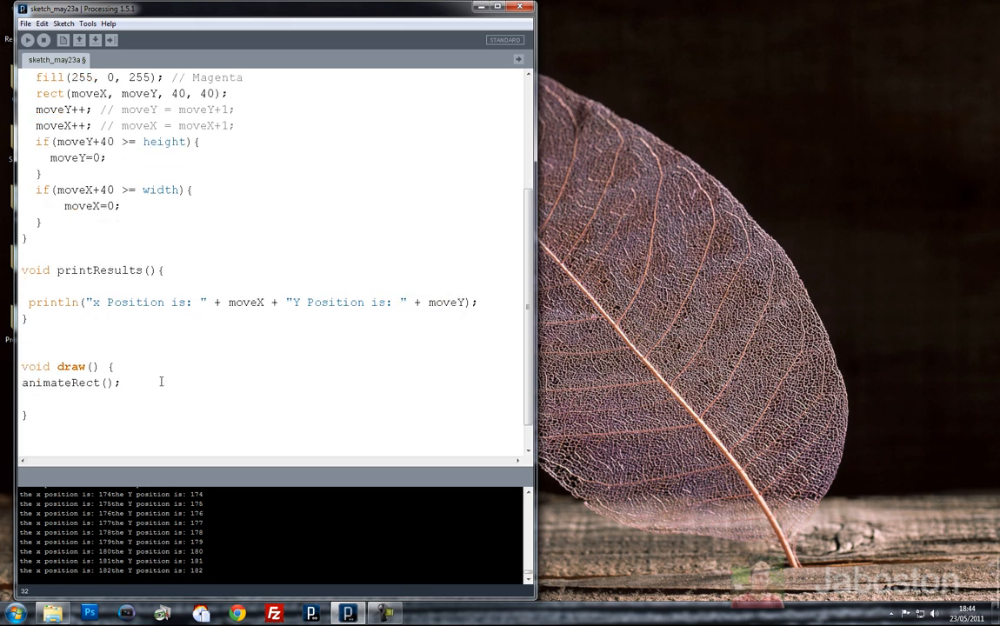
type("printResults")
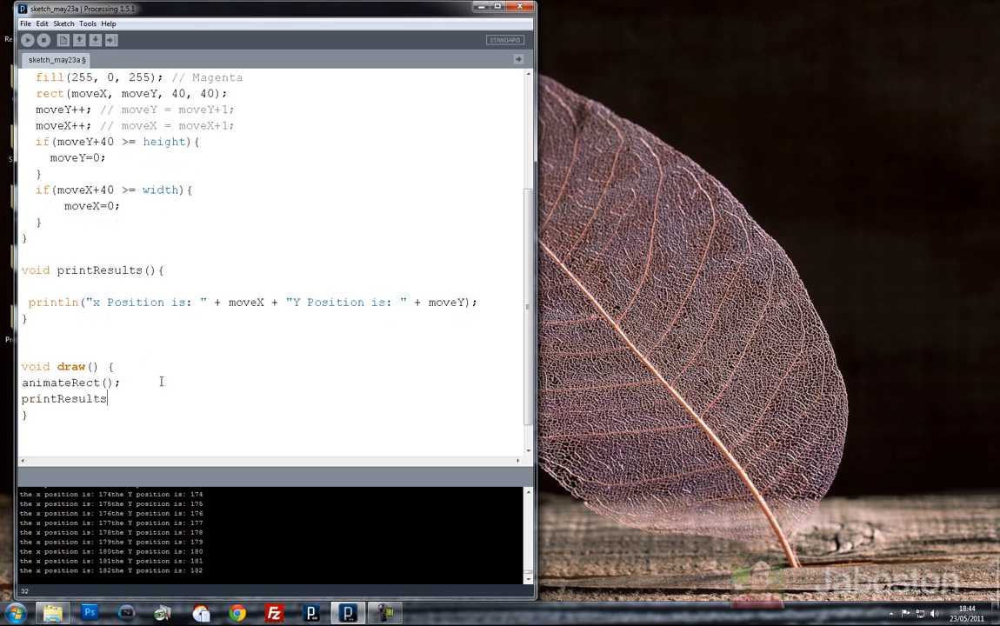
type("();")
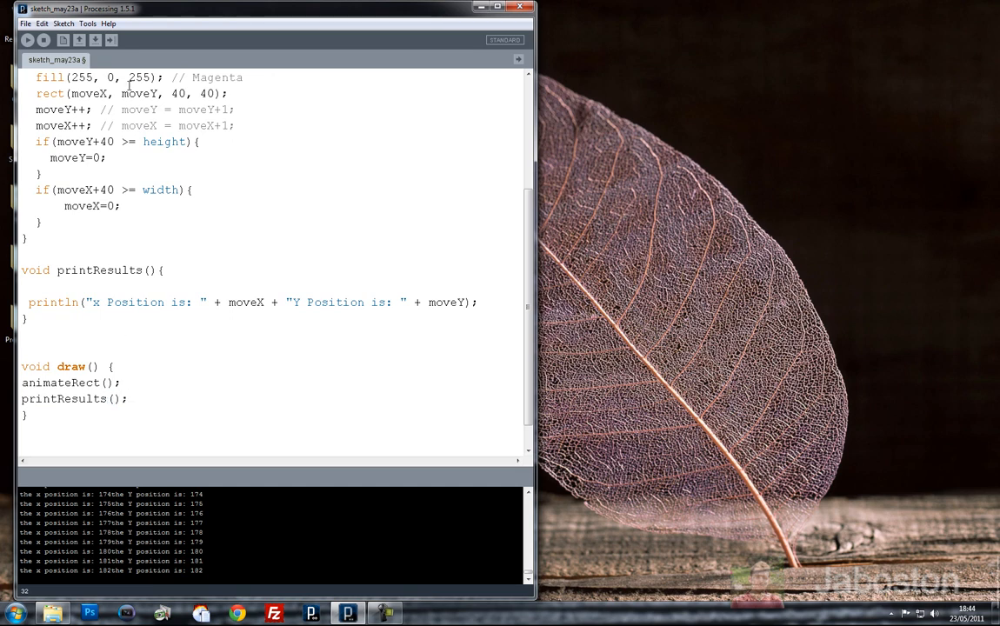
left_click(26, 40)
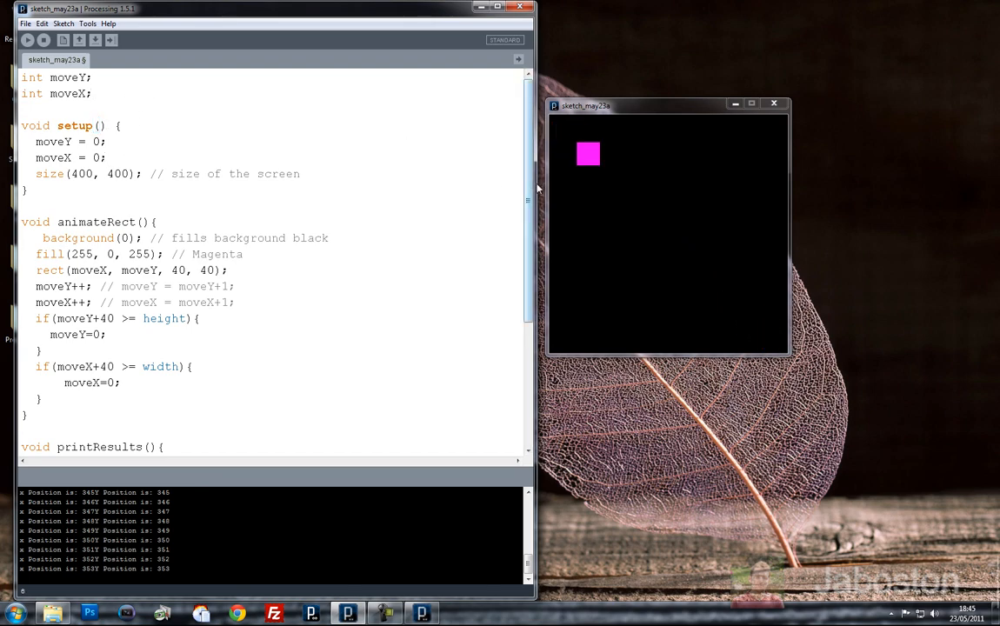
Scroll through the running sketch's code, then bring up the File menu to save
scroll("down", 3)
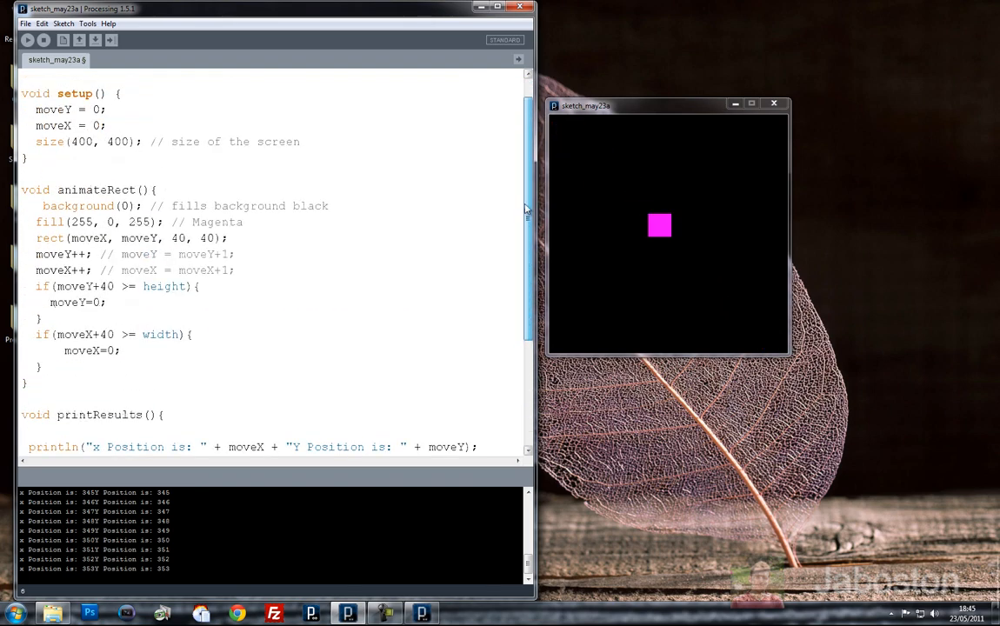
scroll("down", 3)
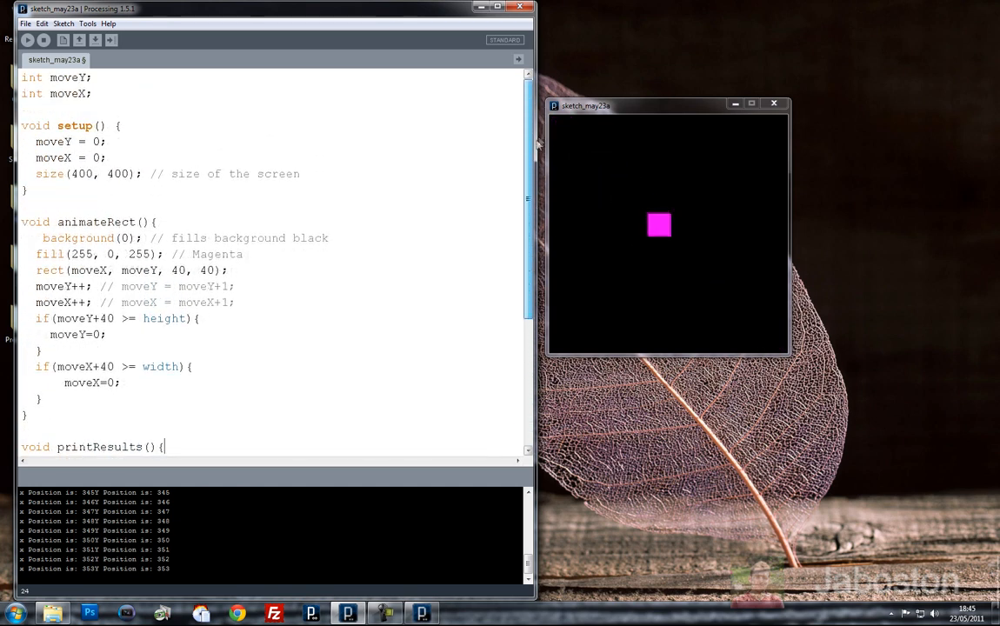
scroll("down", 3)
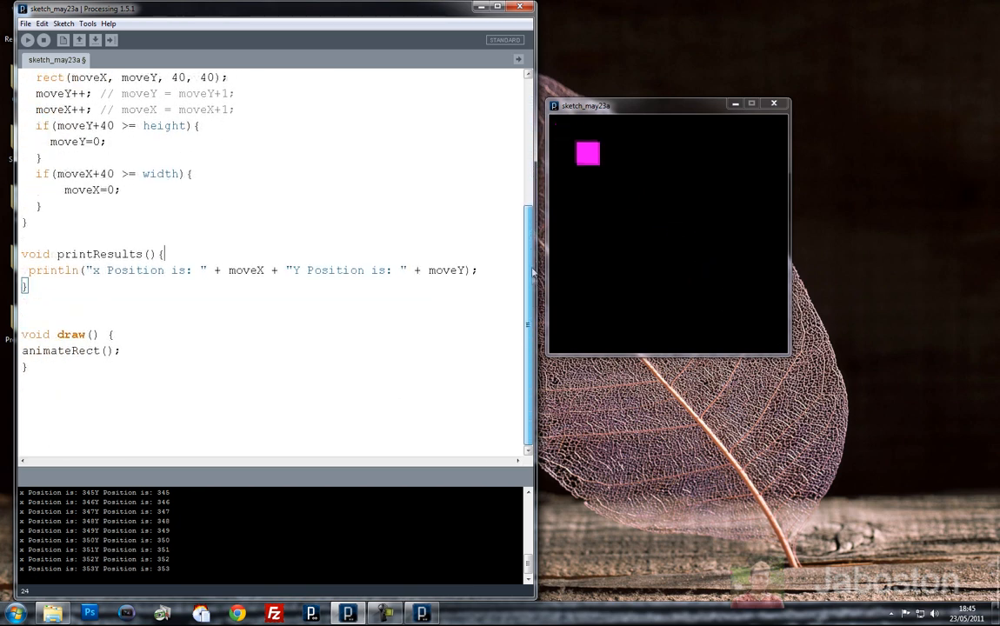
left_click(26, 24)
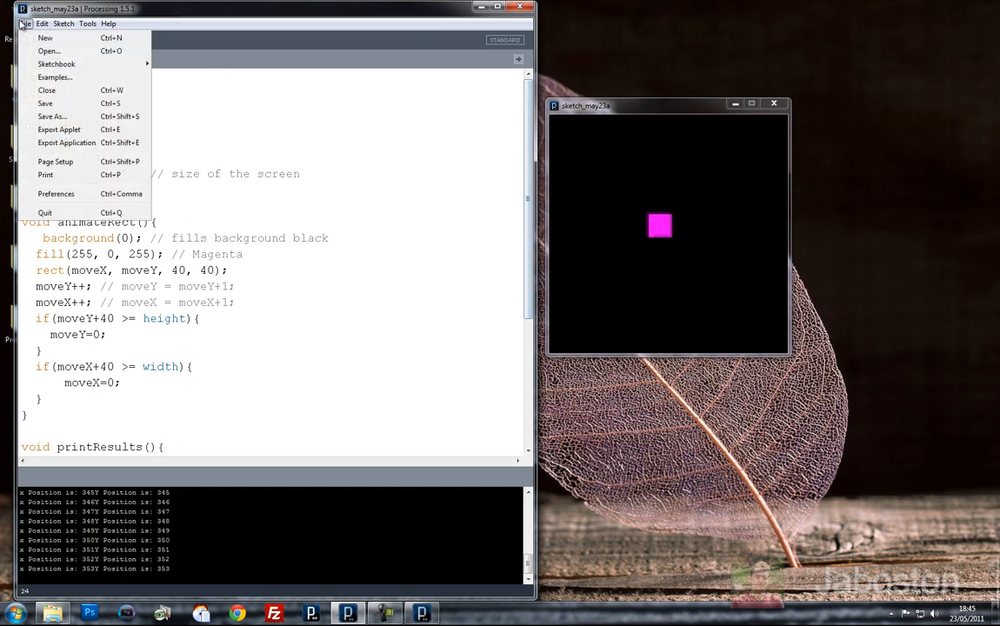
From Save As, create a new Tutorials folder inside Documents > Processing
left_click(51, 116)
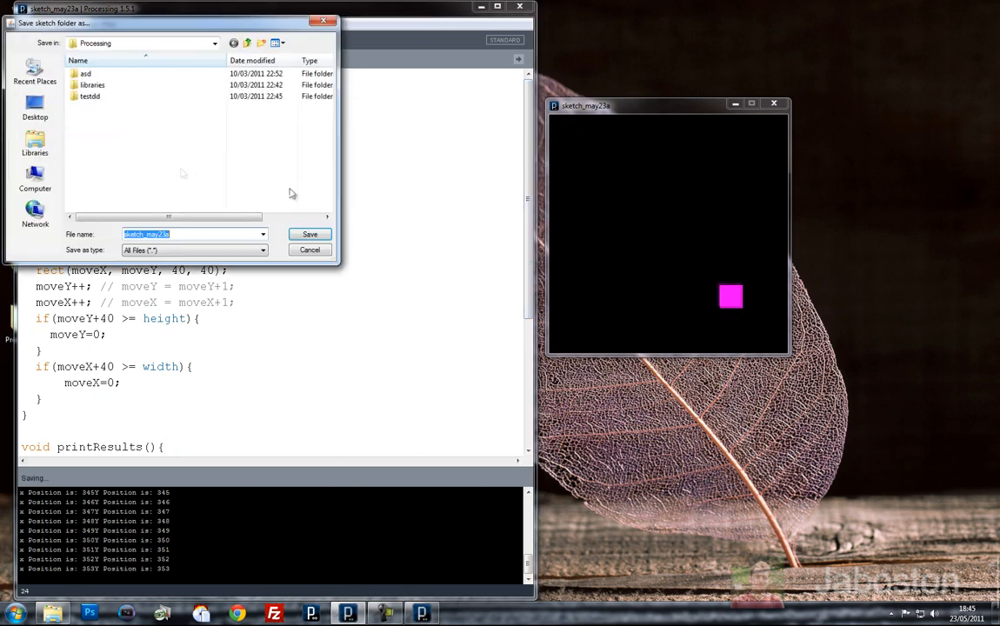
left_click(35, 142)
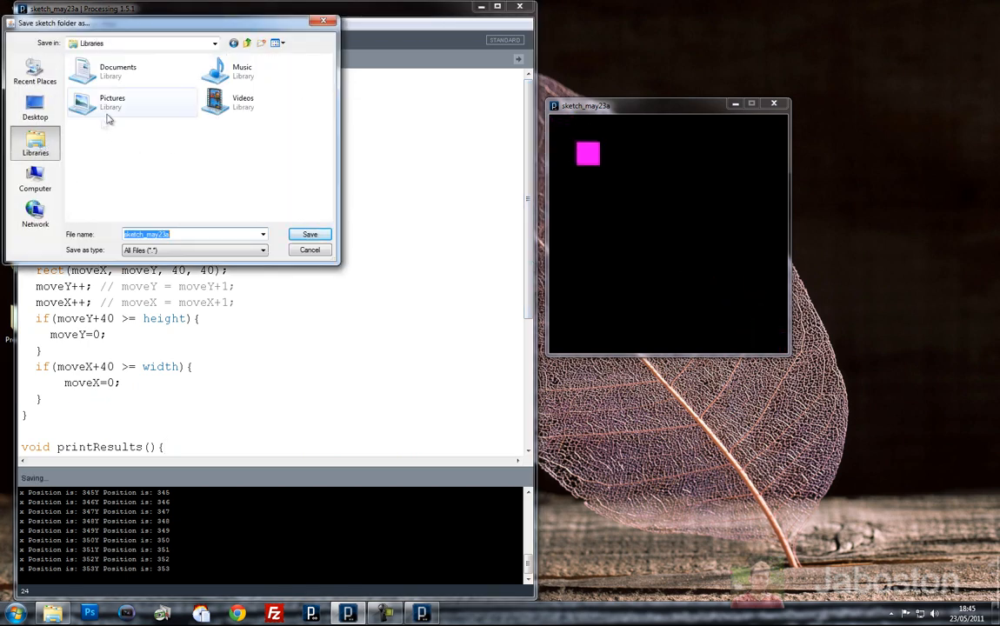
double_click(118, 70)
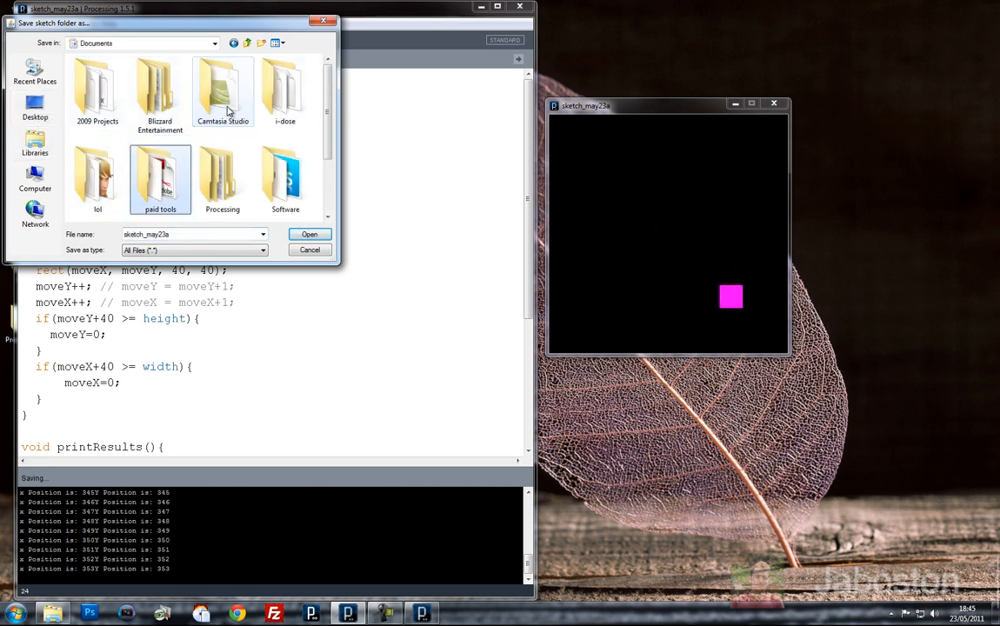
double_click(222, 178)
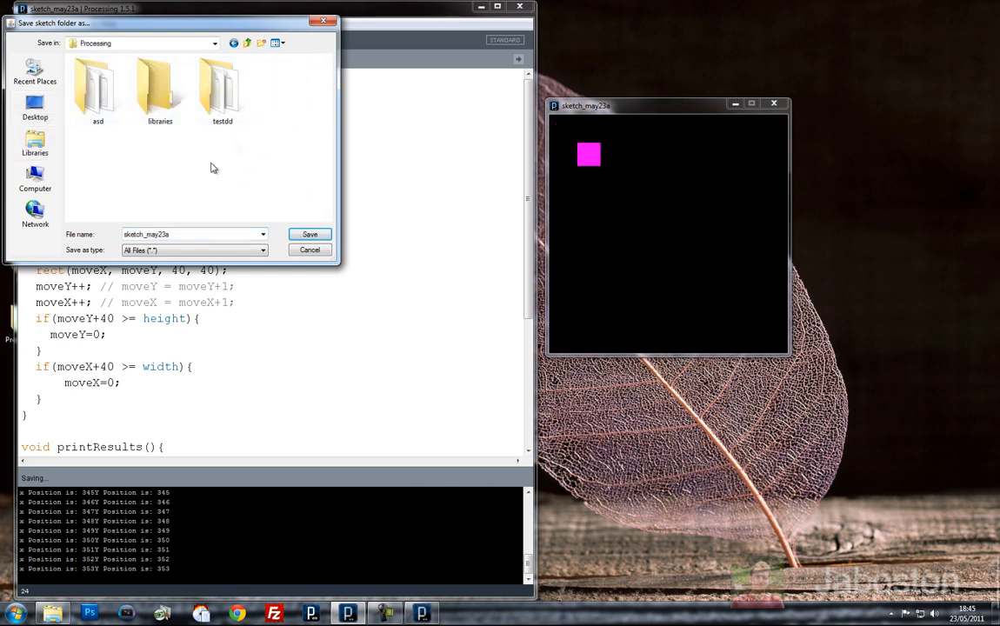
right_click(213, 167)
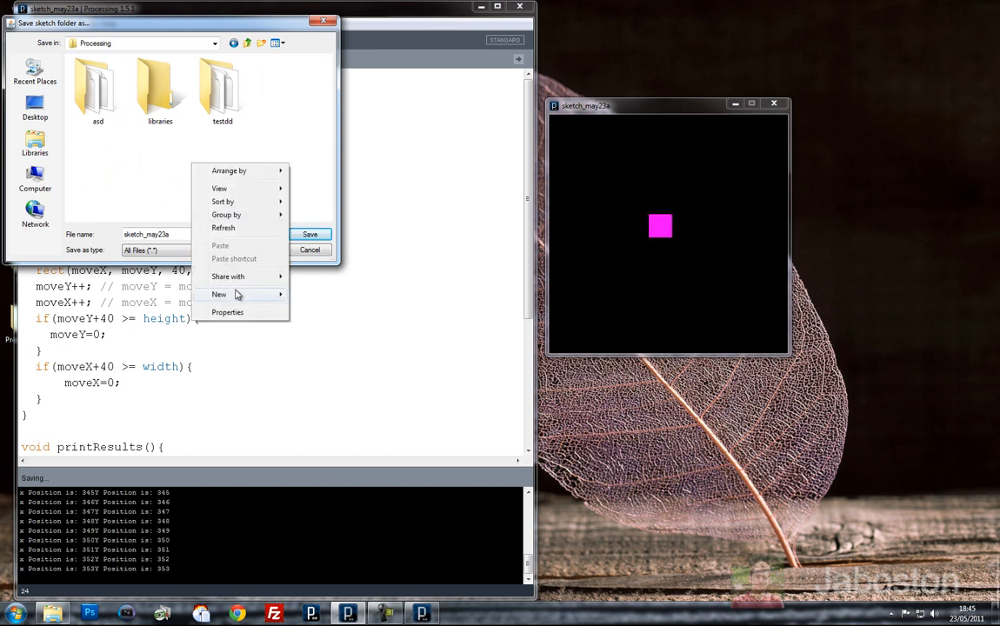
left_click(219, 294)
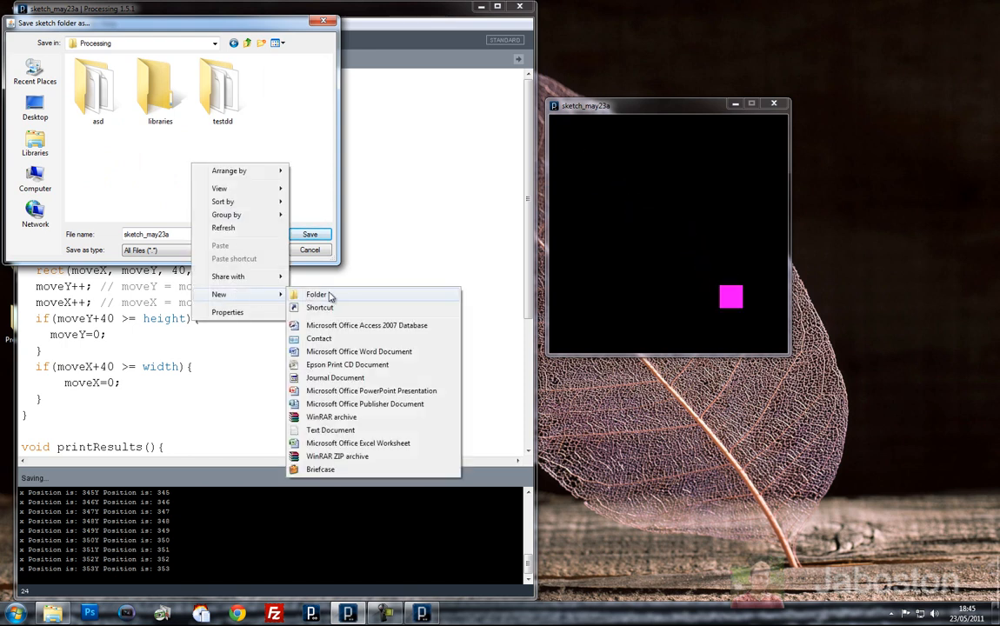
left_click(316, 294)
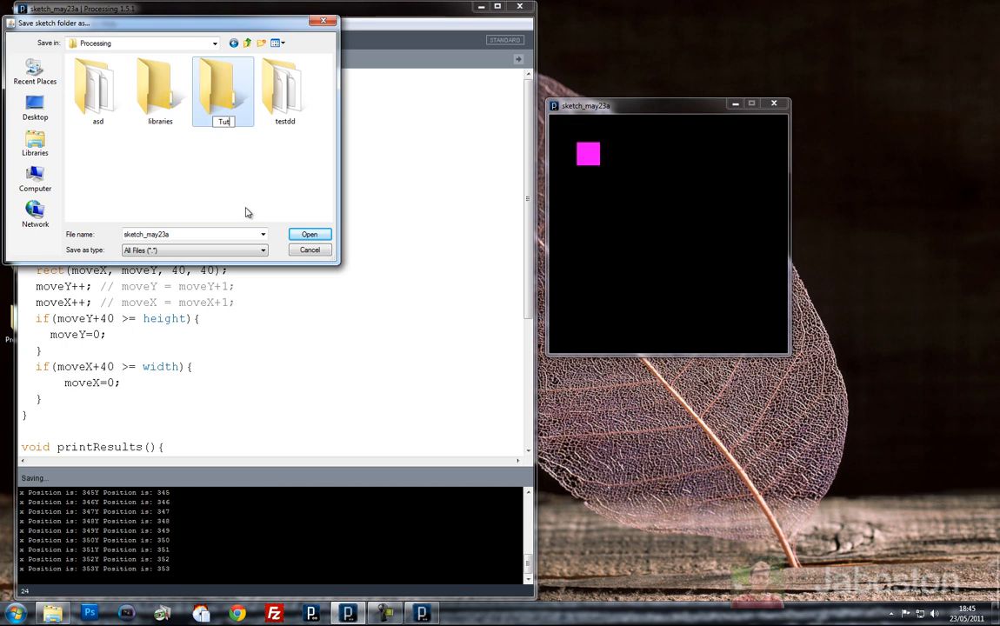
Save the sketch as Tutorial_3 inside the Tutorials folder
double_click(223, 92)
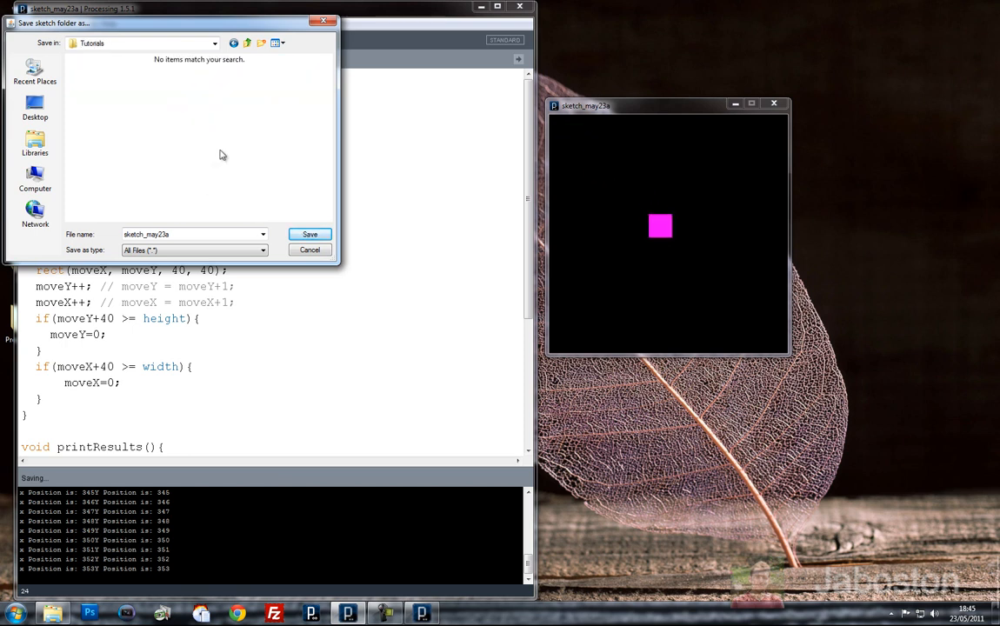
type("Tut")
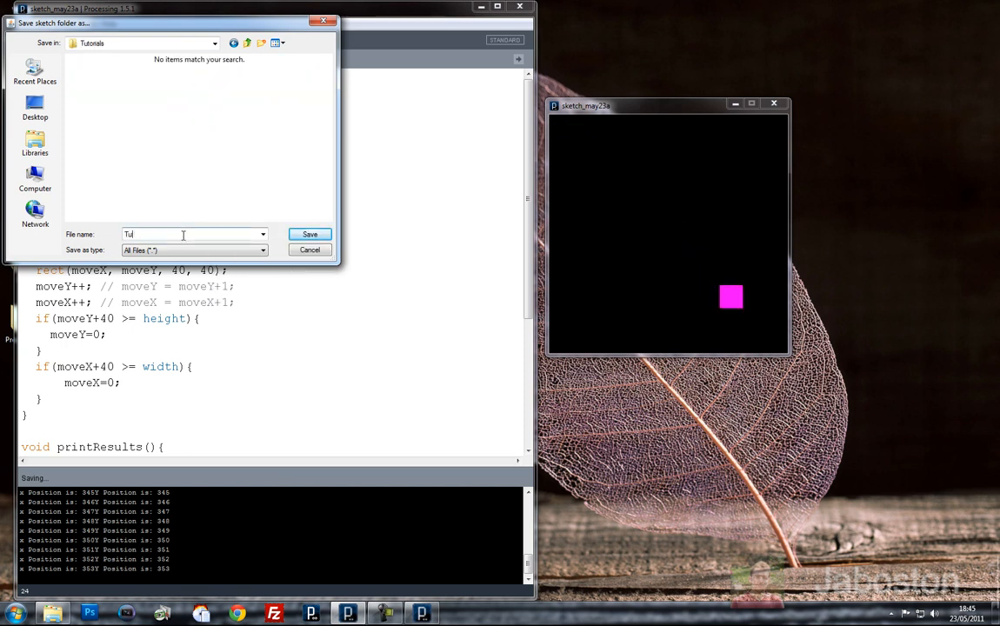
type("utorial_3")
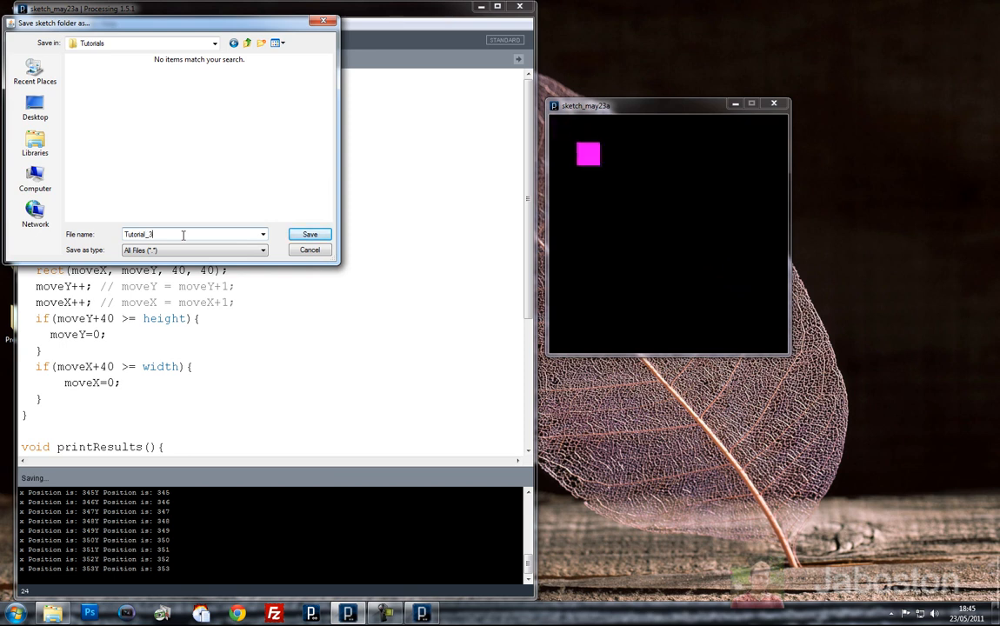
left_click(309, 234)
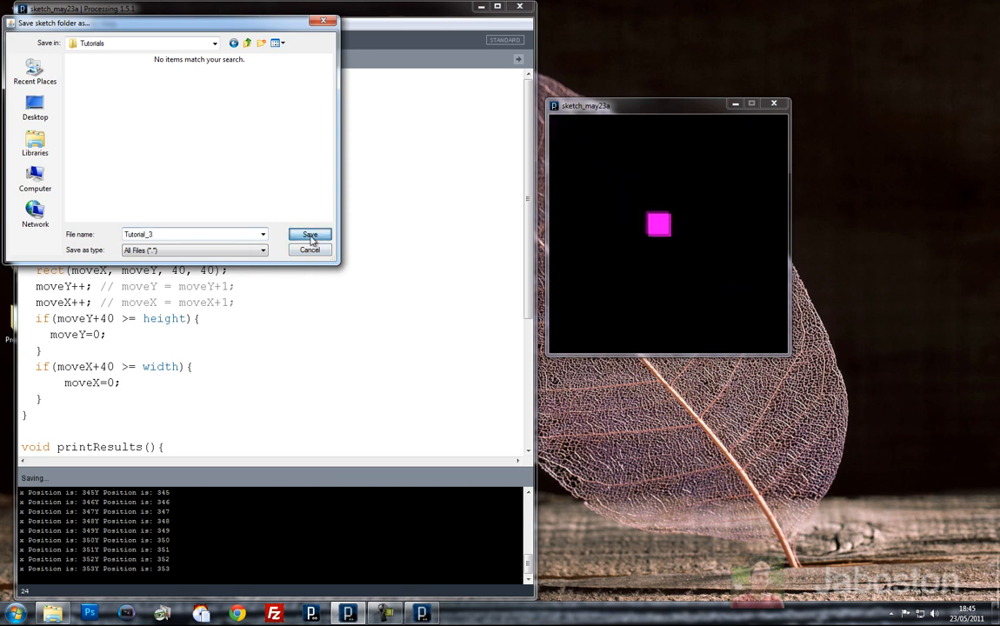
left_click(309, 234)
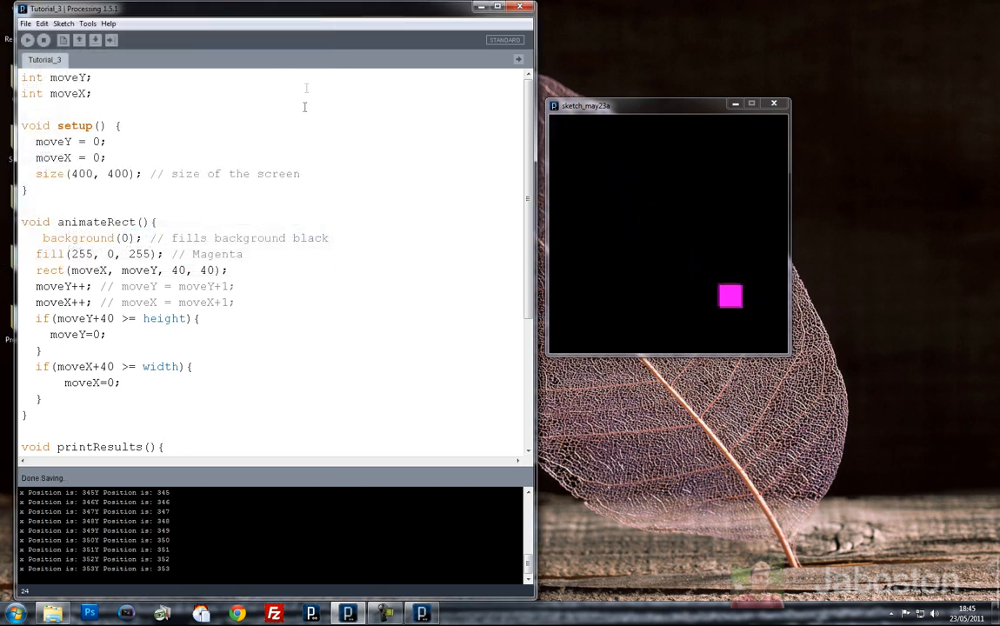